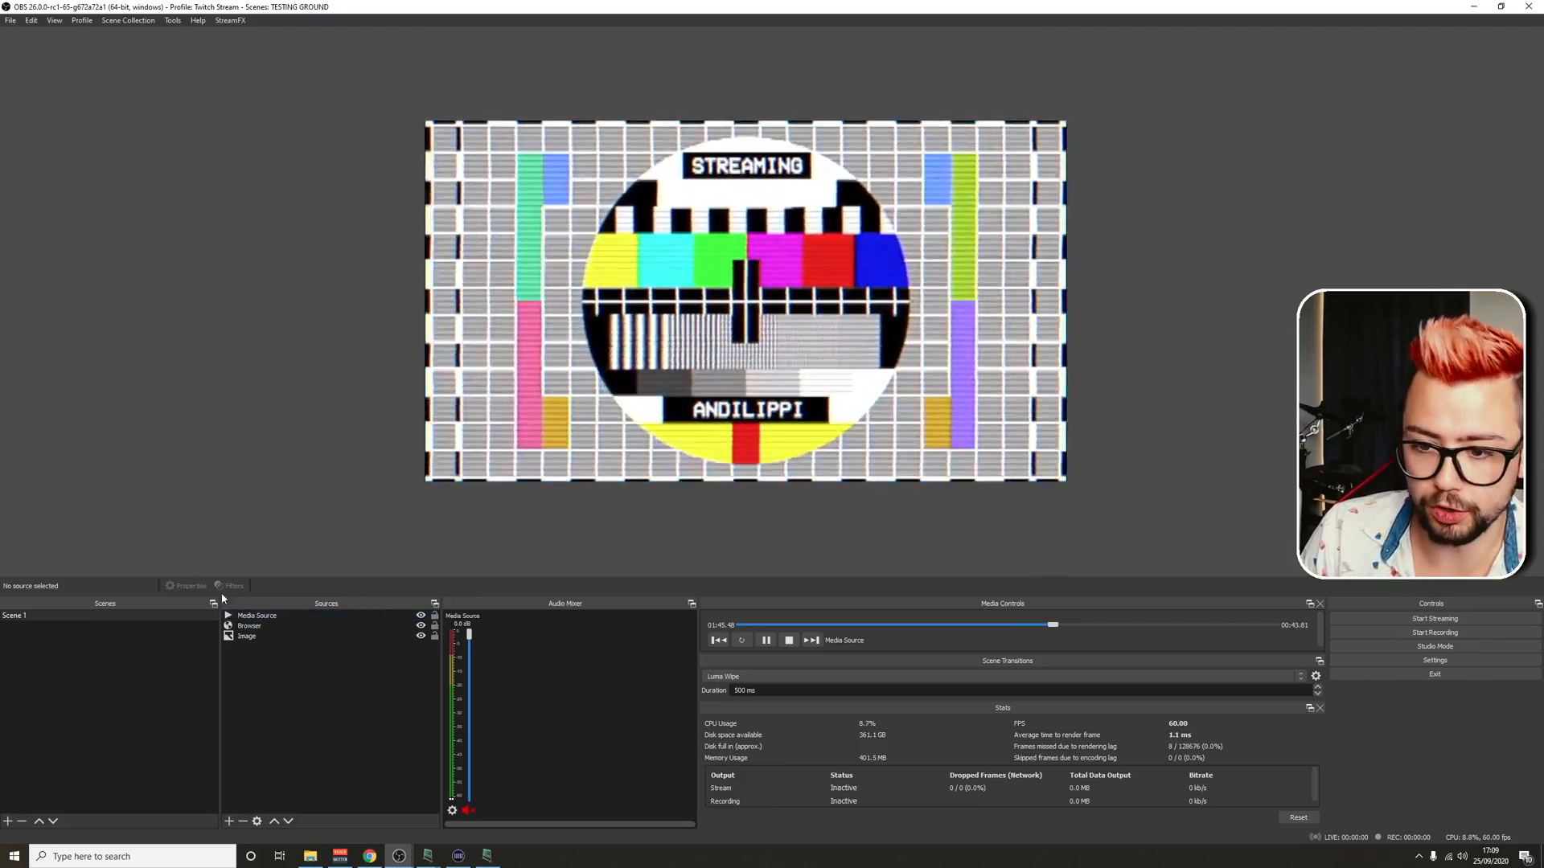
Open Media Source's filters and add a Color Correction effect filter
left_click(256, 615)
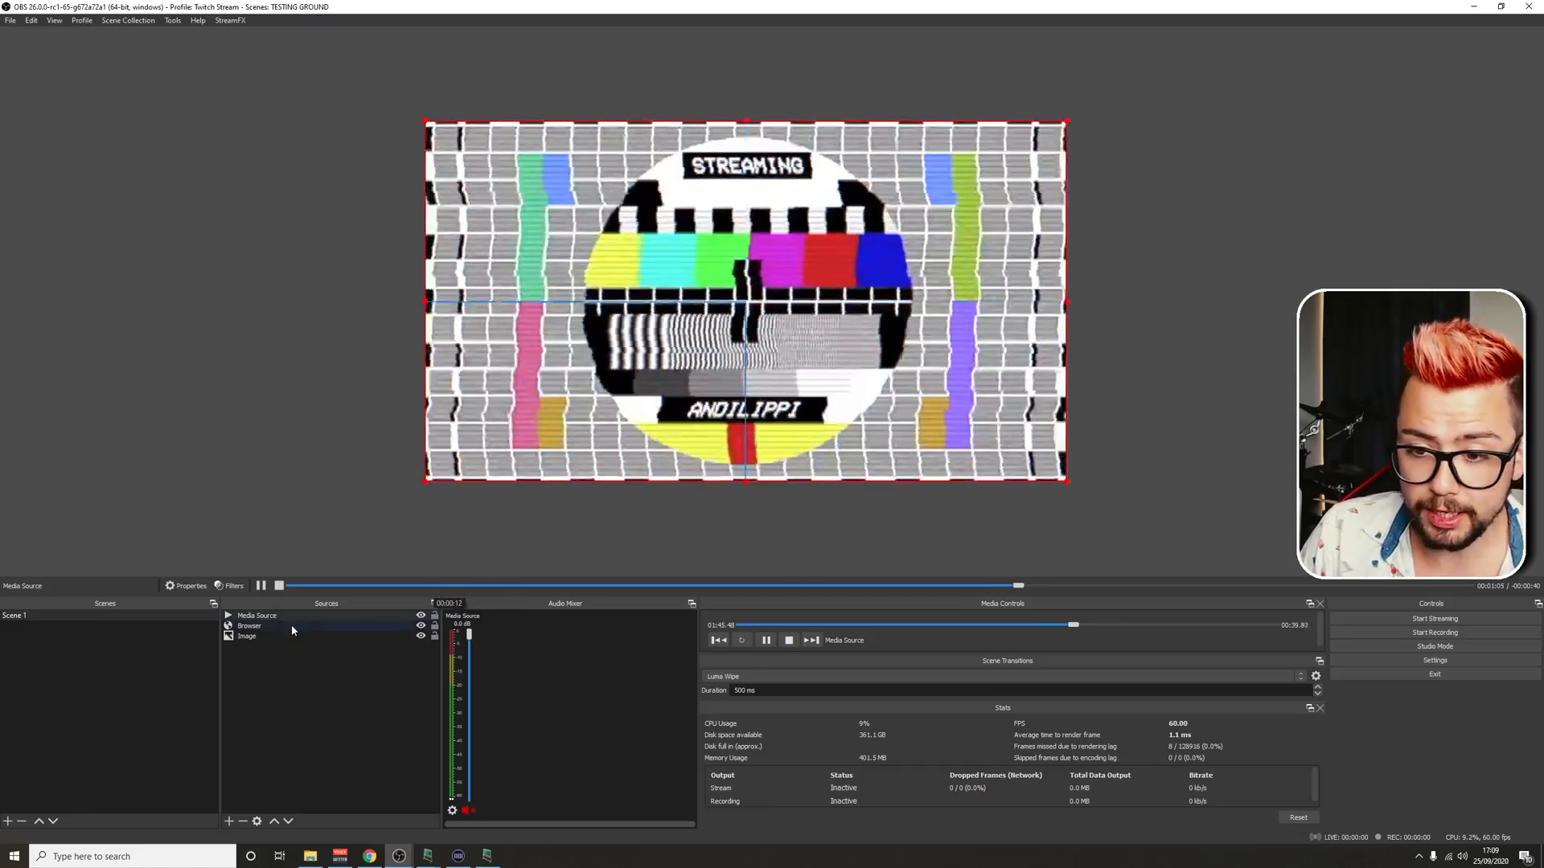
right_click(257, 615)
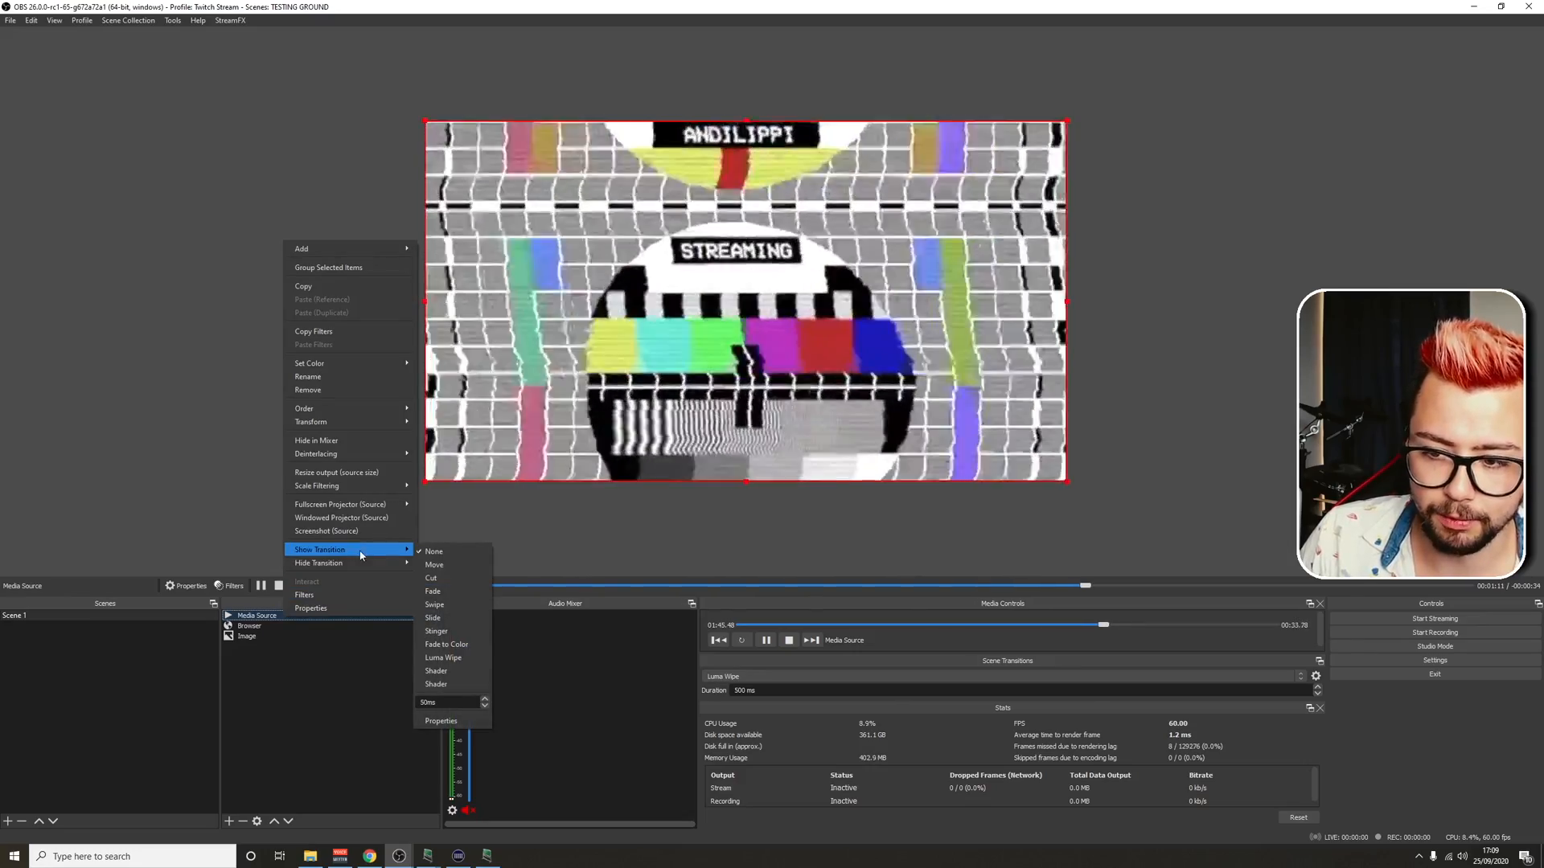
mouse_move(319, 563)
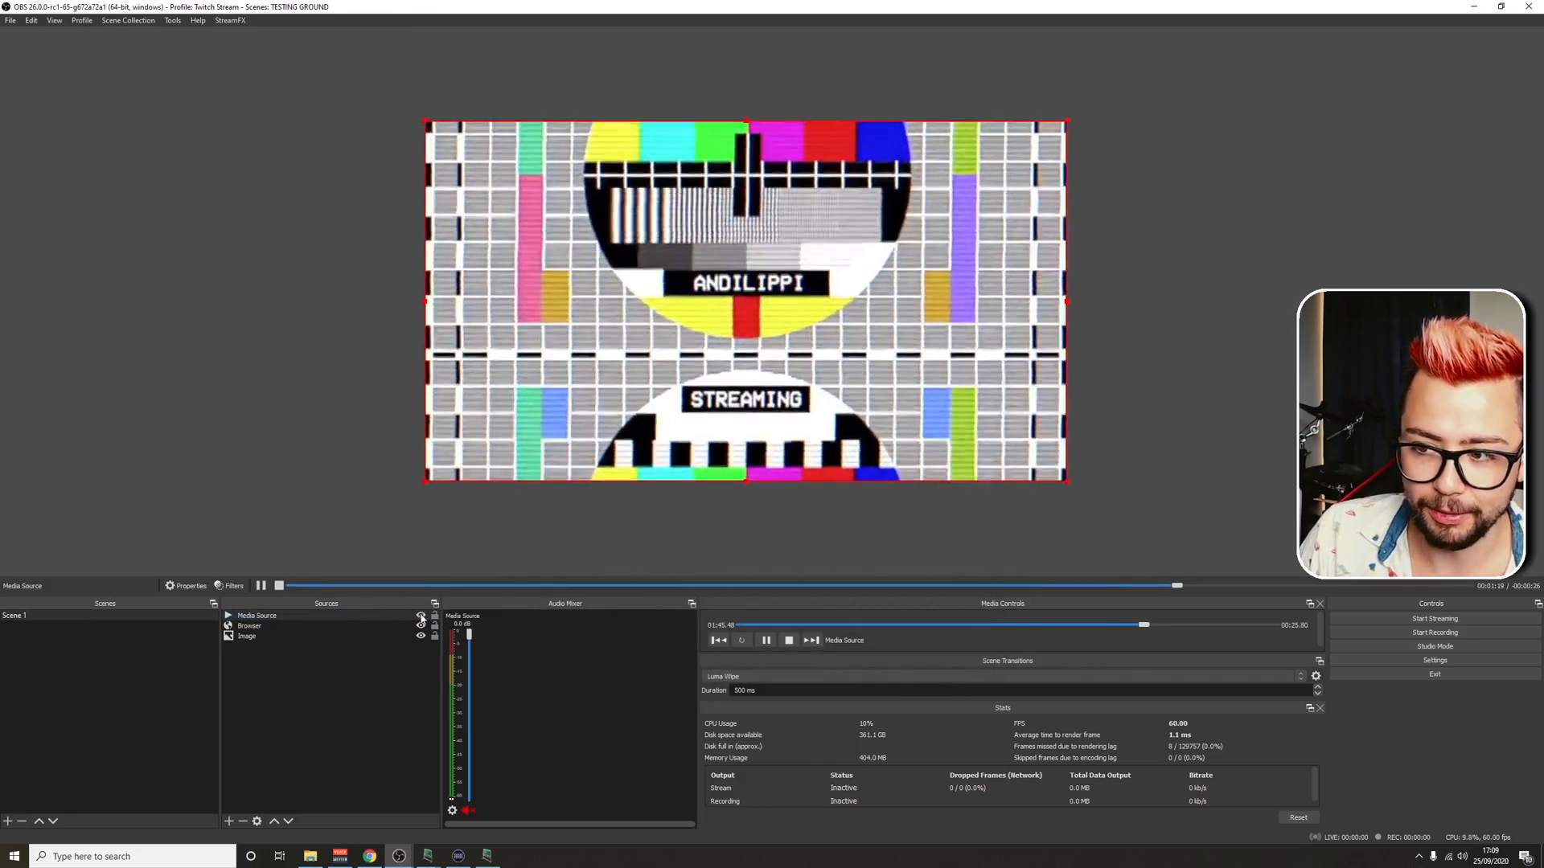
right_click(258, 615)
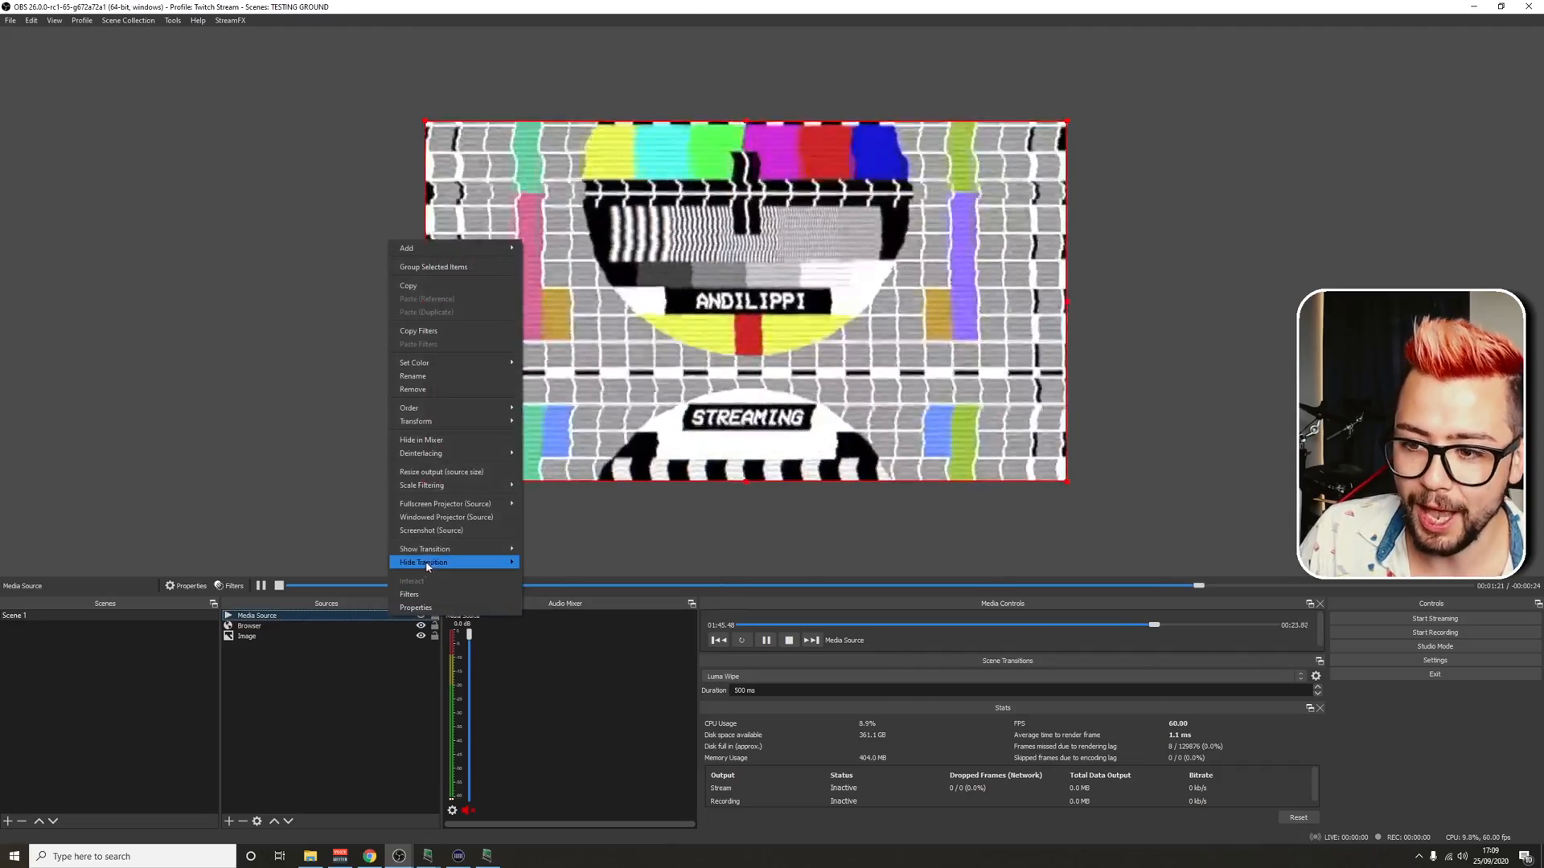
left_click(570, 559)
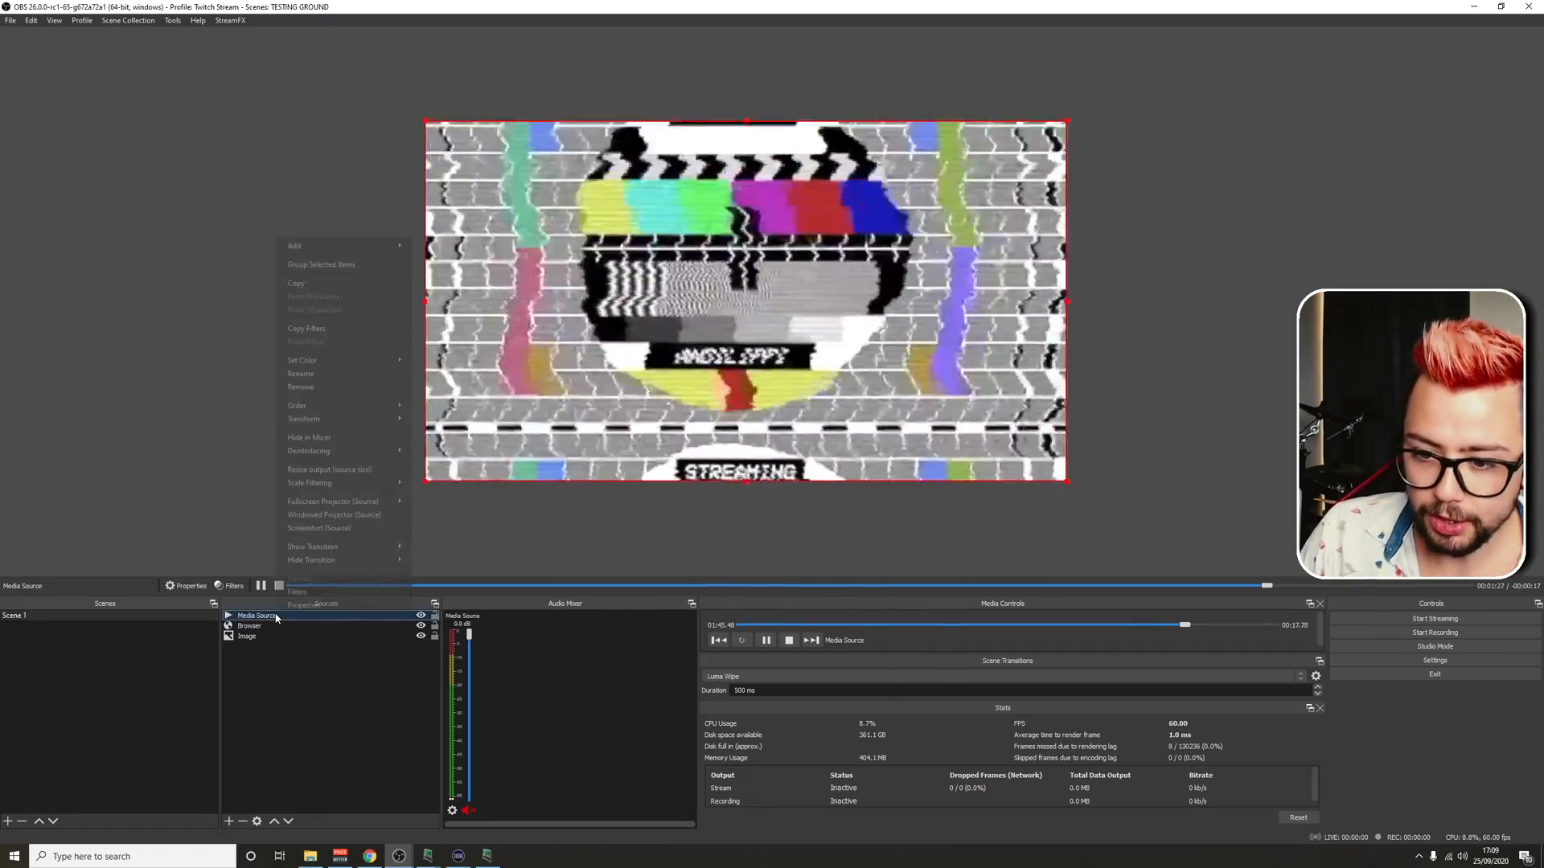
left_click(298, 591)
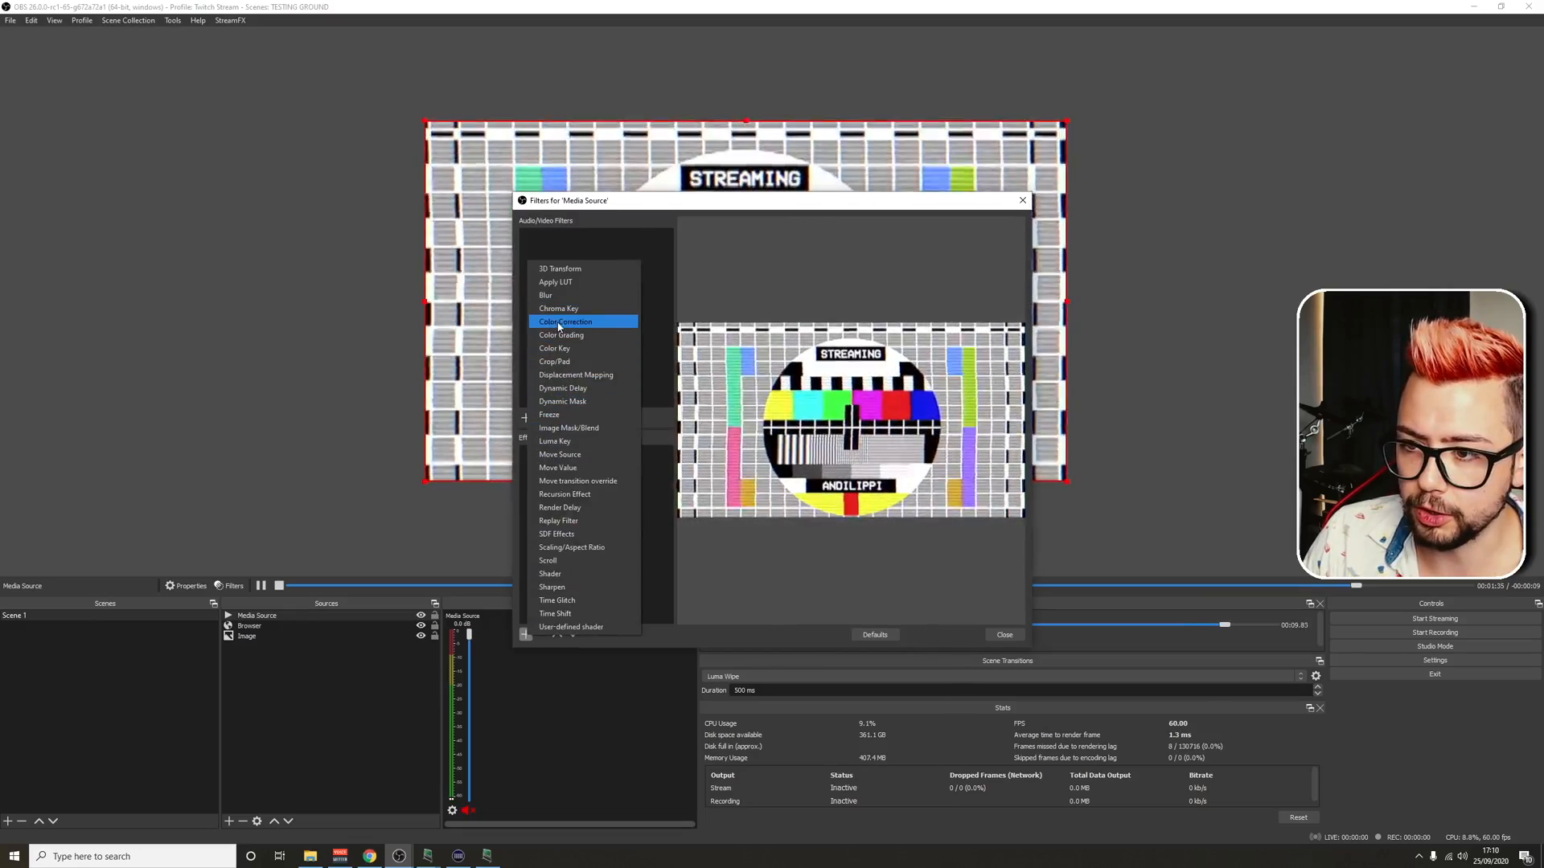
left_click(564, 322)
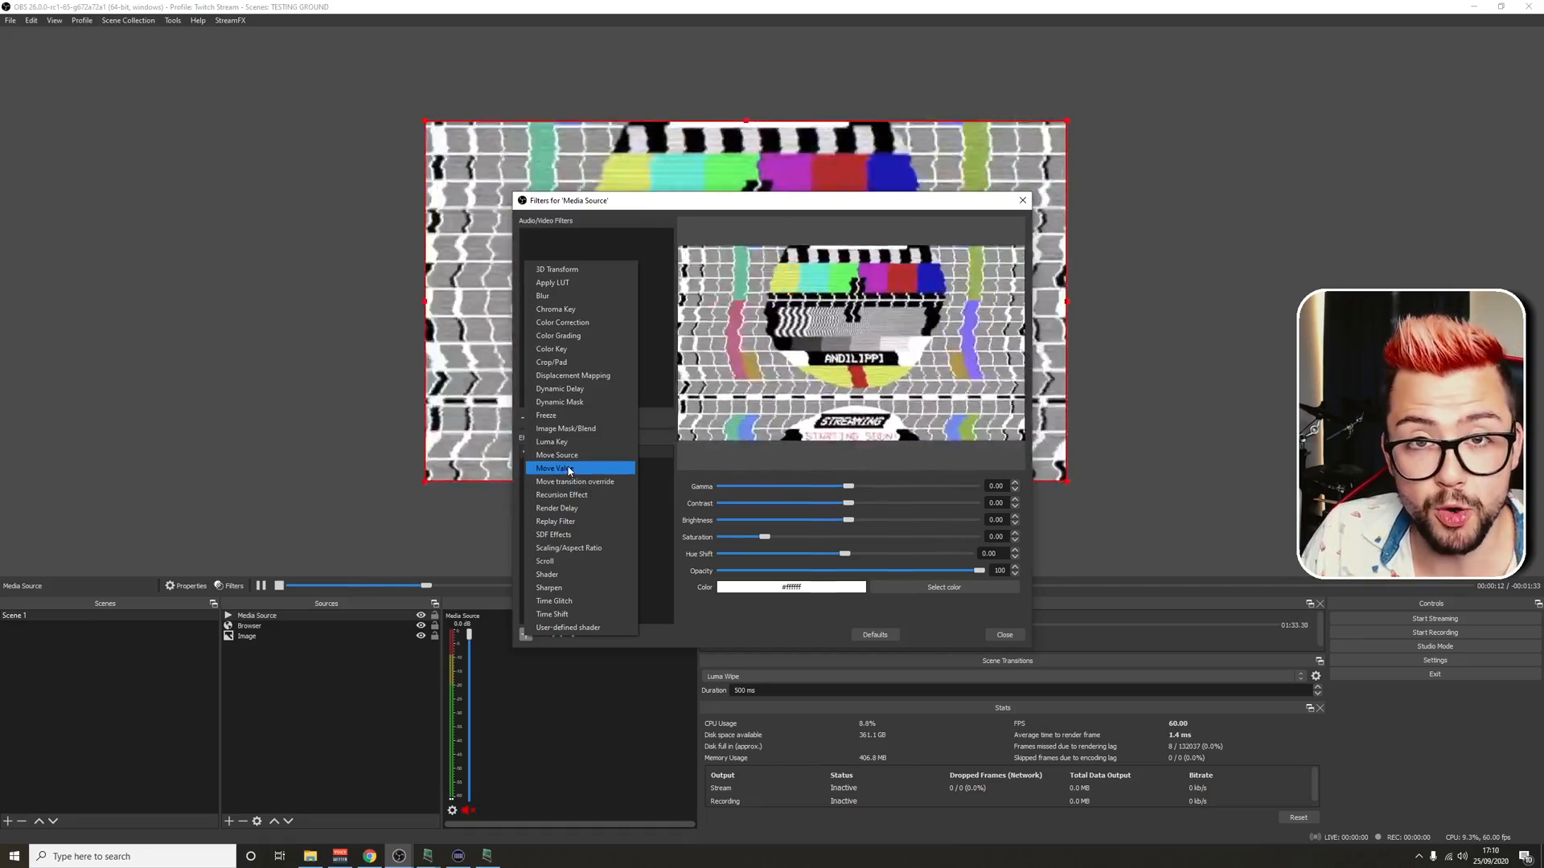
Add a 'Media On' Move Value filter animating Color Correction opacity over 2000 ms
left_click(554, 468)
type("Media On")
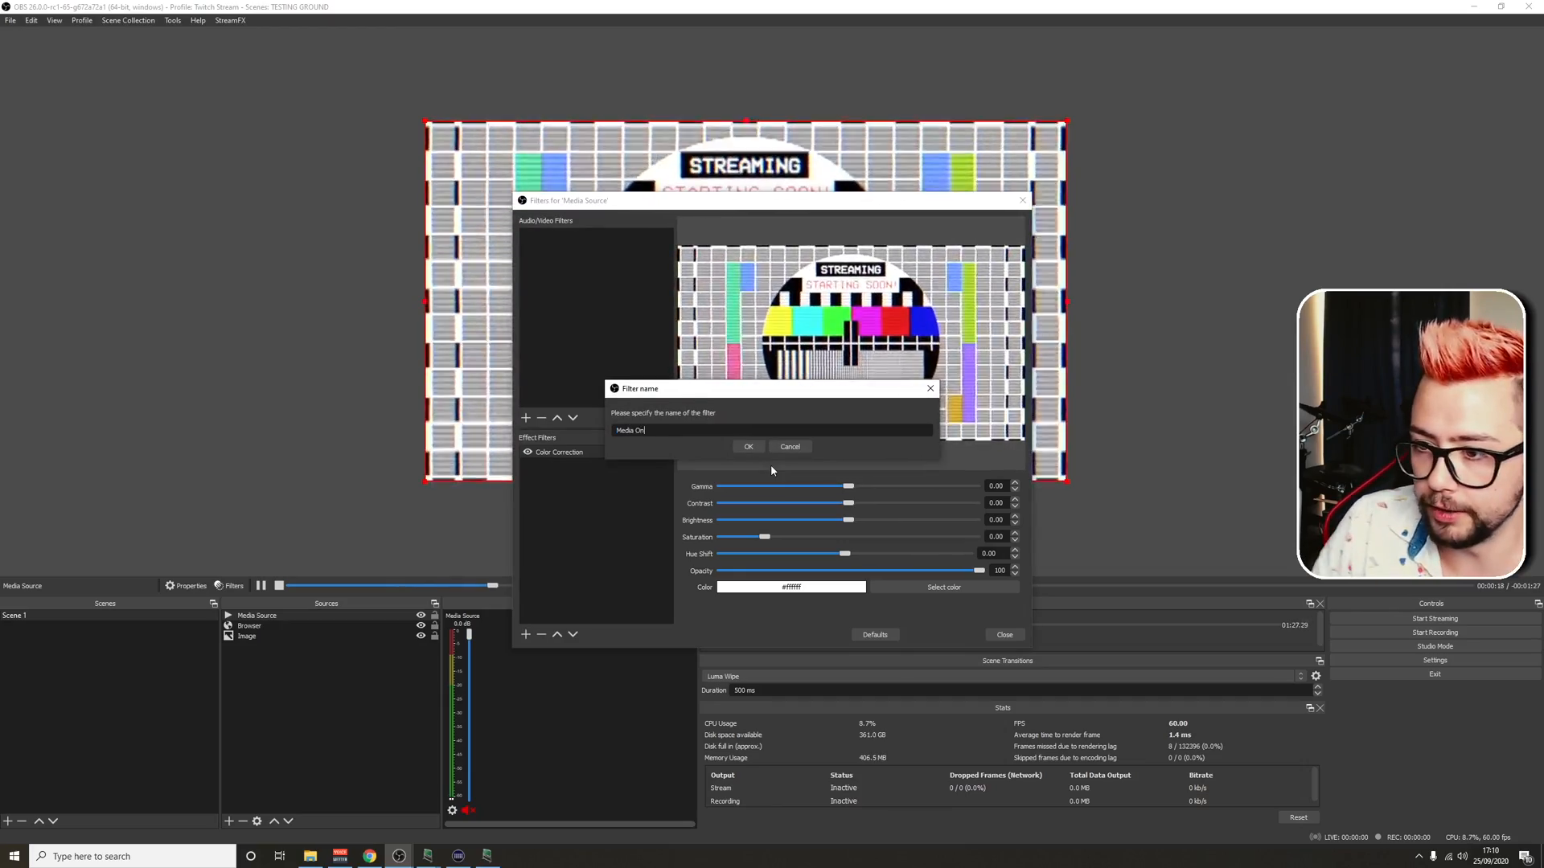
left_click(747, 446)
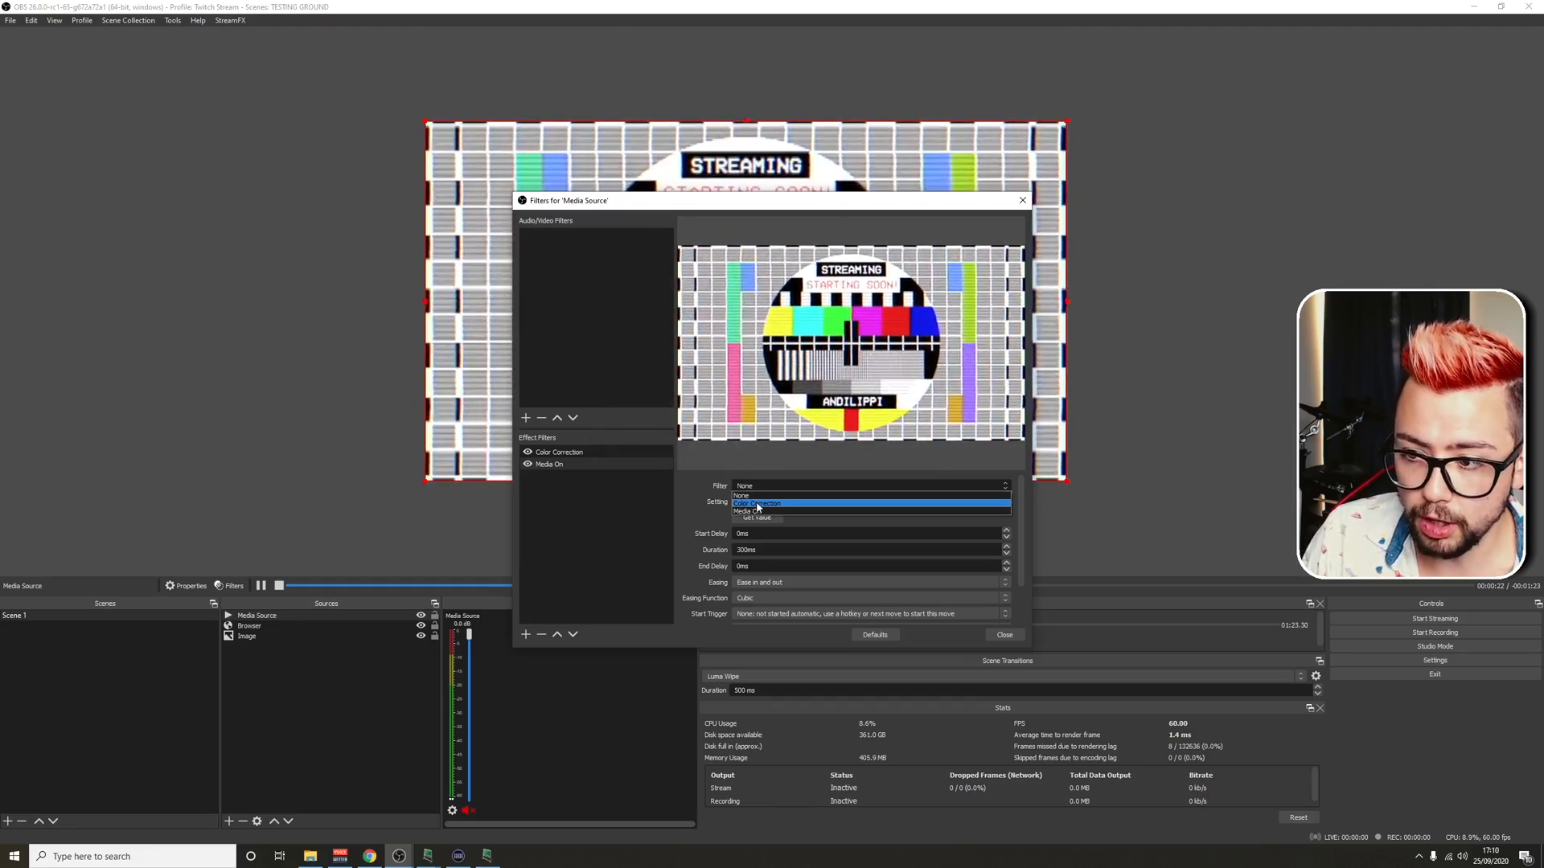
left_click(770, 501)
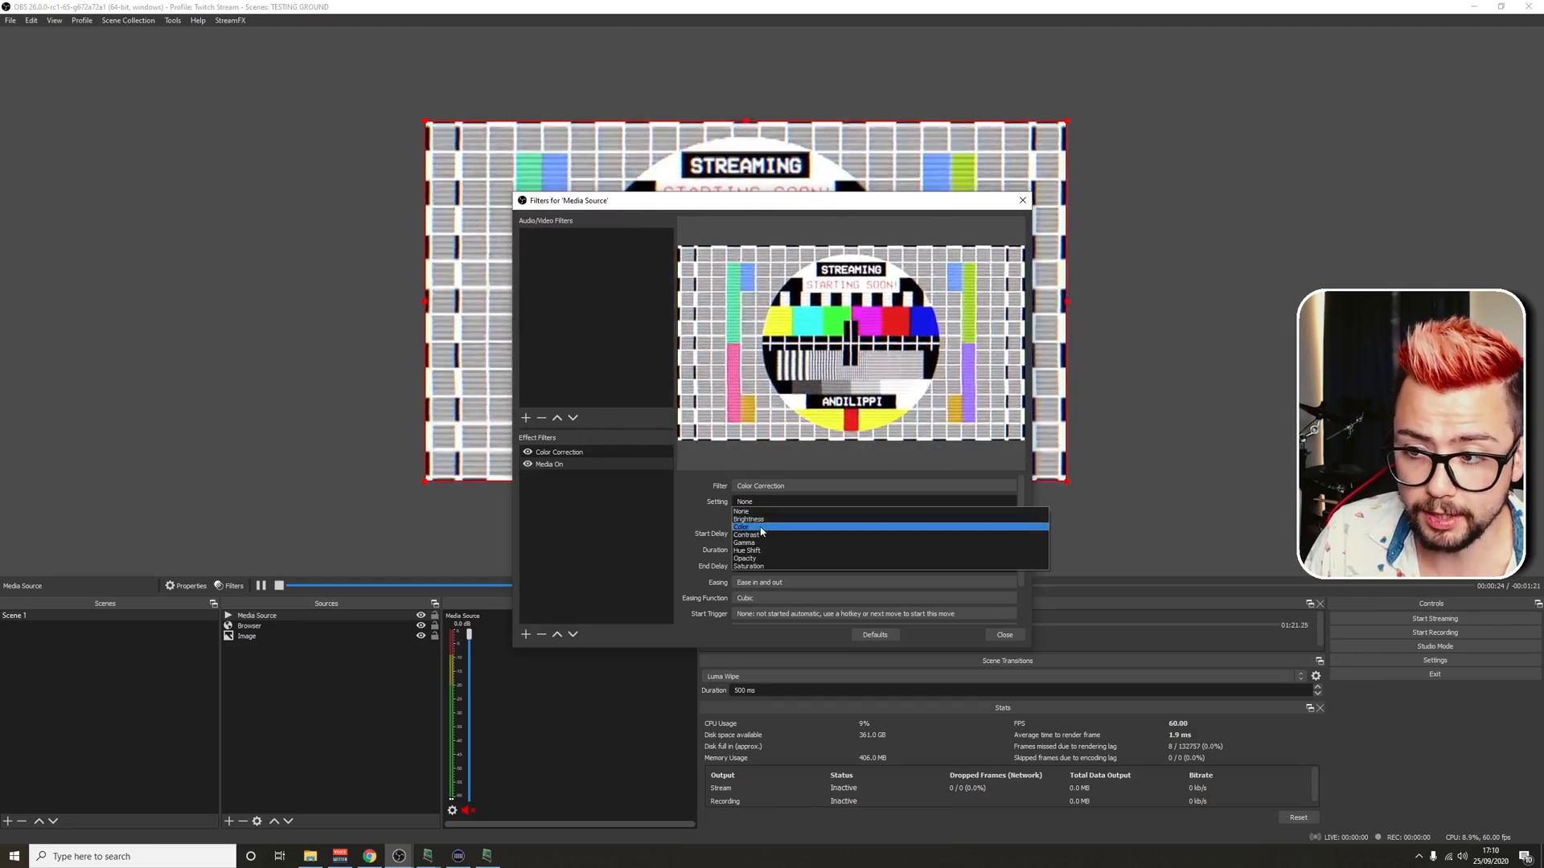
mouse_move(758, 558)
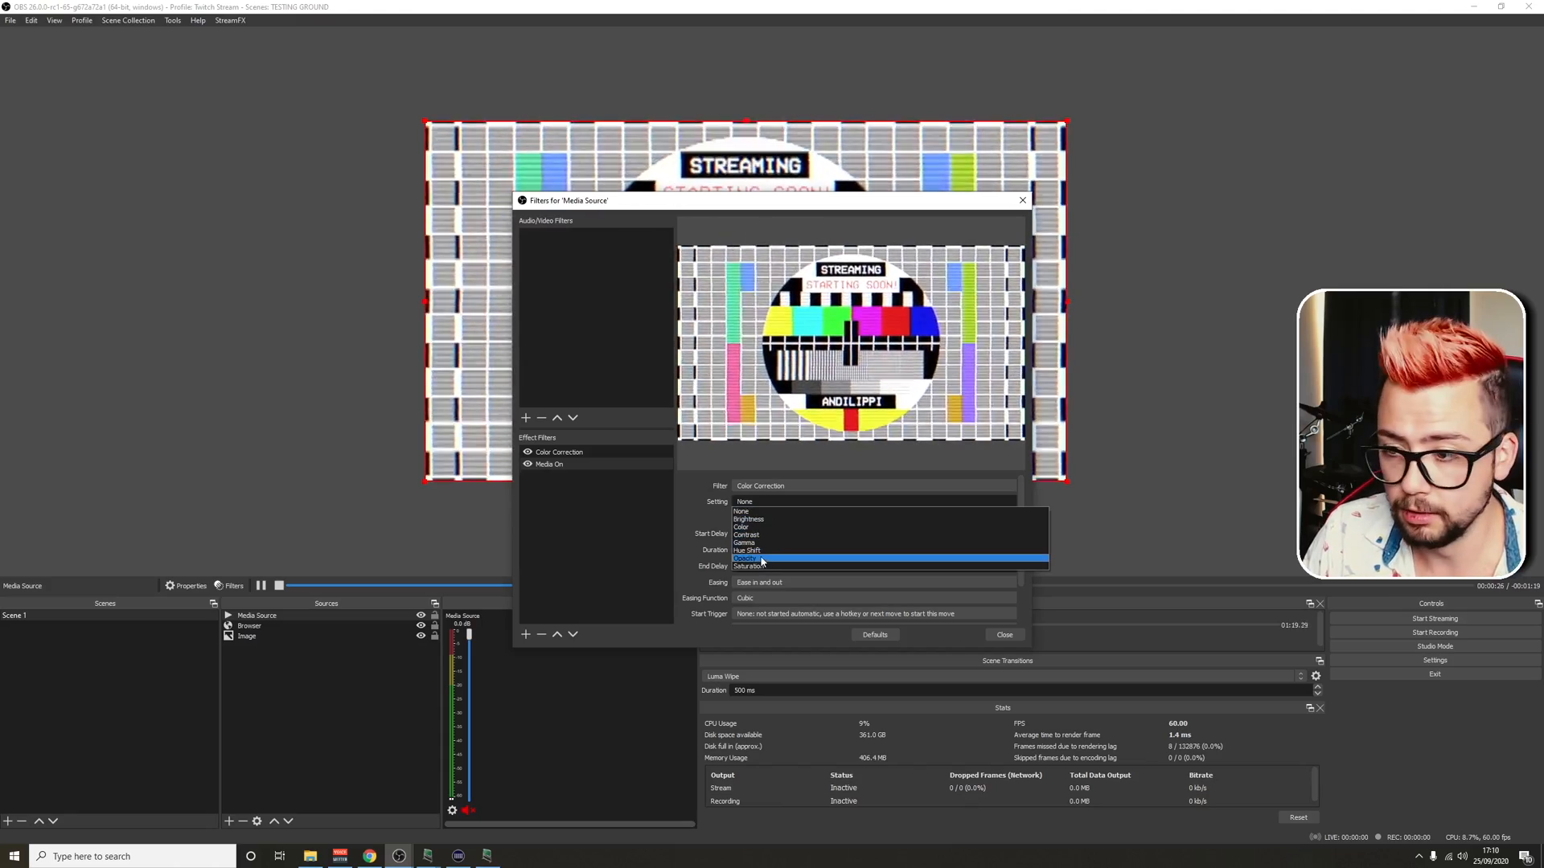
left_click(746, 558)
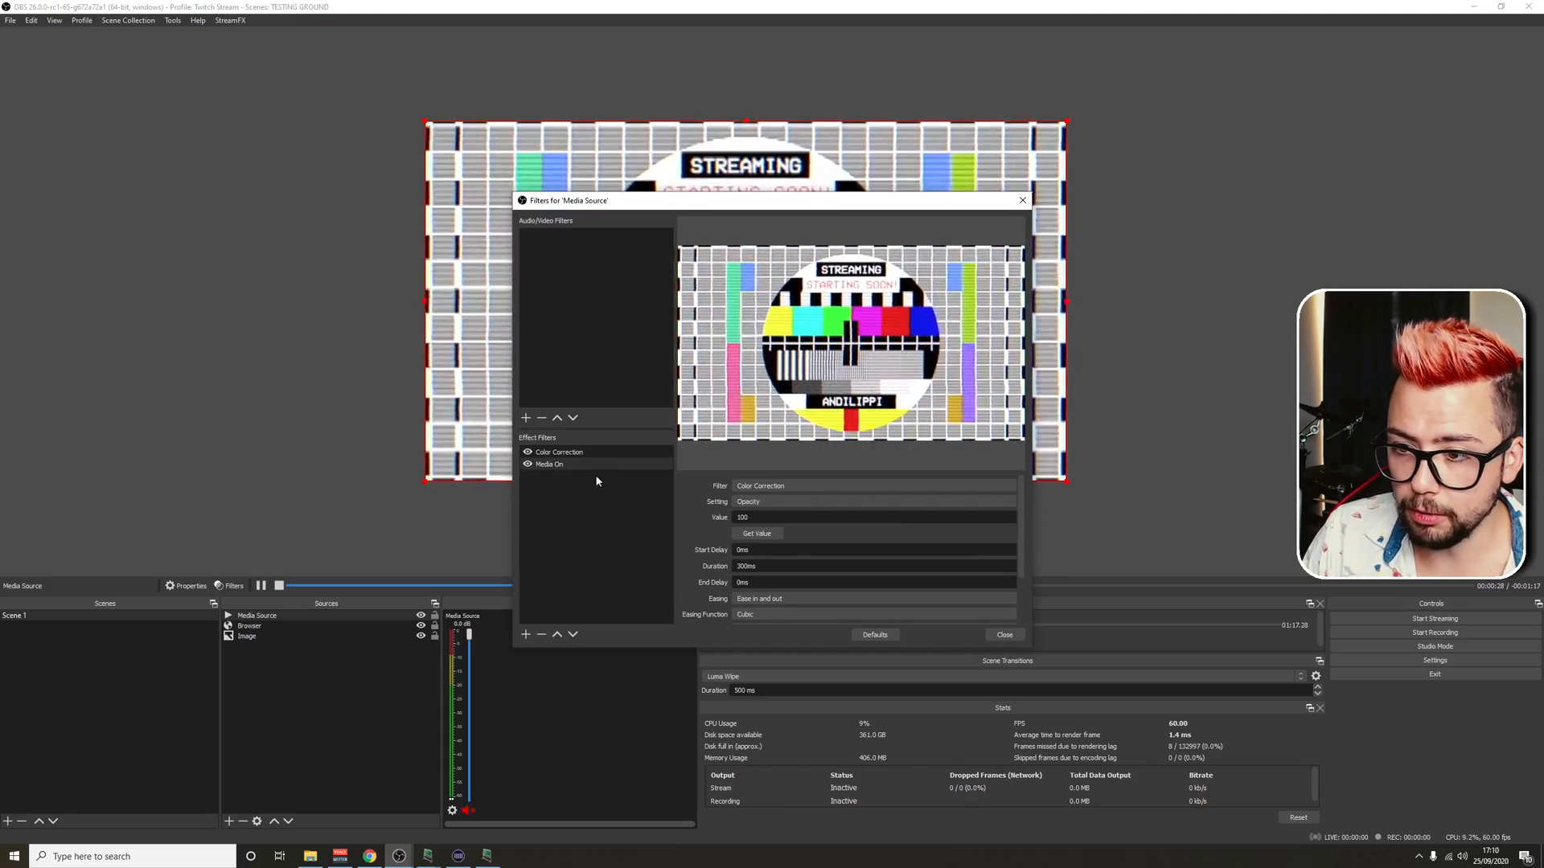
left_click(558, 452)
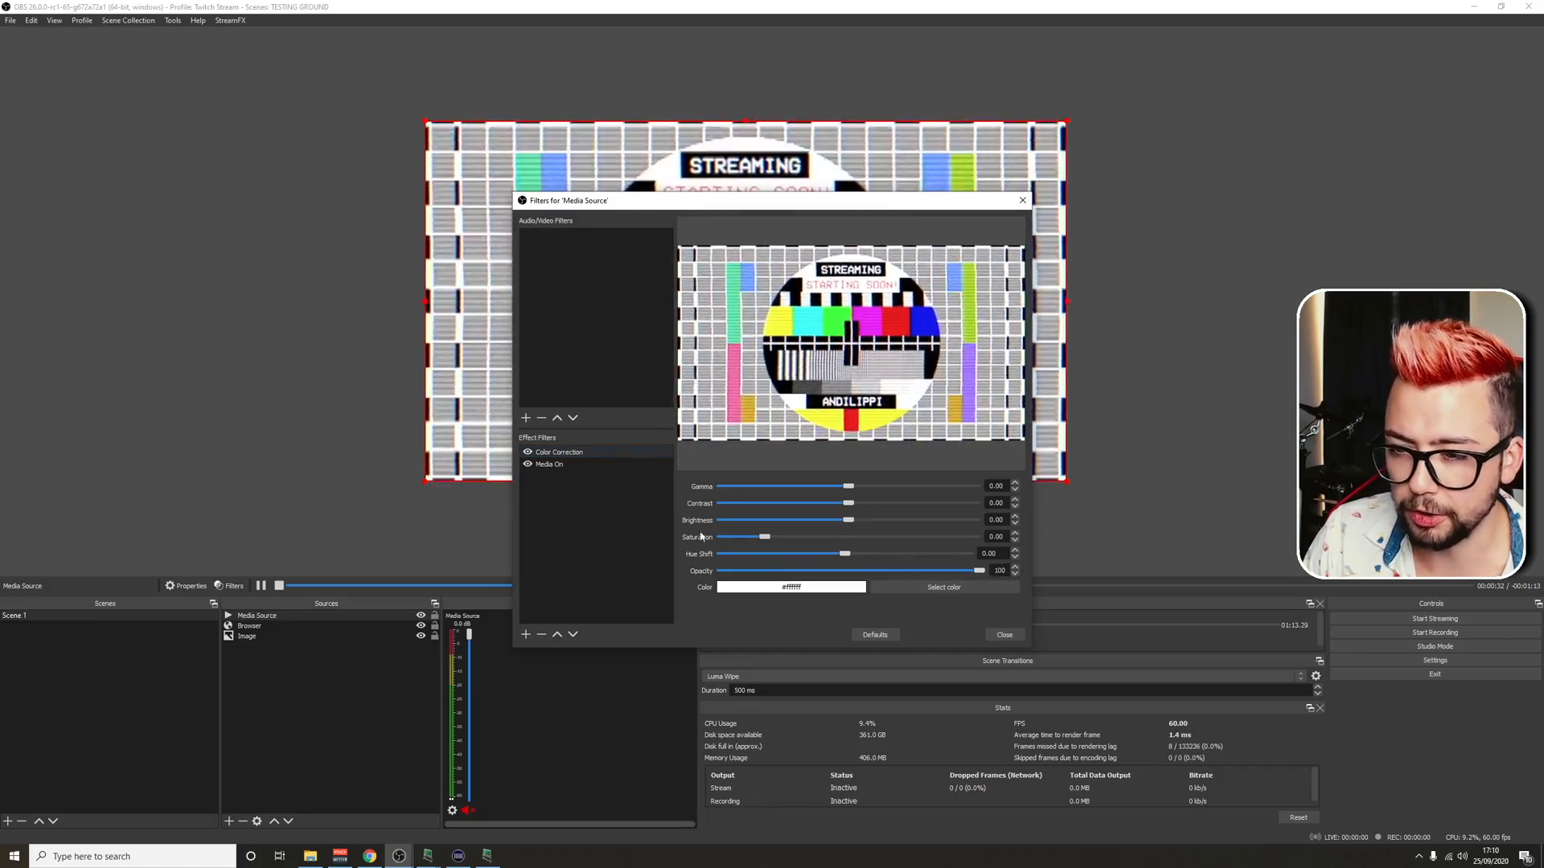
left_click(548, 464)
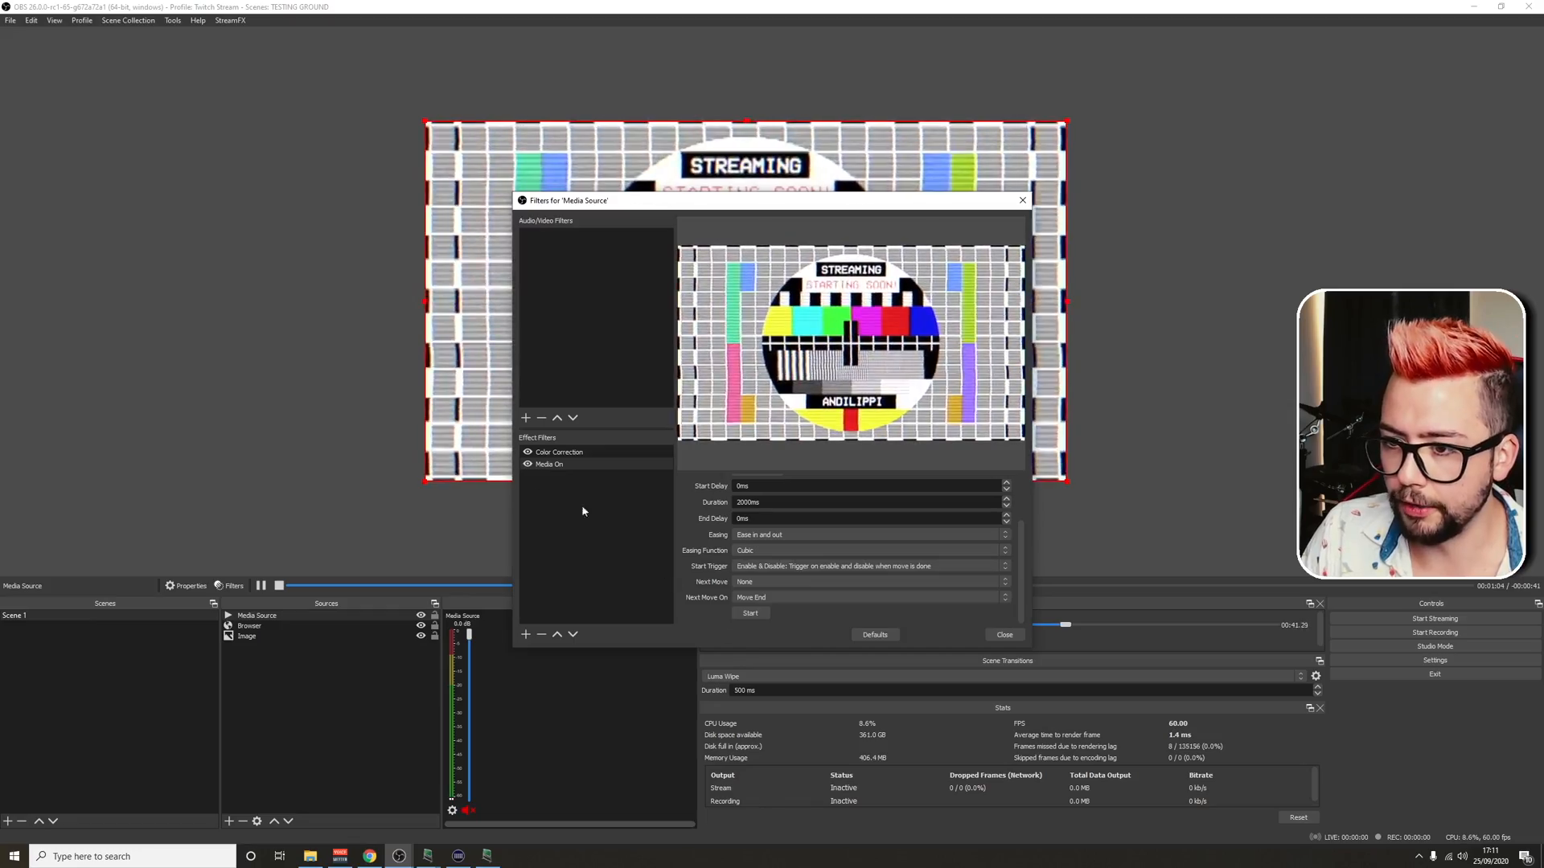
left_click(528, 464)
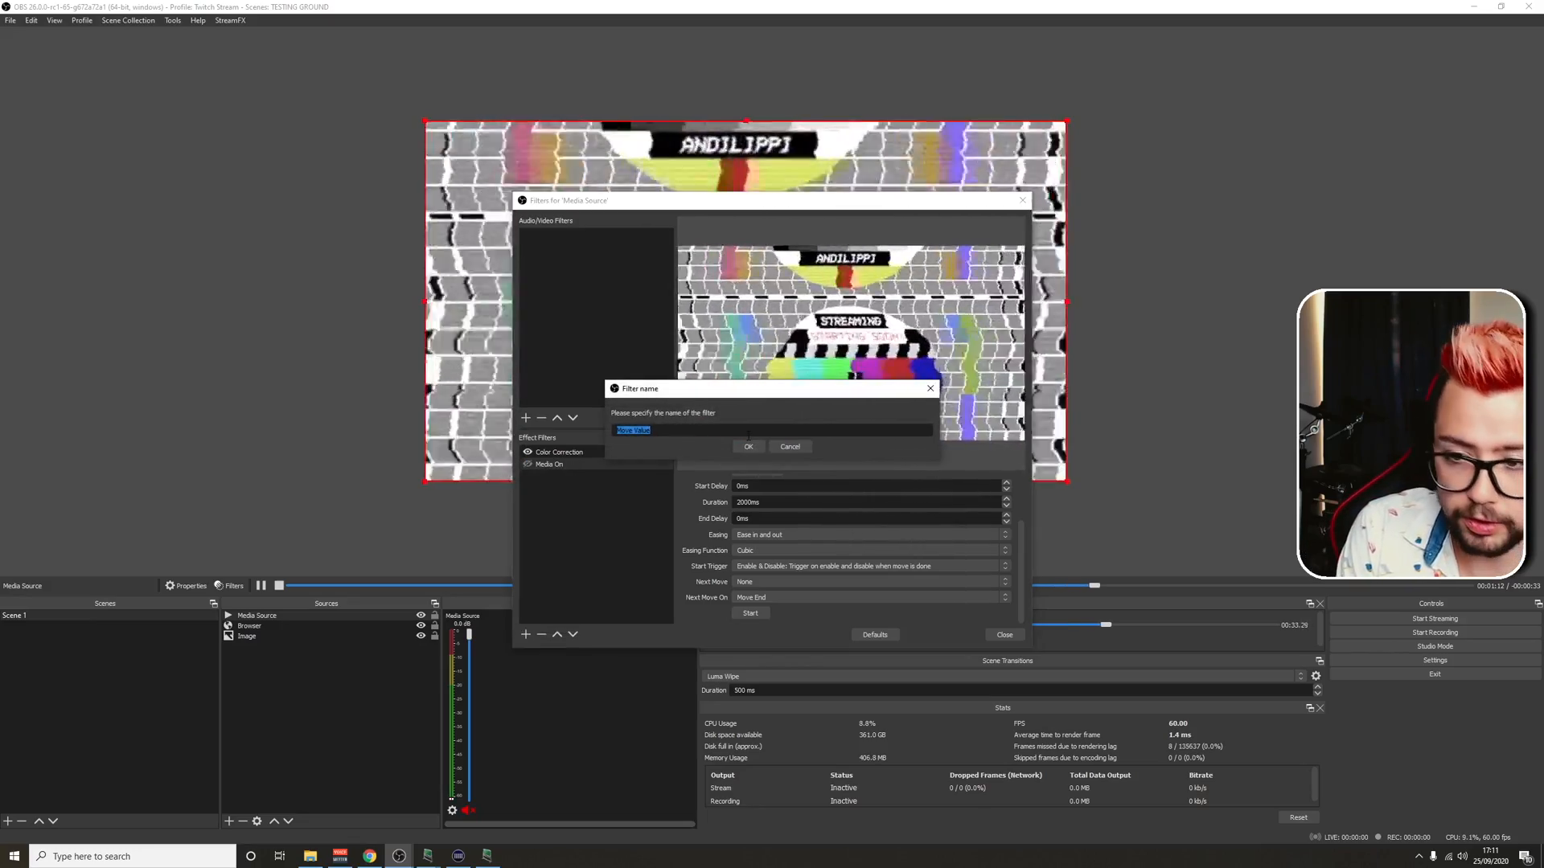
Add a 'Media Off' Move Value filter on Color Correction opacity with Enable & Disable trigger
type("Media On")
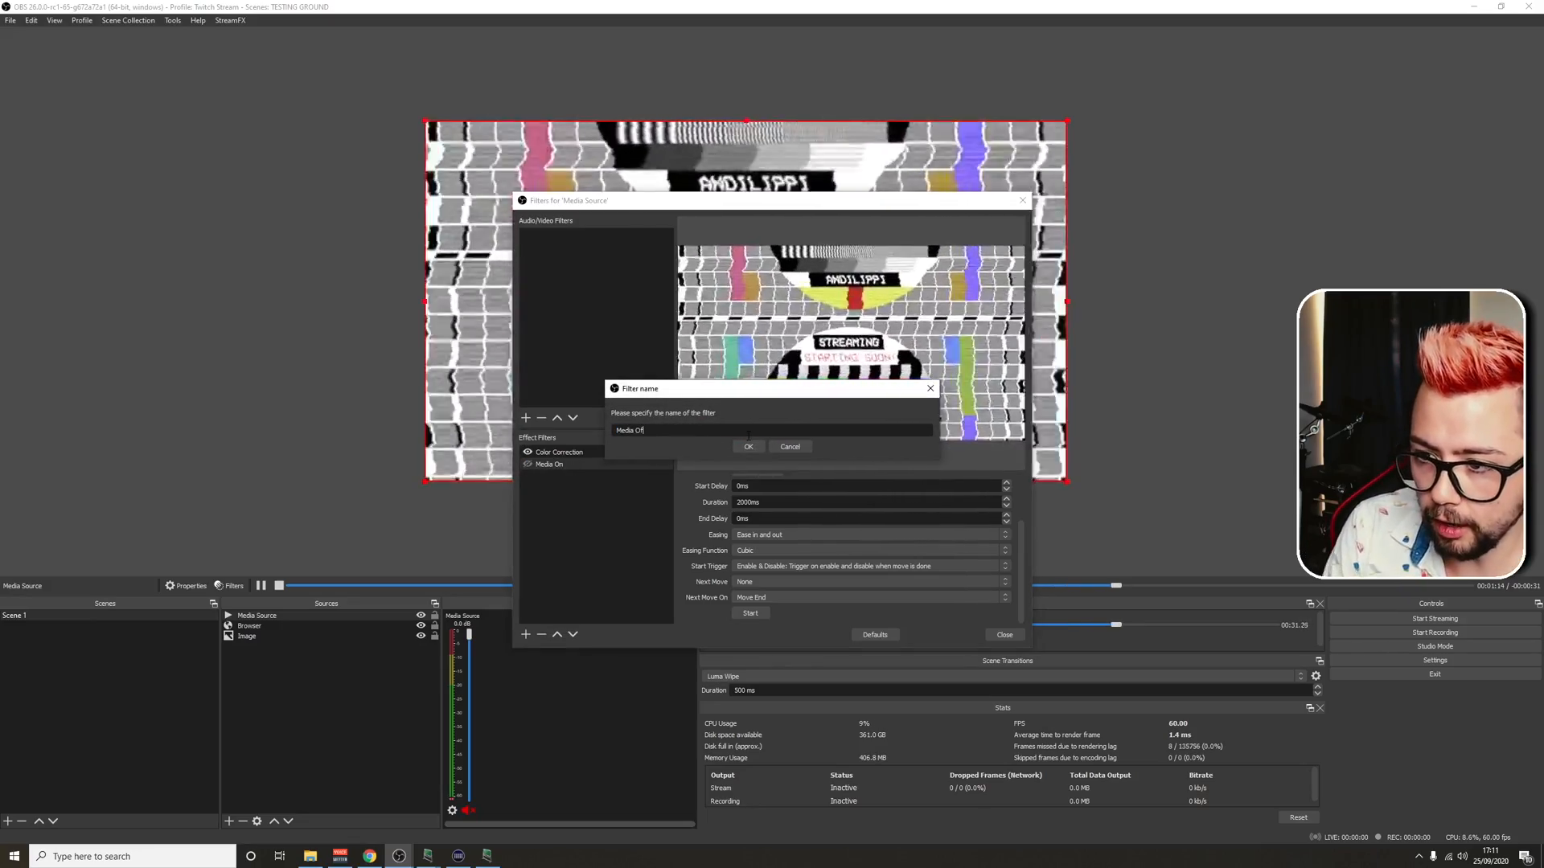
left_click(747, 446)
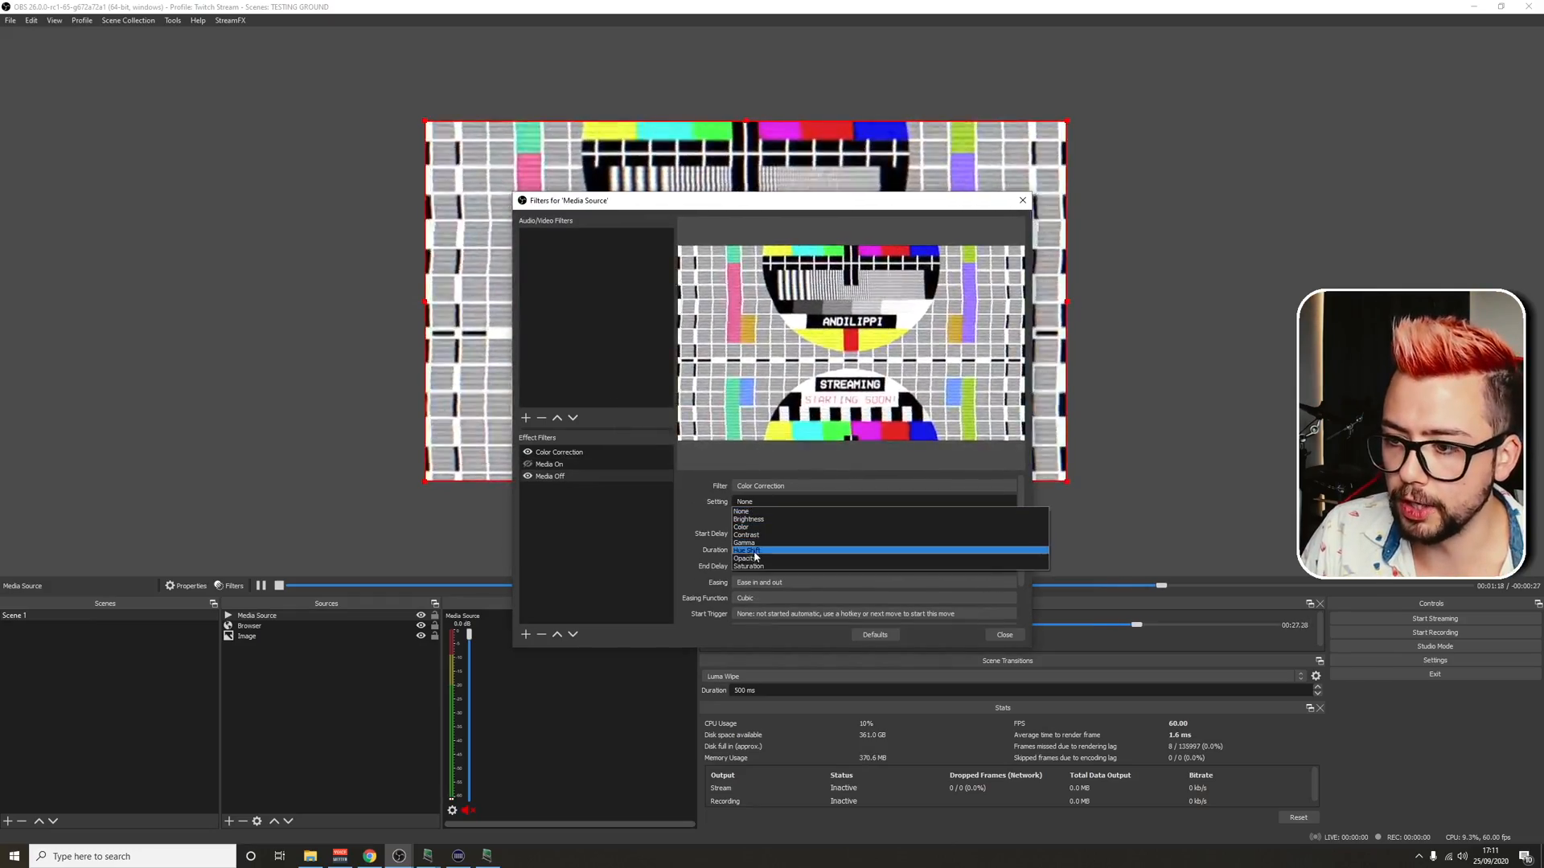
left_click(745, 558)
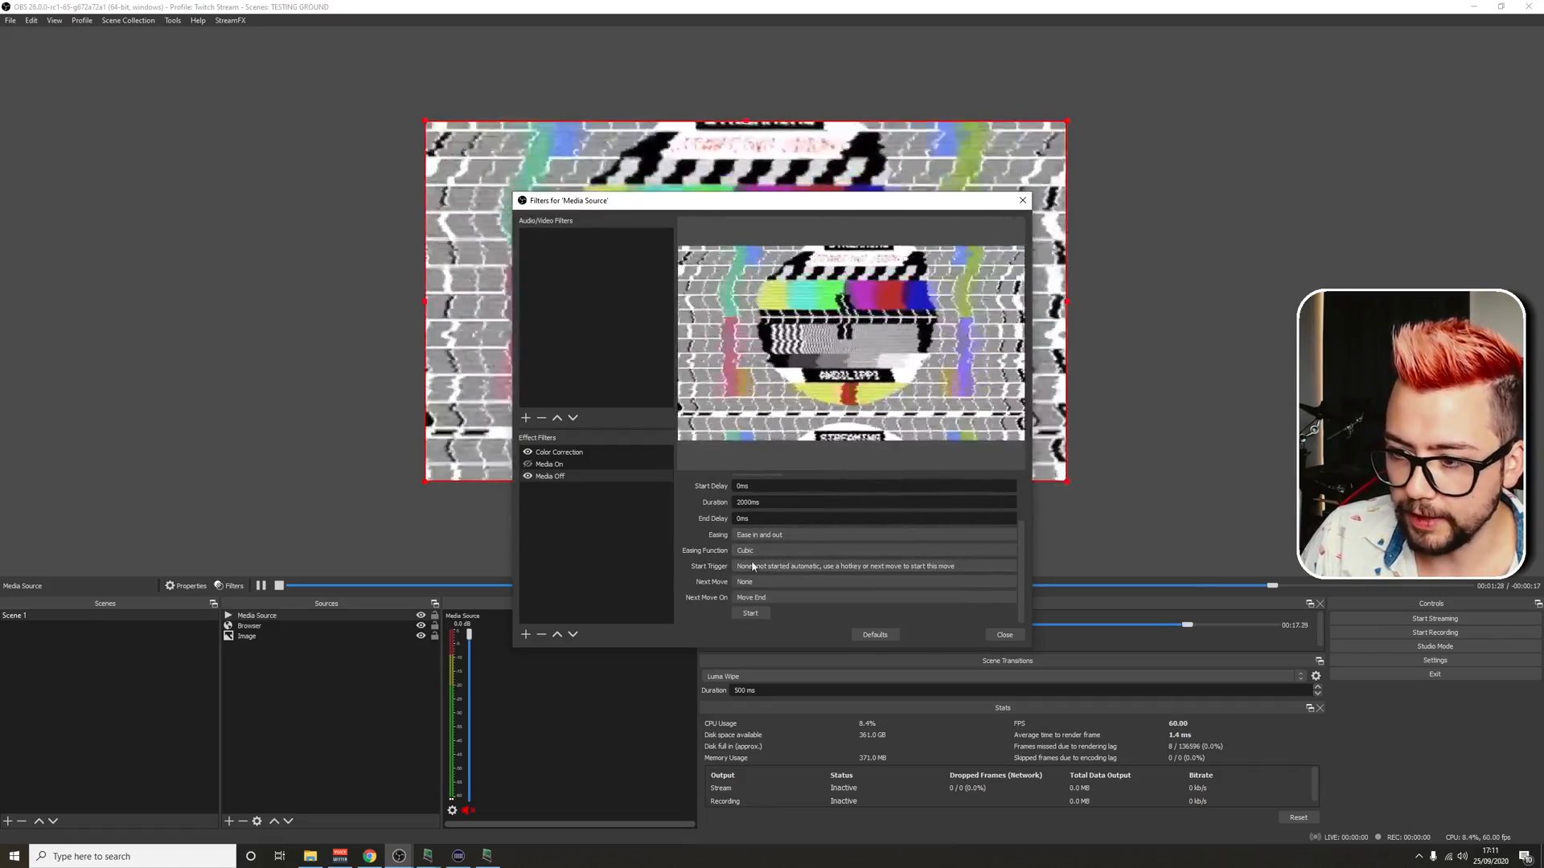
left_click(872, 566)
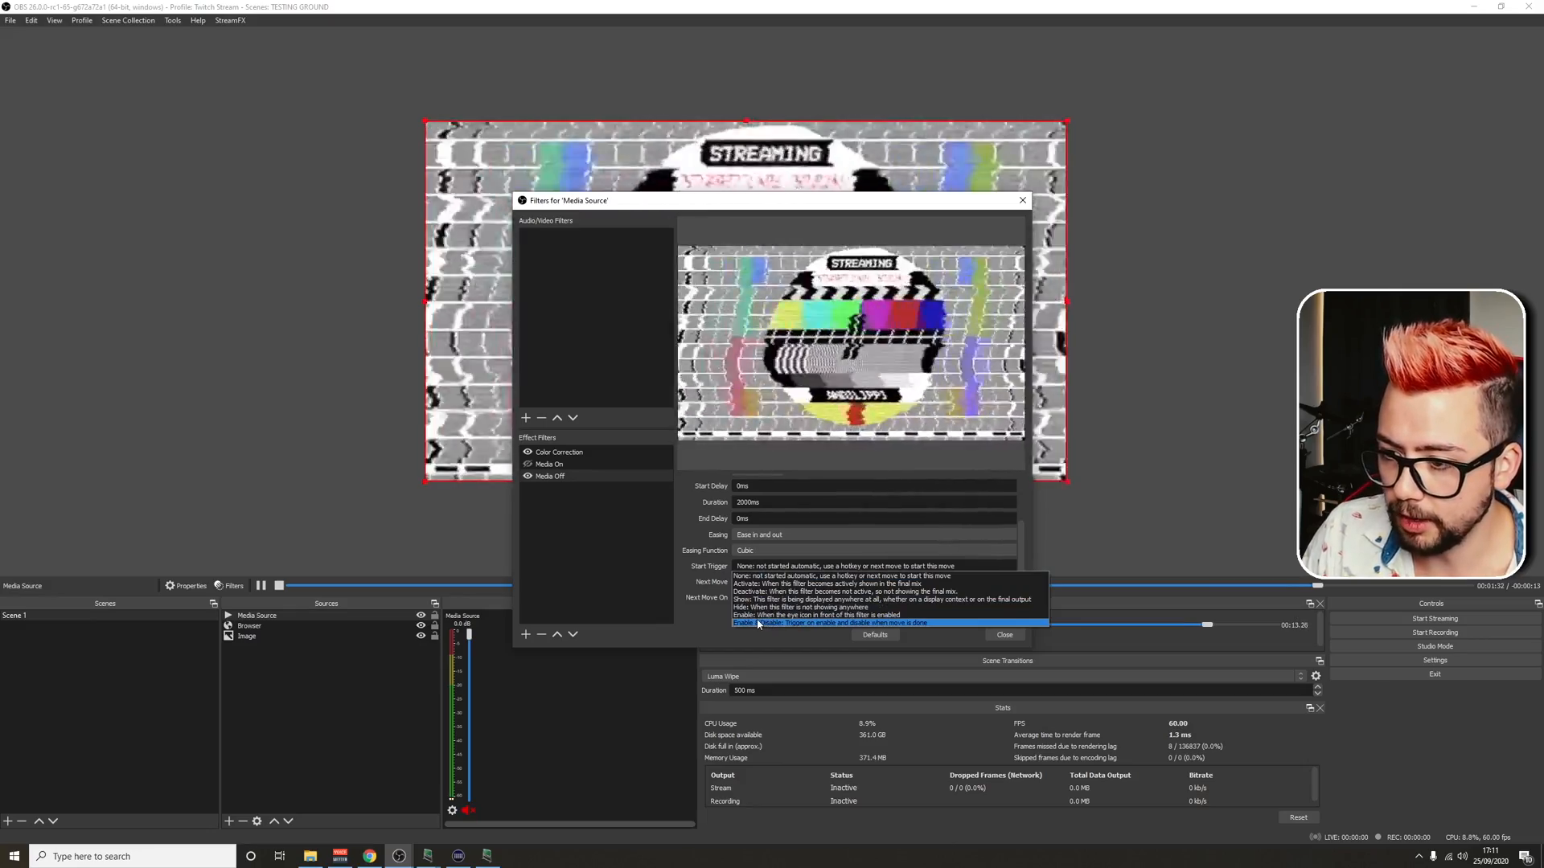
left_click(837, 622)
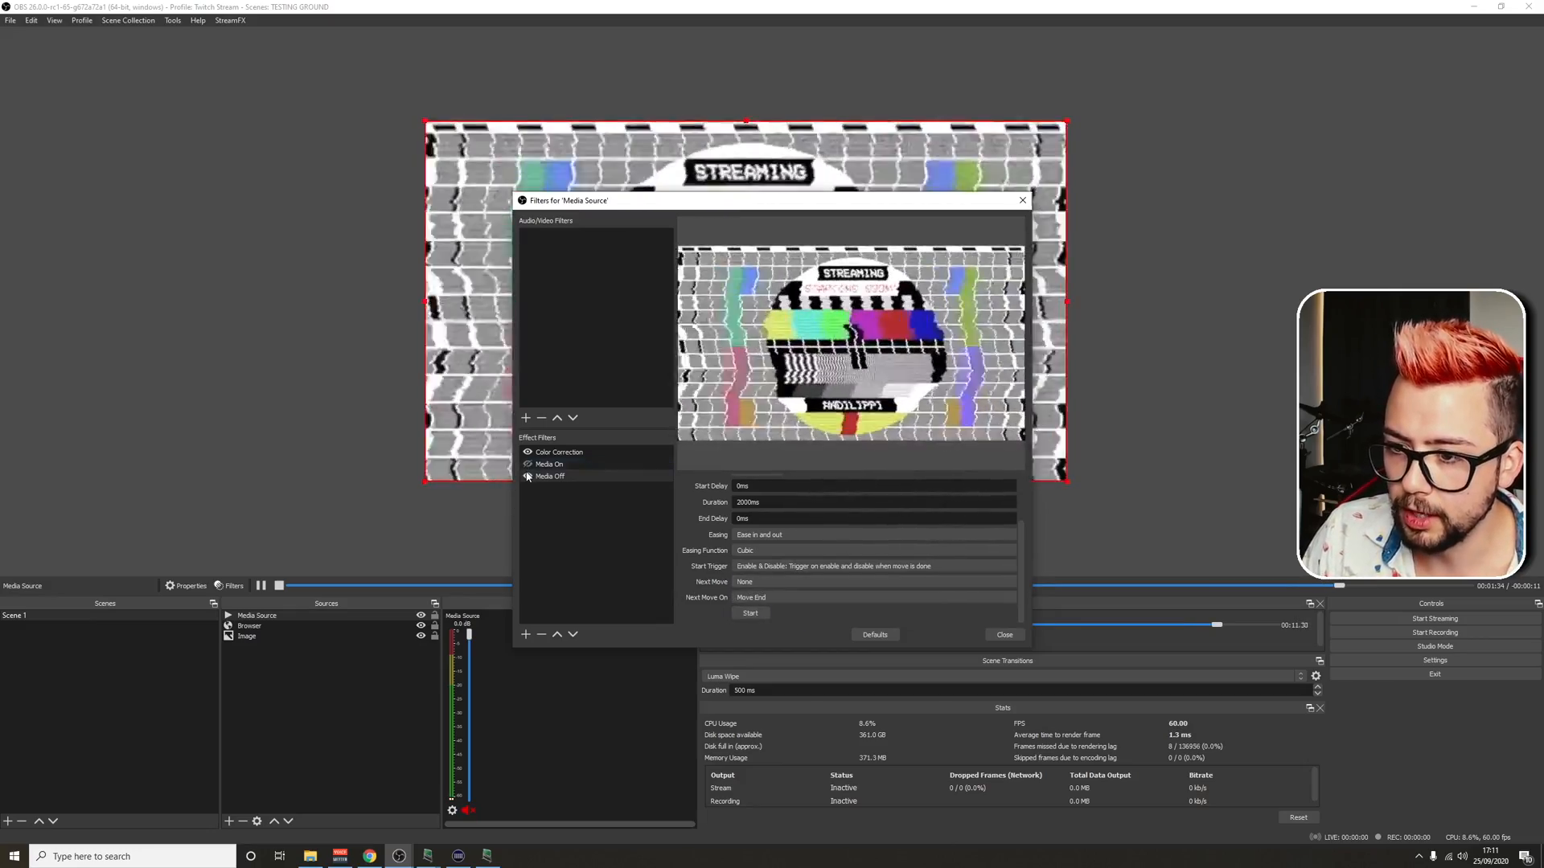
Toggle the fade filters' visibility to test that the video fades back
left_click(548, 475)
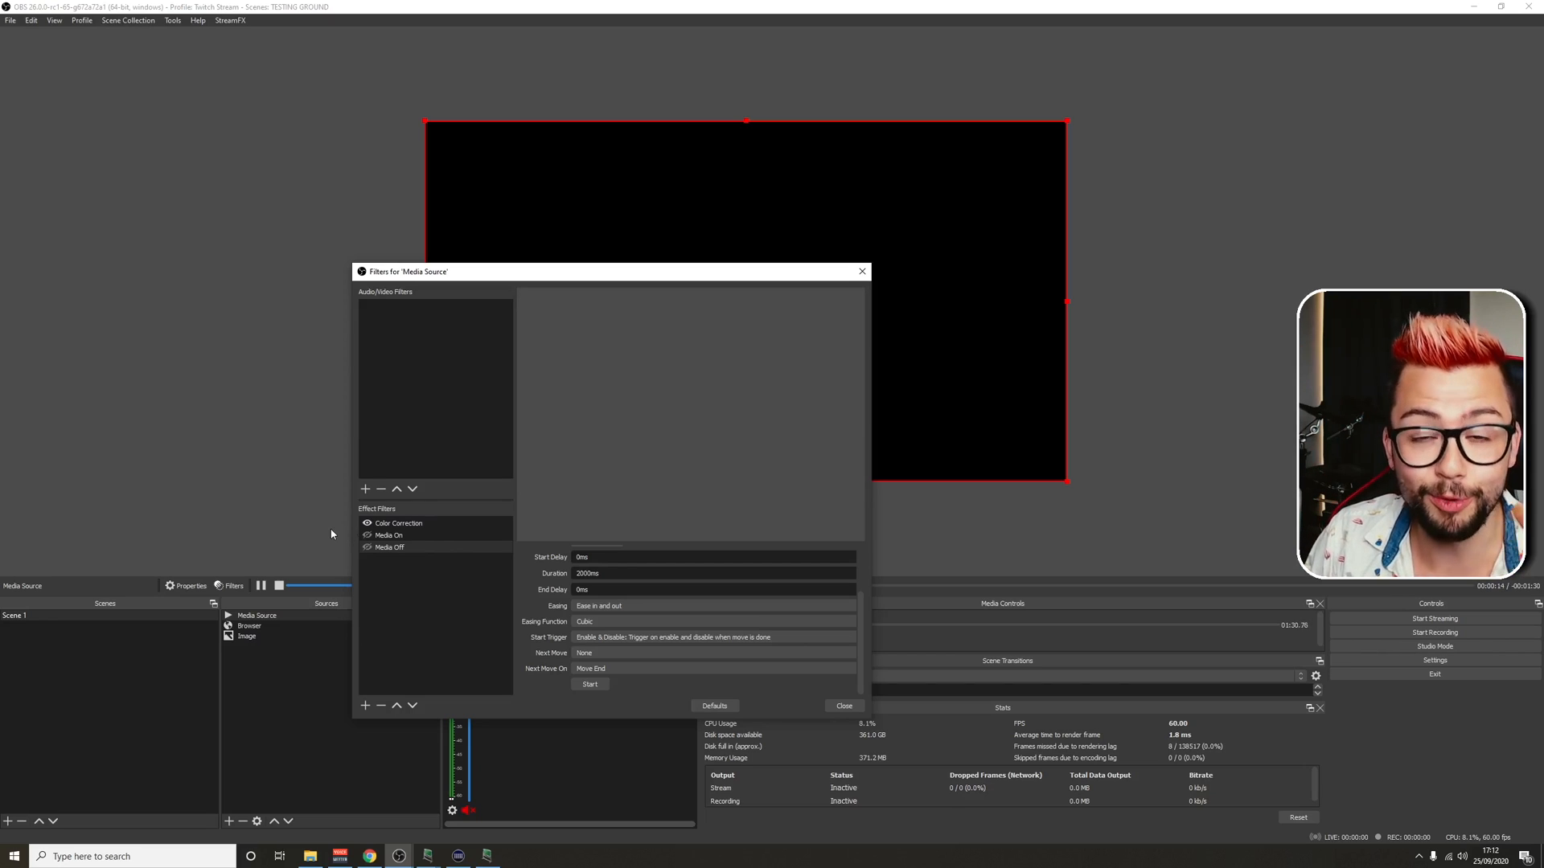
left_click(390, 534)
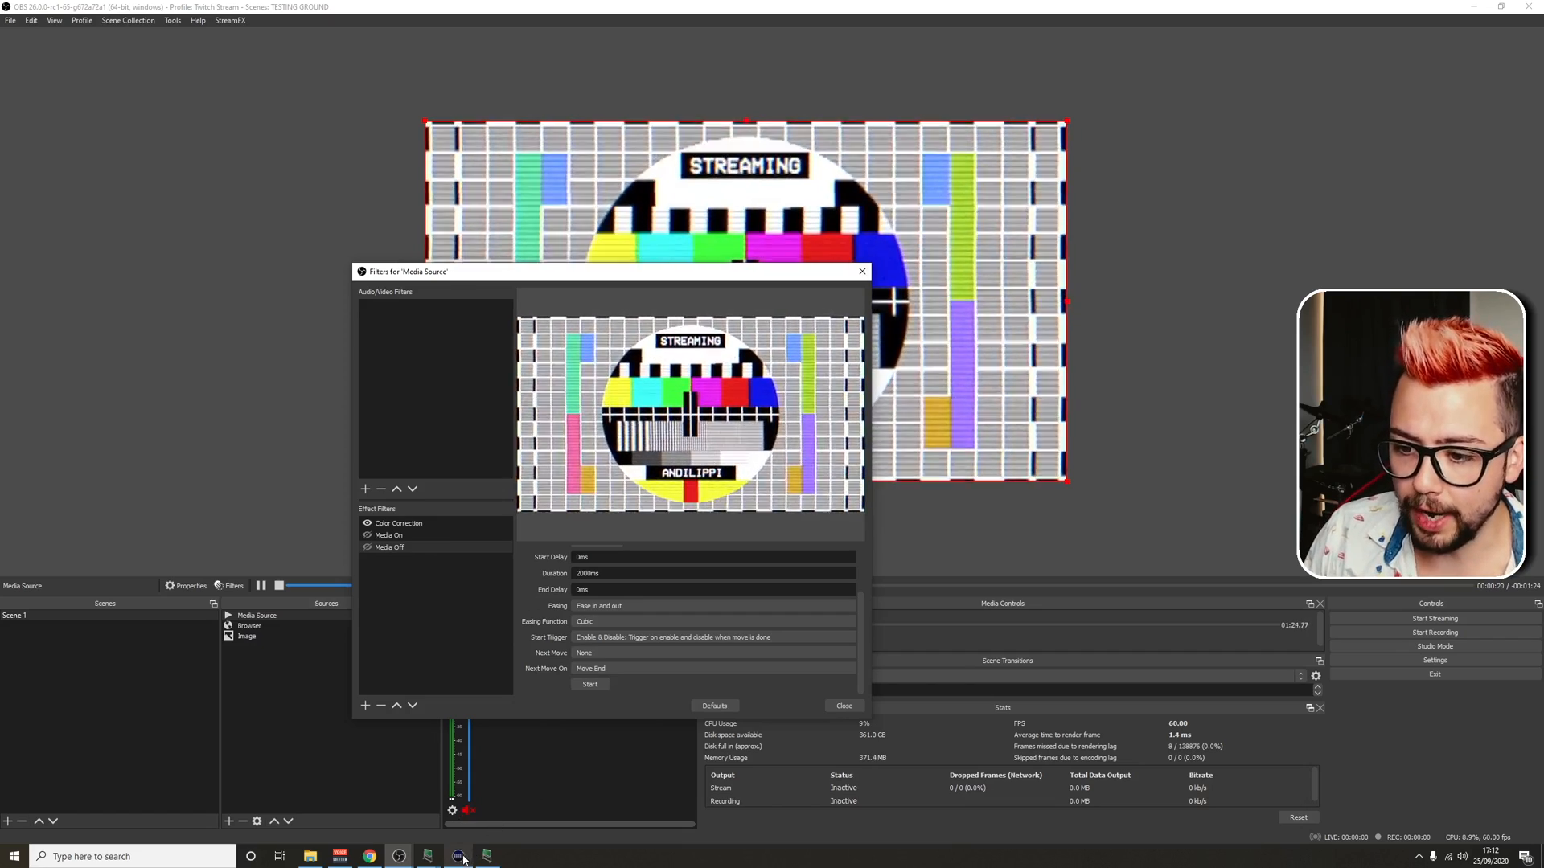
left_click(457, 855)
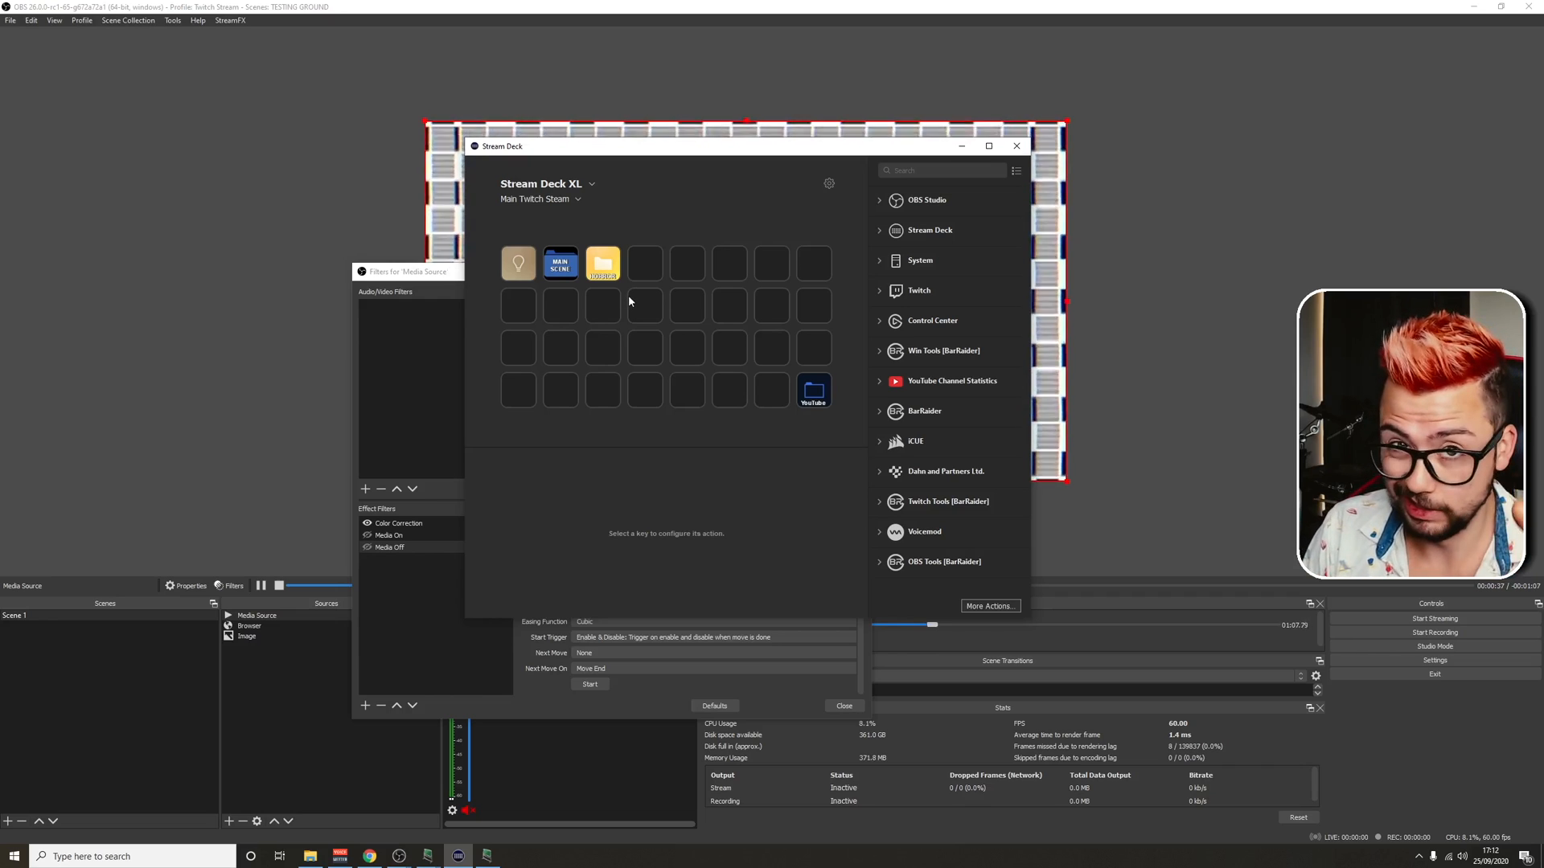
mouse_move(918, 583)
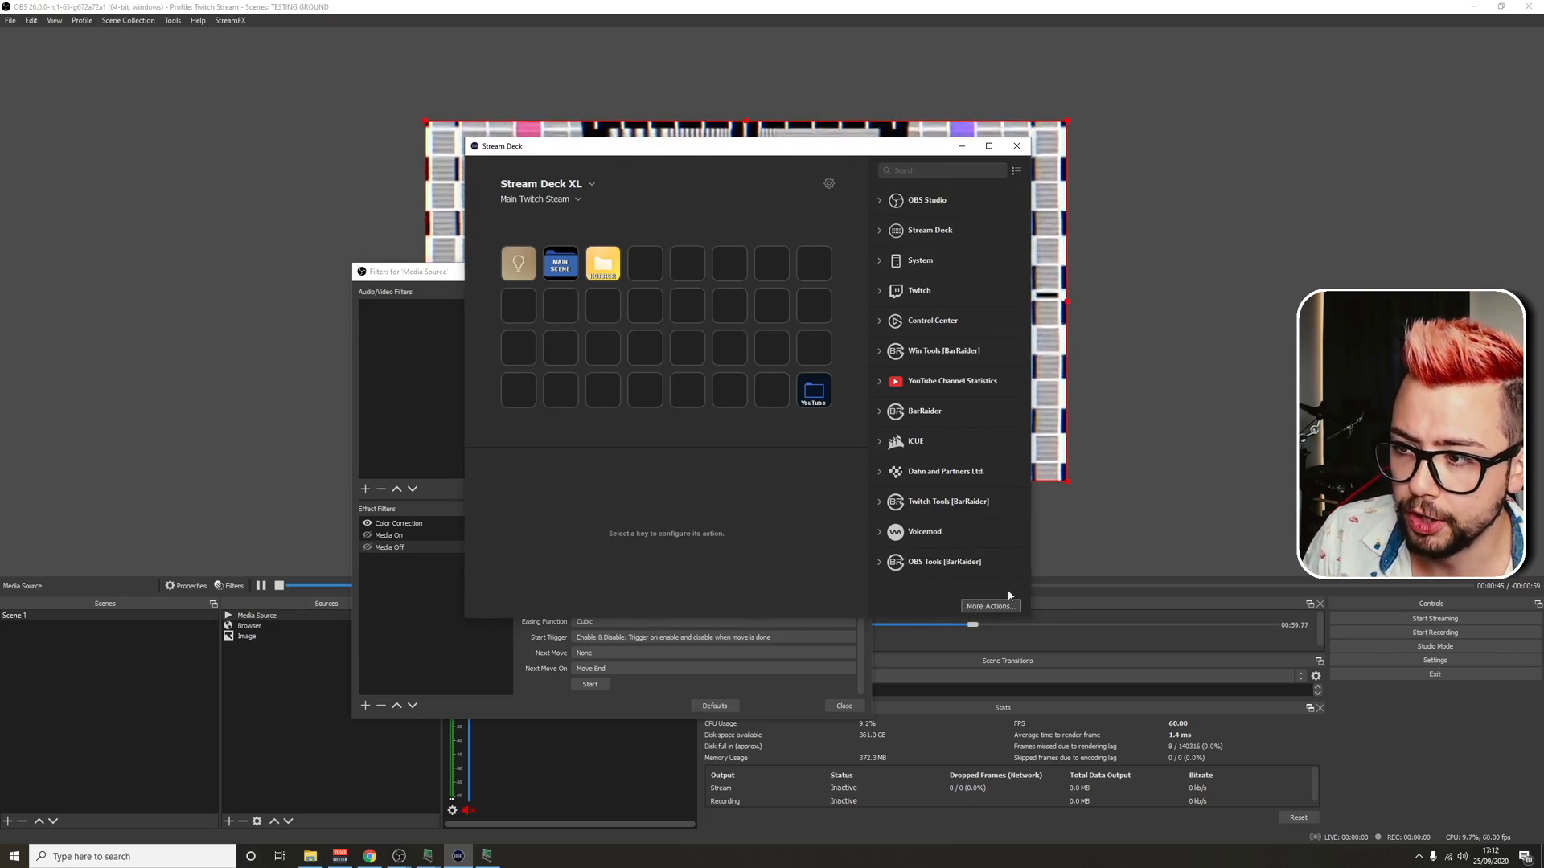
Search the Stream Deck store for 'ob' to confirm OBS Tools is installed
left_click(990, 606)
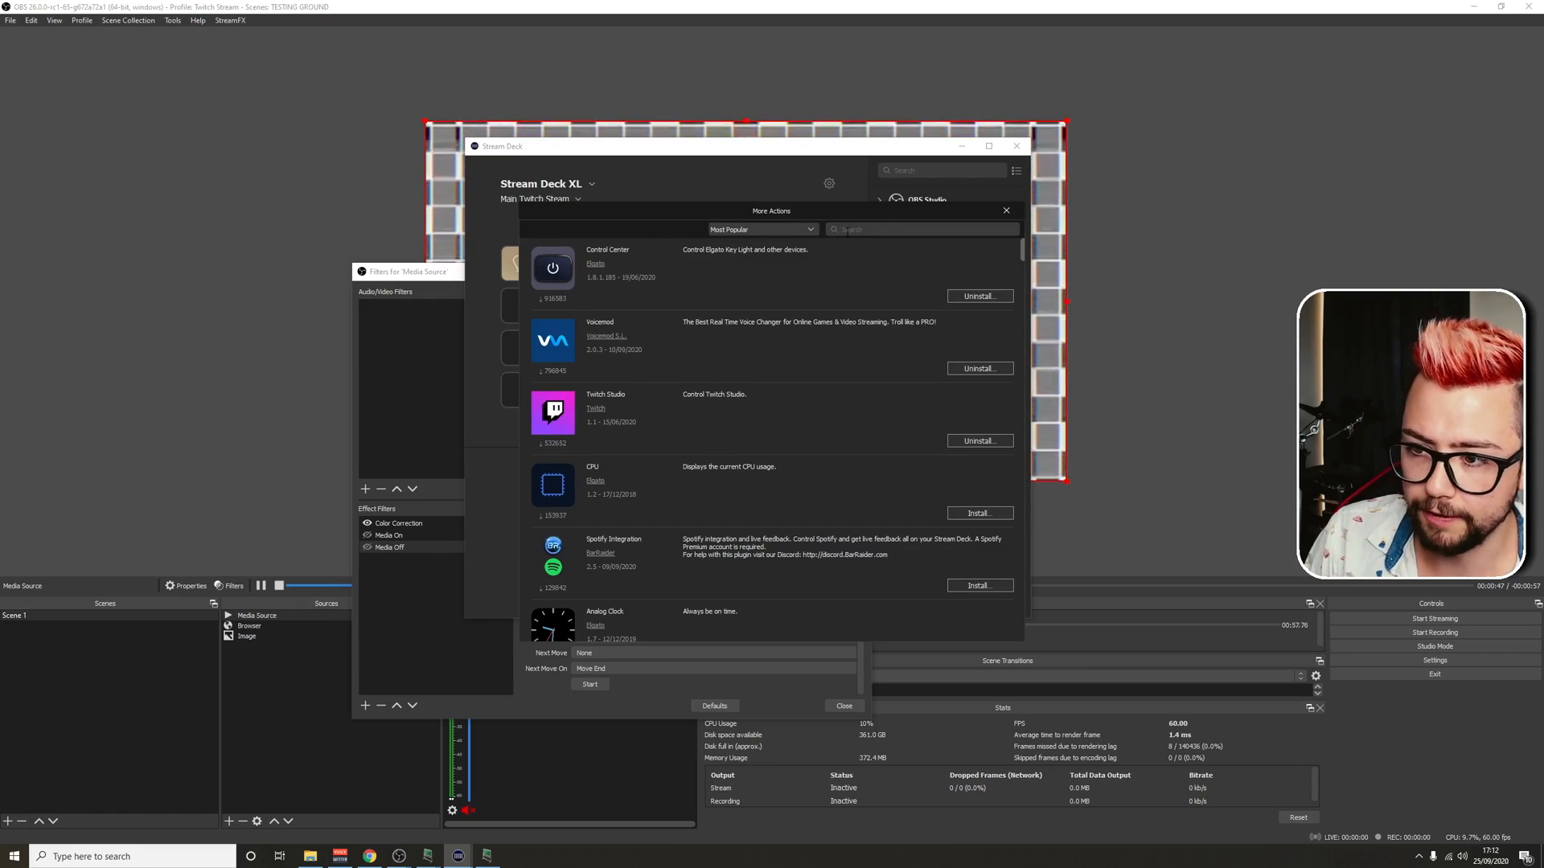
type("obs")
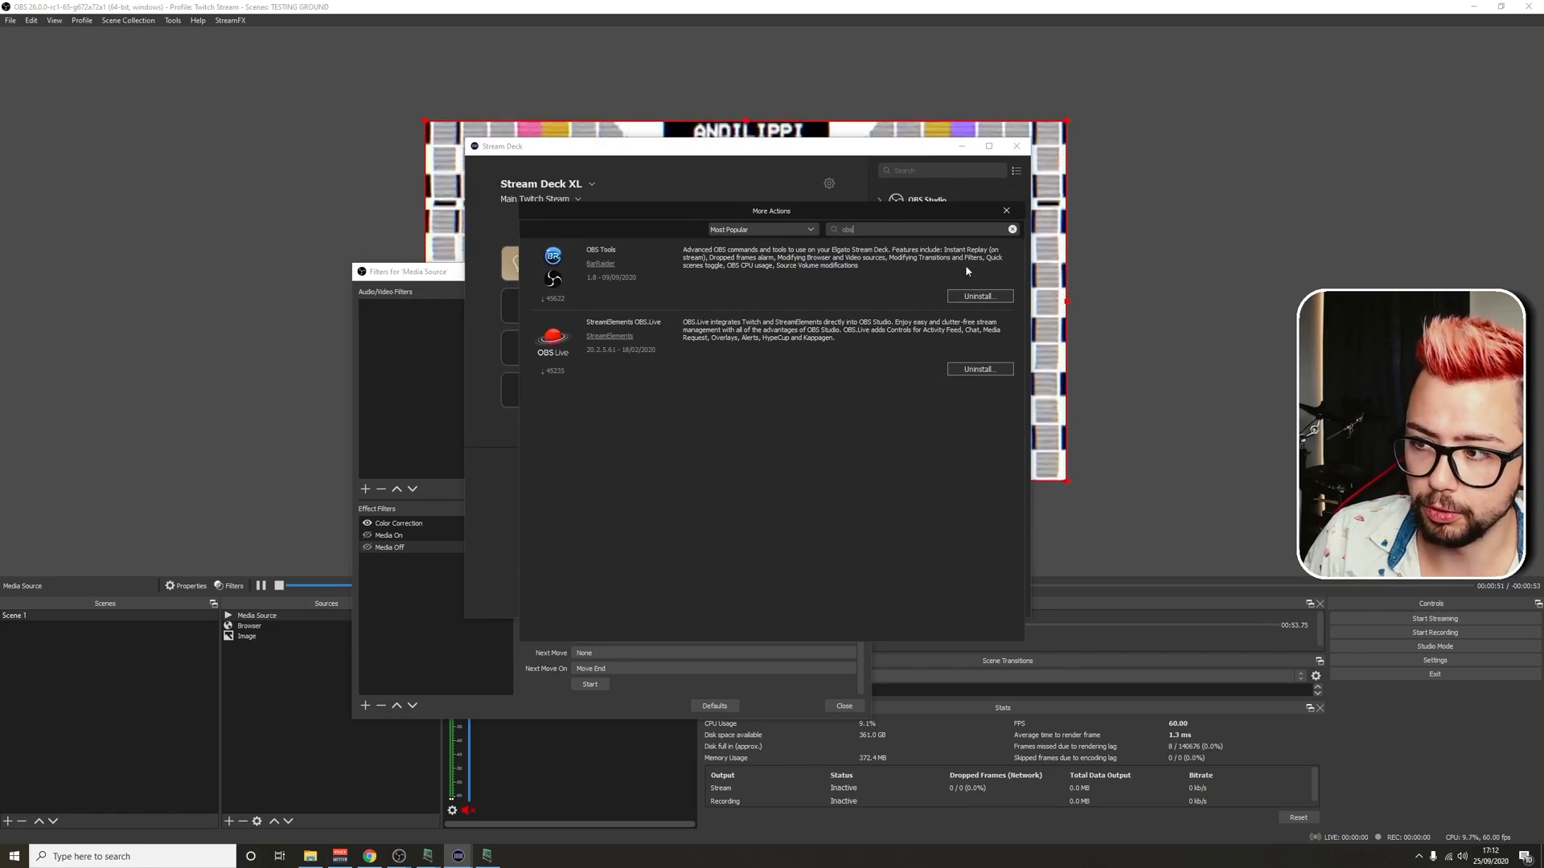
left_click(1006, 210)
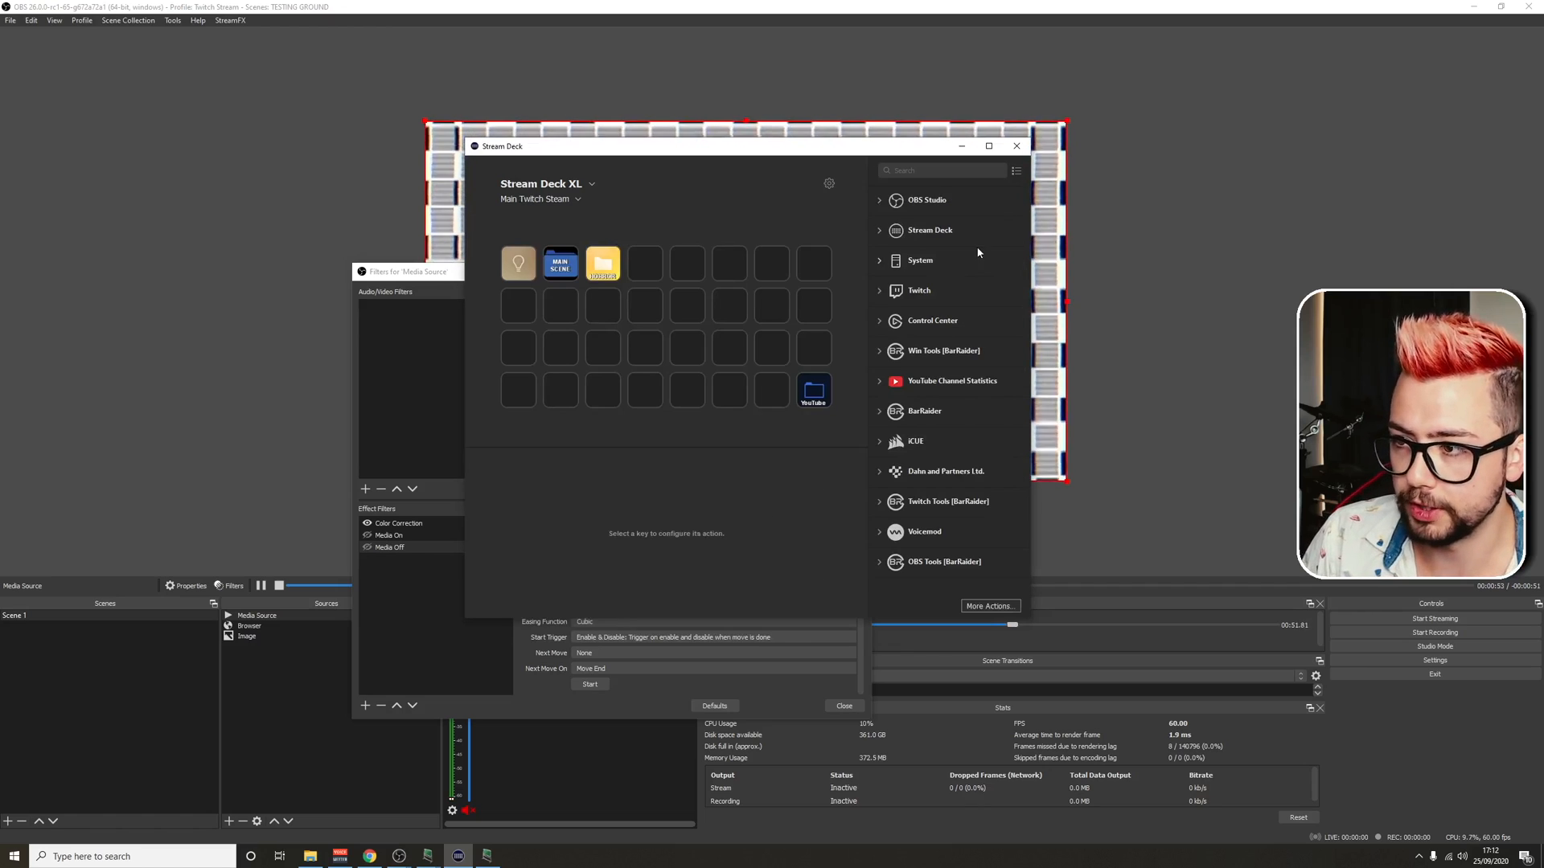
mouse_move(879, 566)
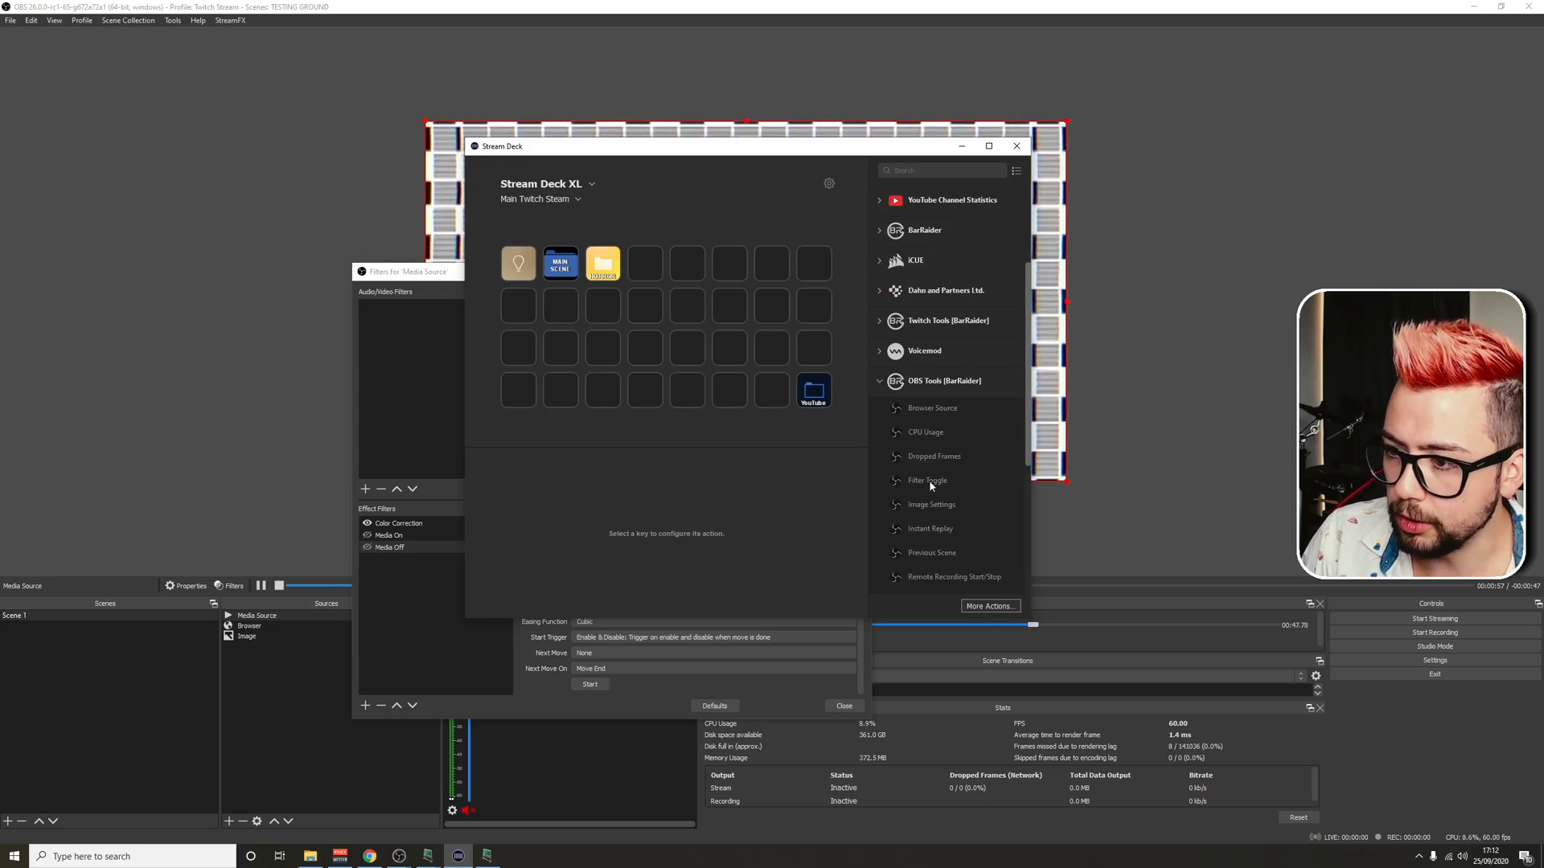
Place a Filter Toggle key titled 'Media On' targeting source 'Media Source', filter 'Media On'
left_click(686, 305)
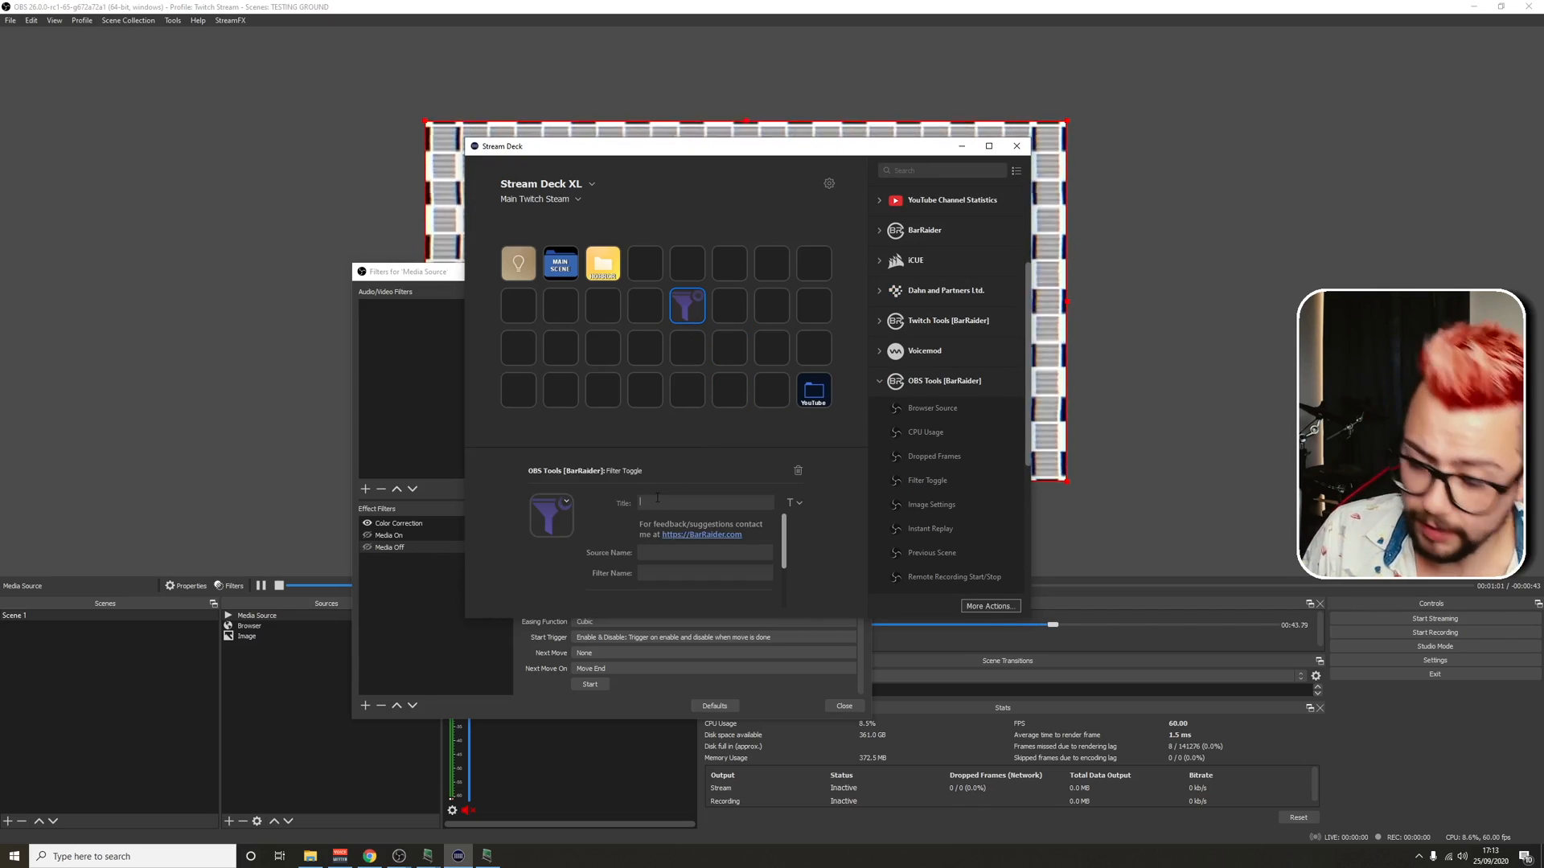
type("Med")
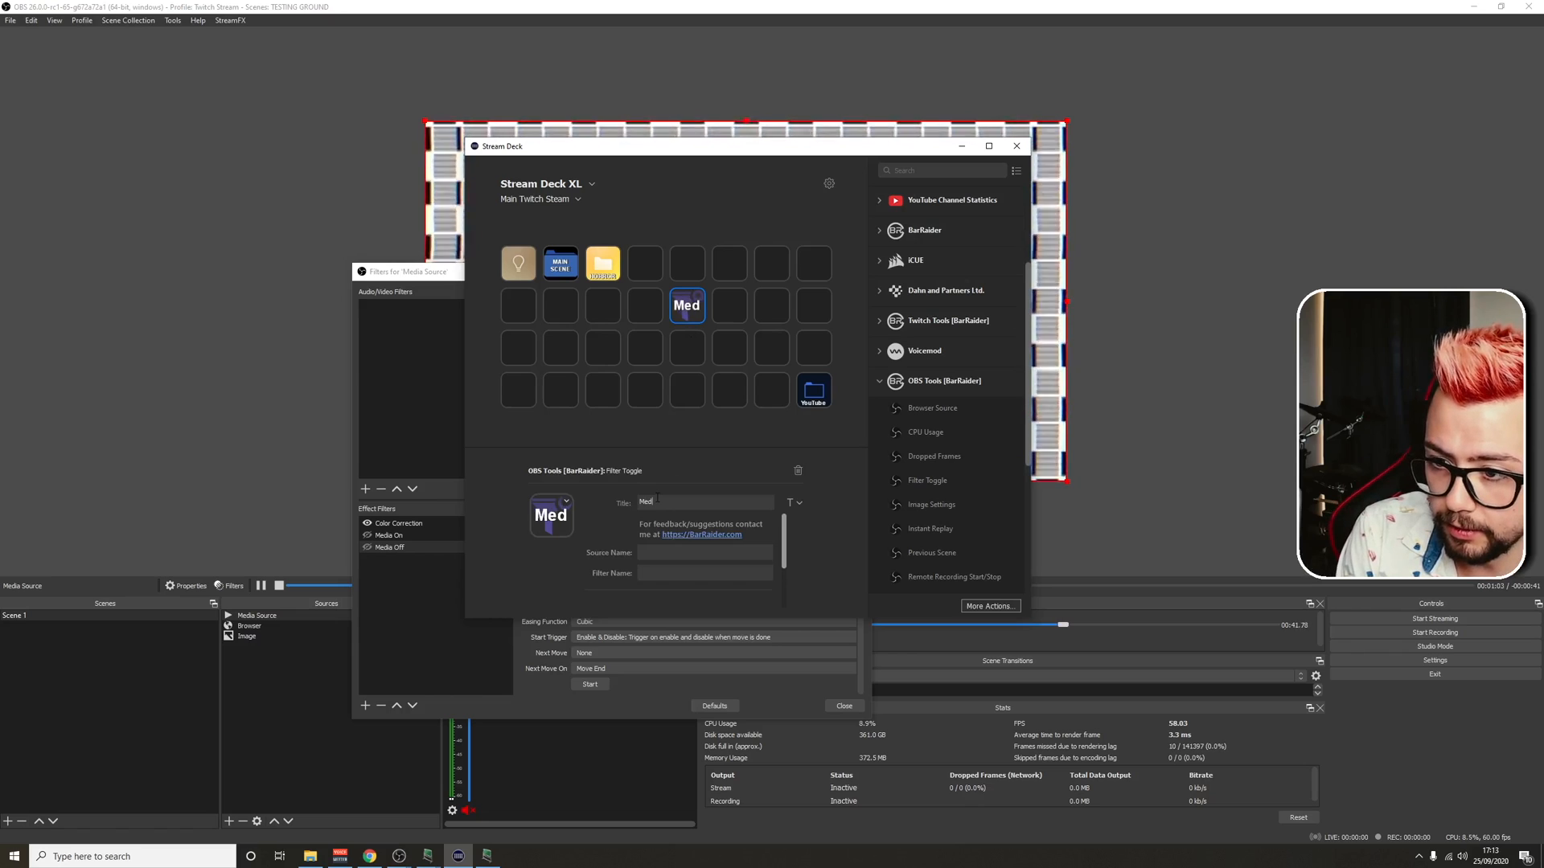
type("Media")
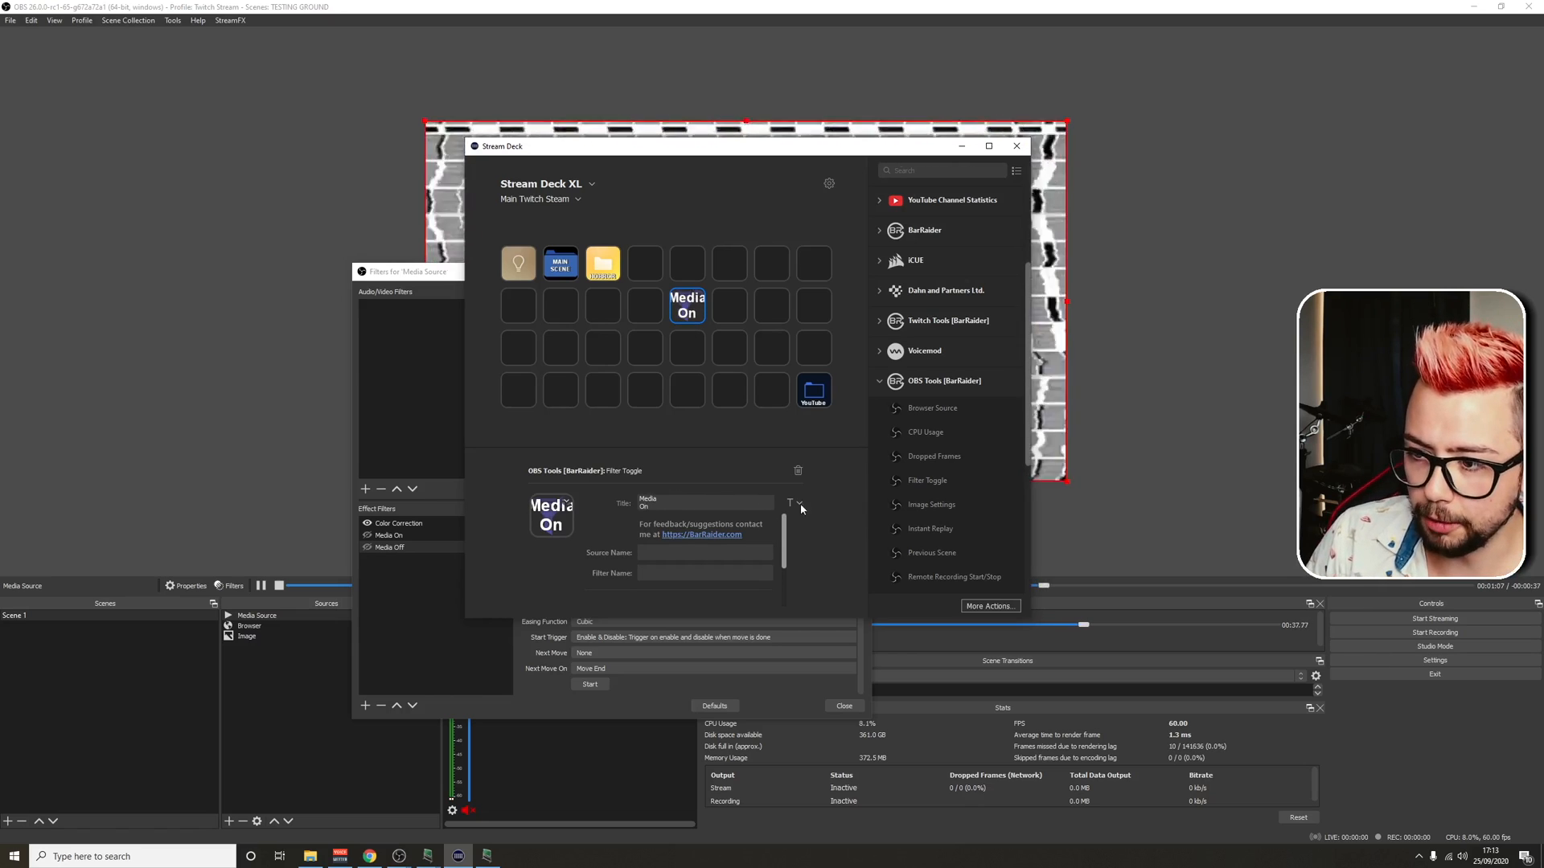
left_click(793, 503)
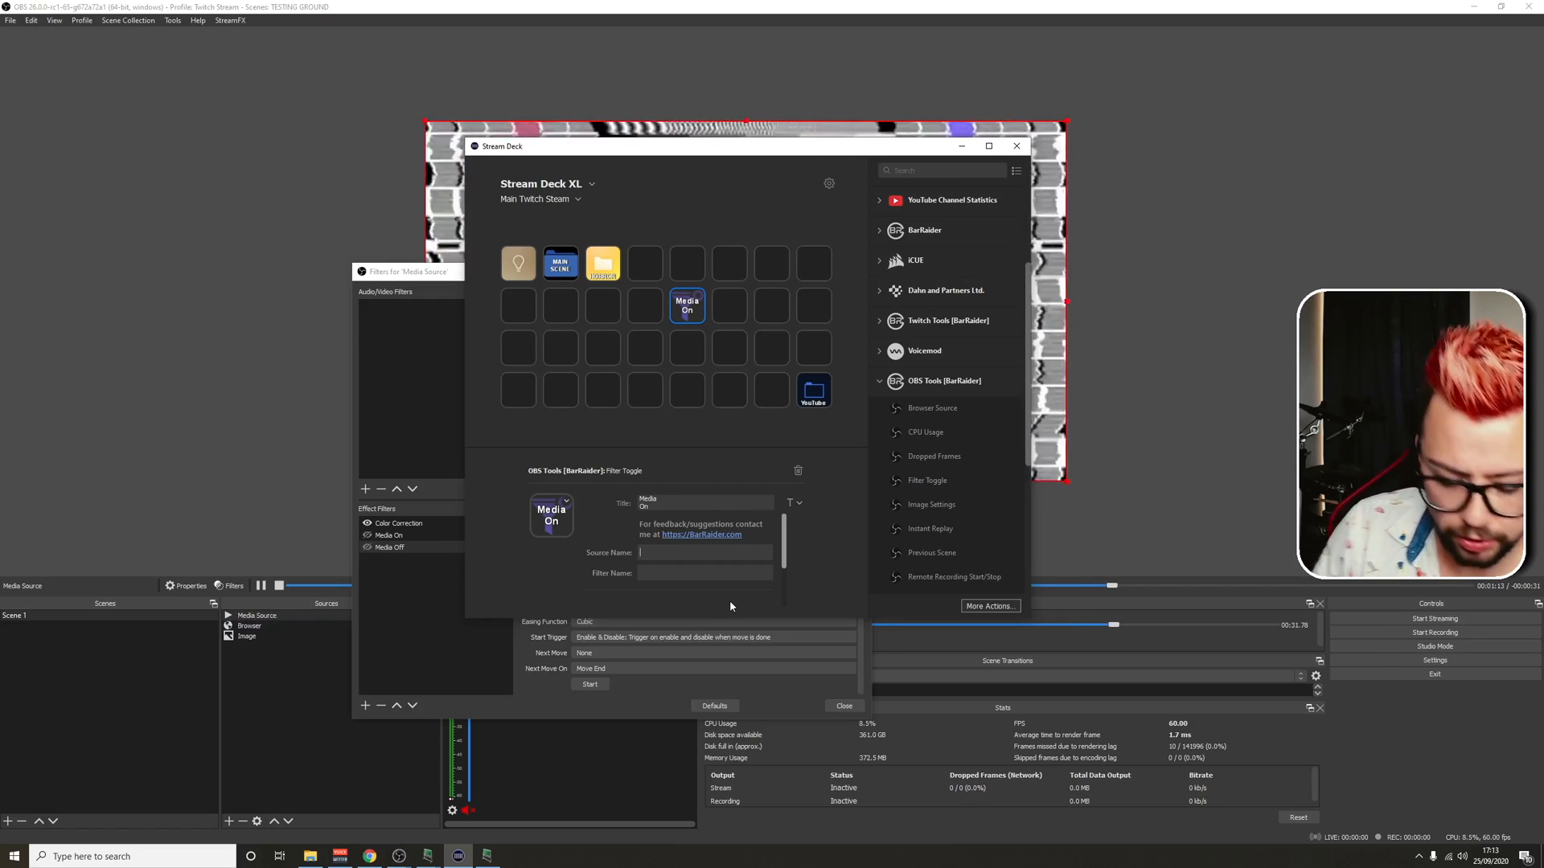
type("Media Source")
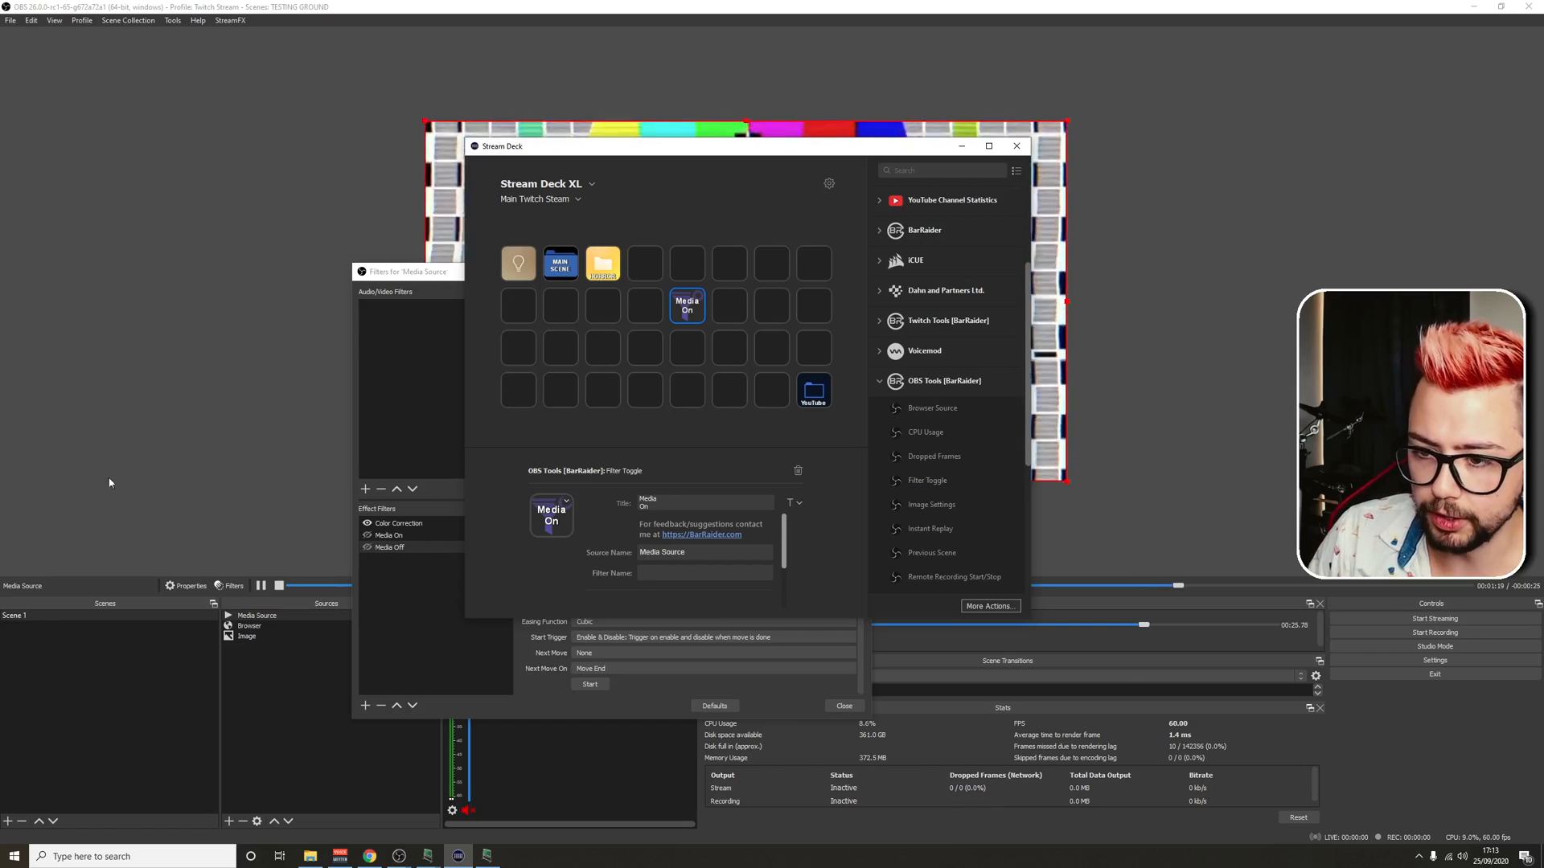
type("Media On")
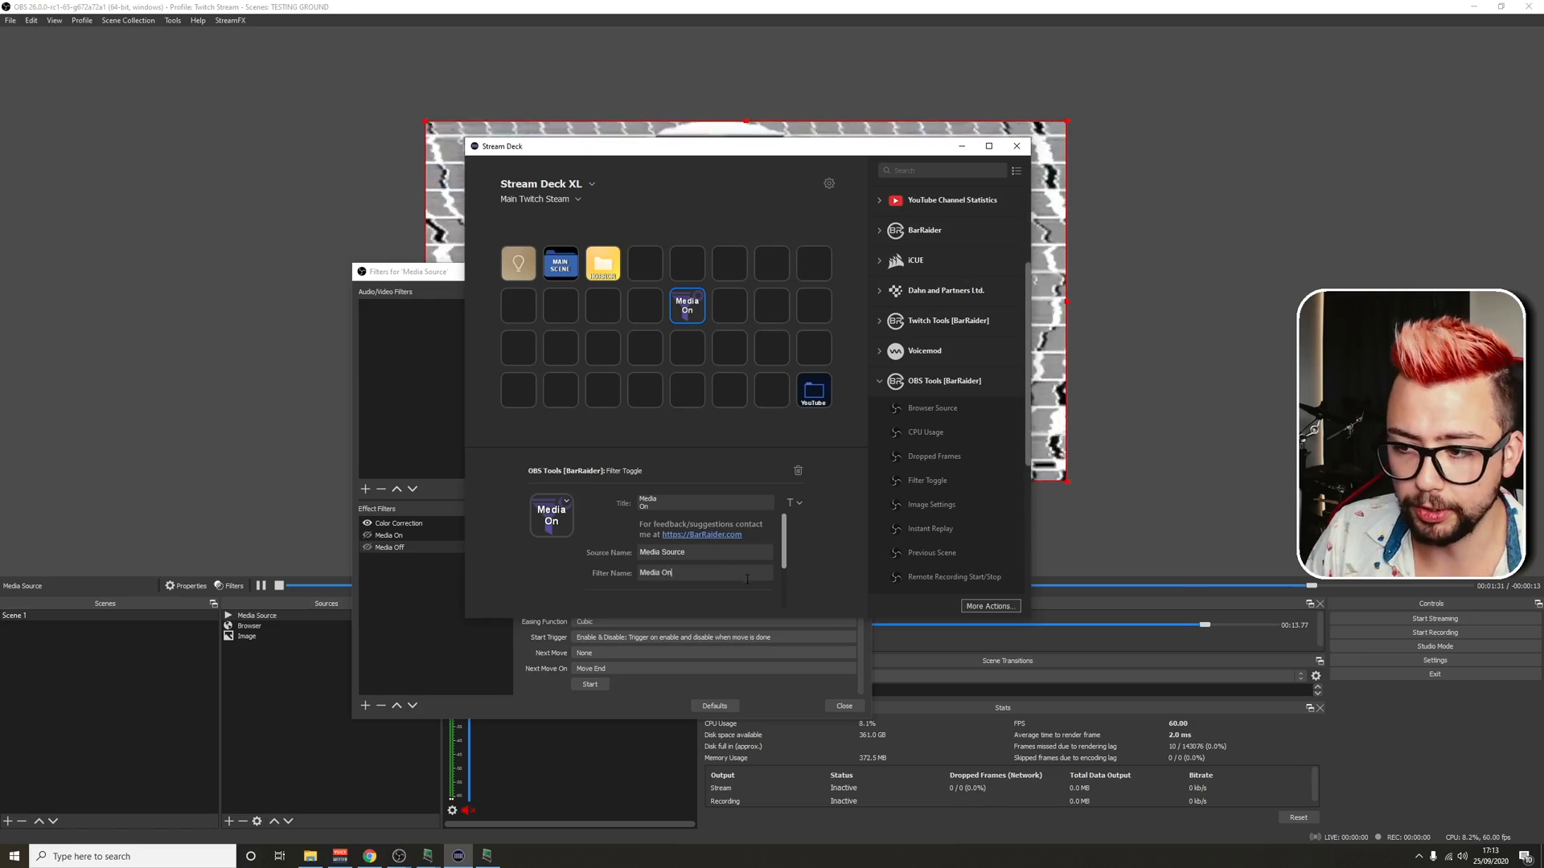
mouse_move(774, 592)
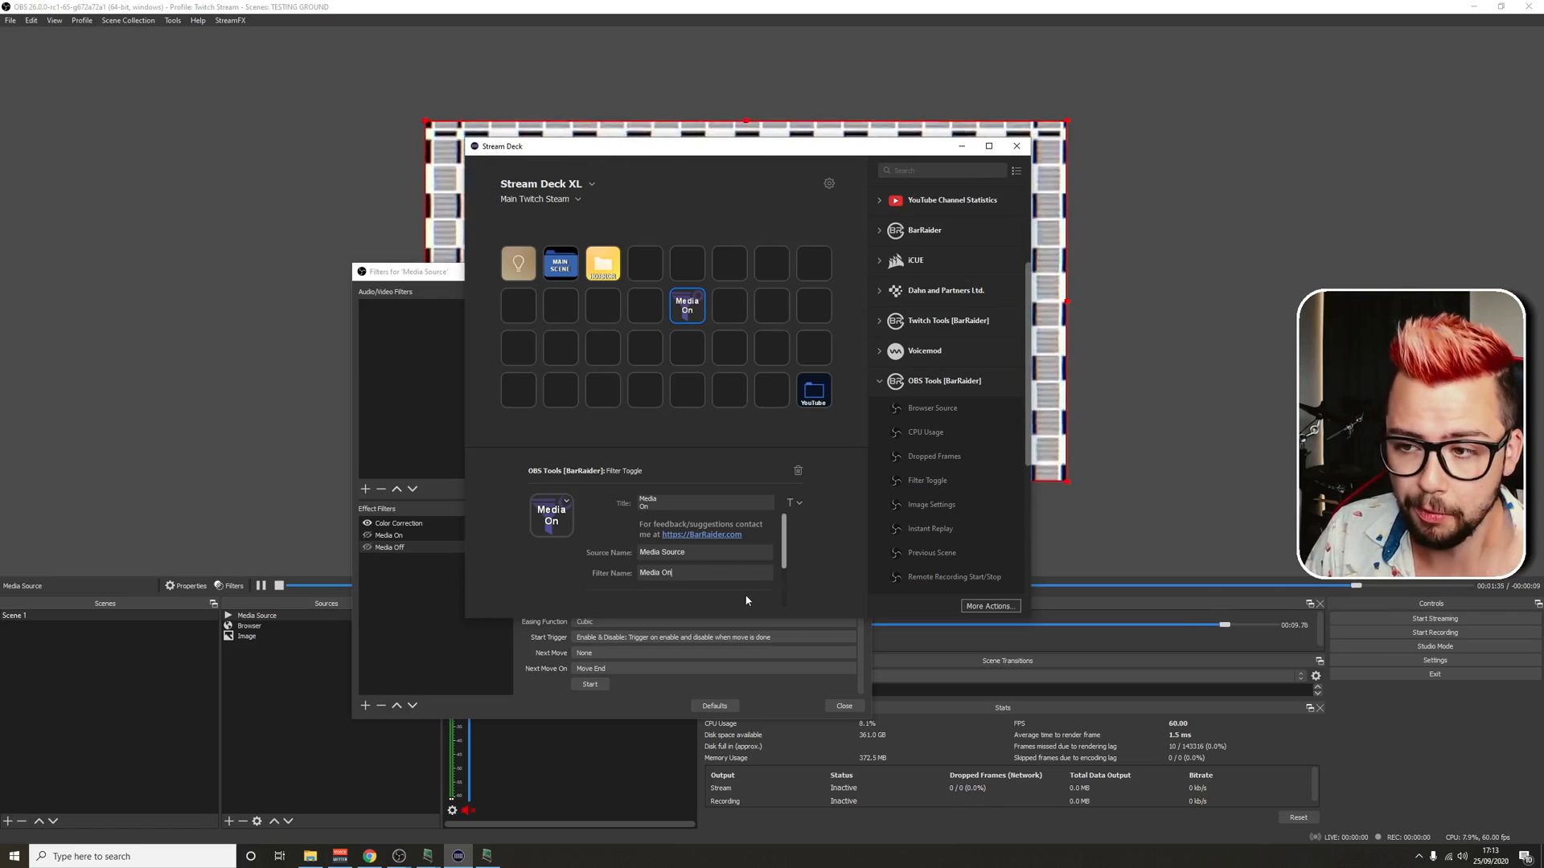
mouse_move(734, 593)
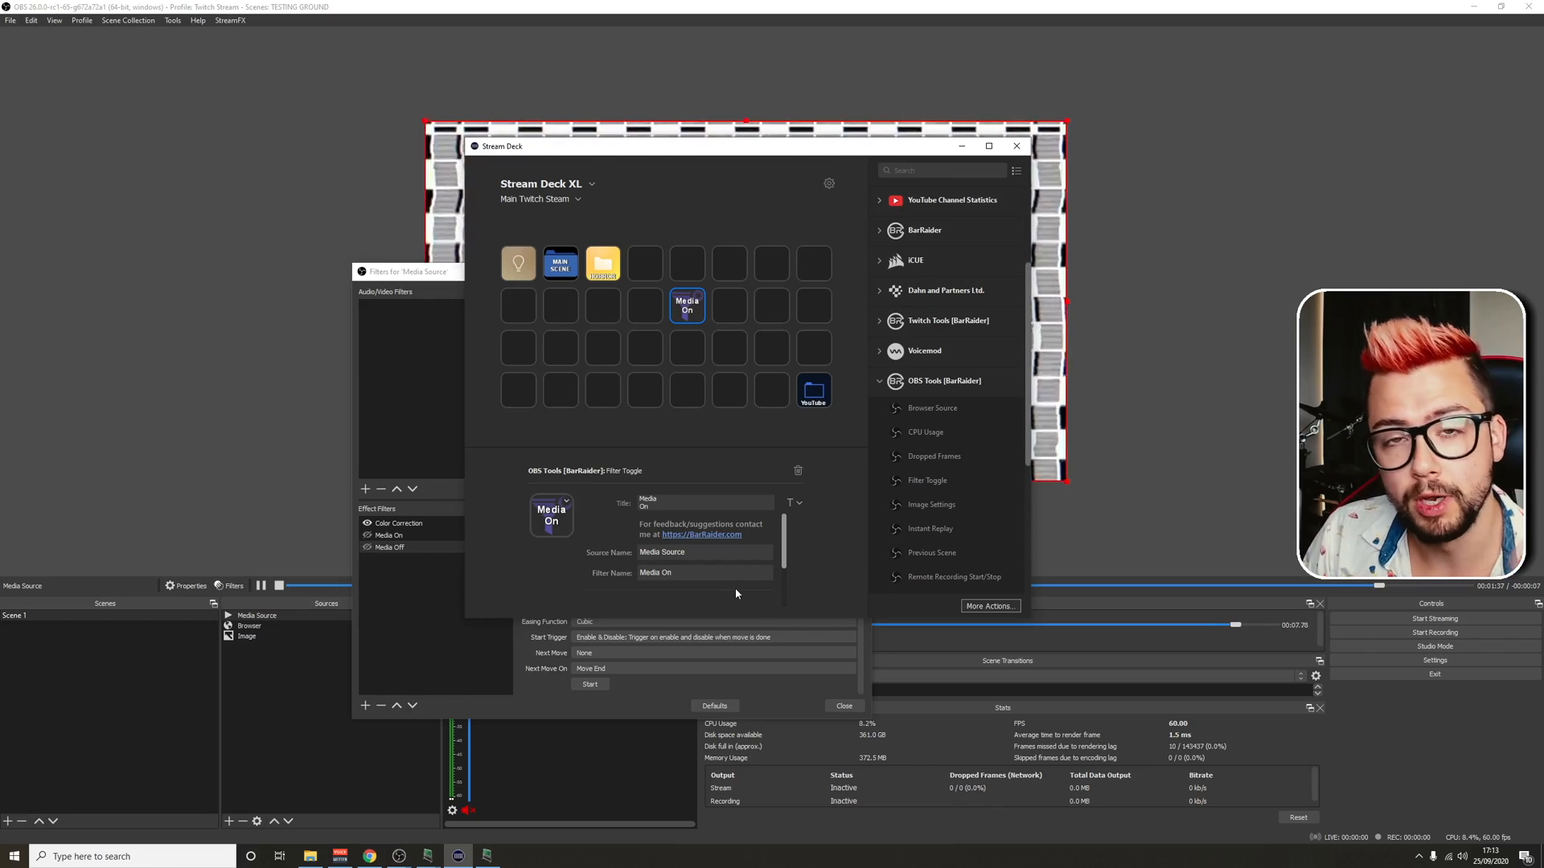
mouse_move(825, 665)
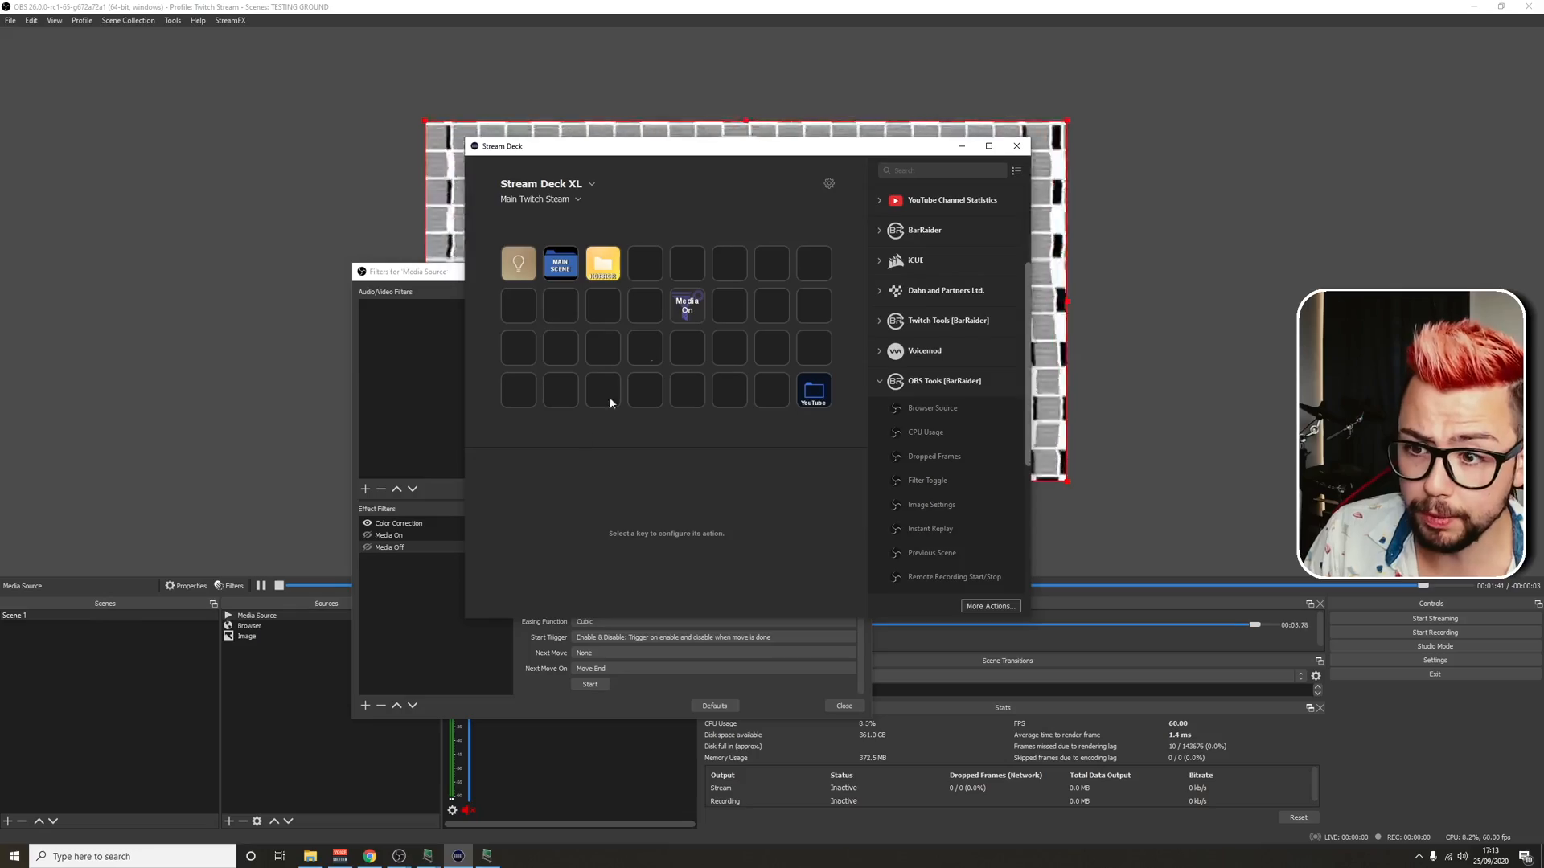
Review the Media Off fade filter settings, then switch to LioranBoard Receiver
left_click(390, 535)
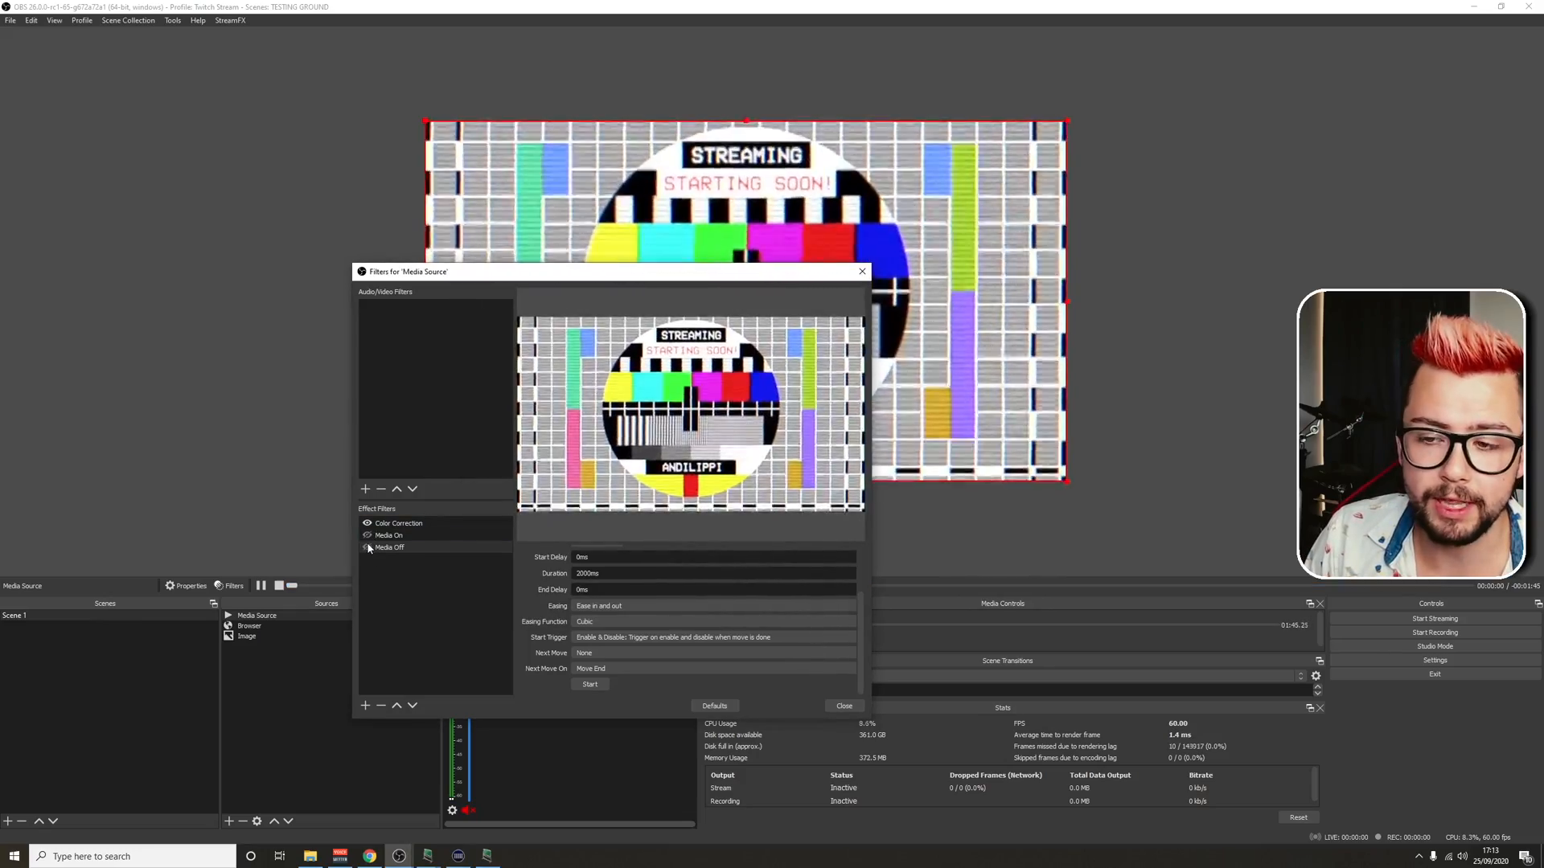
left_click(389, 535)
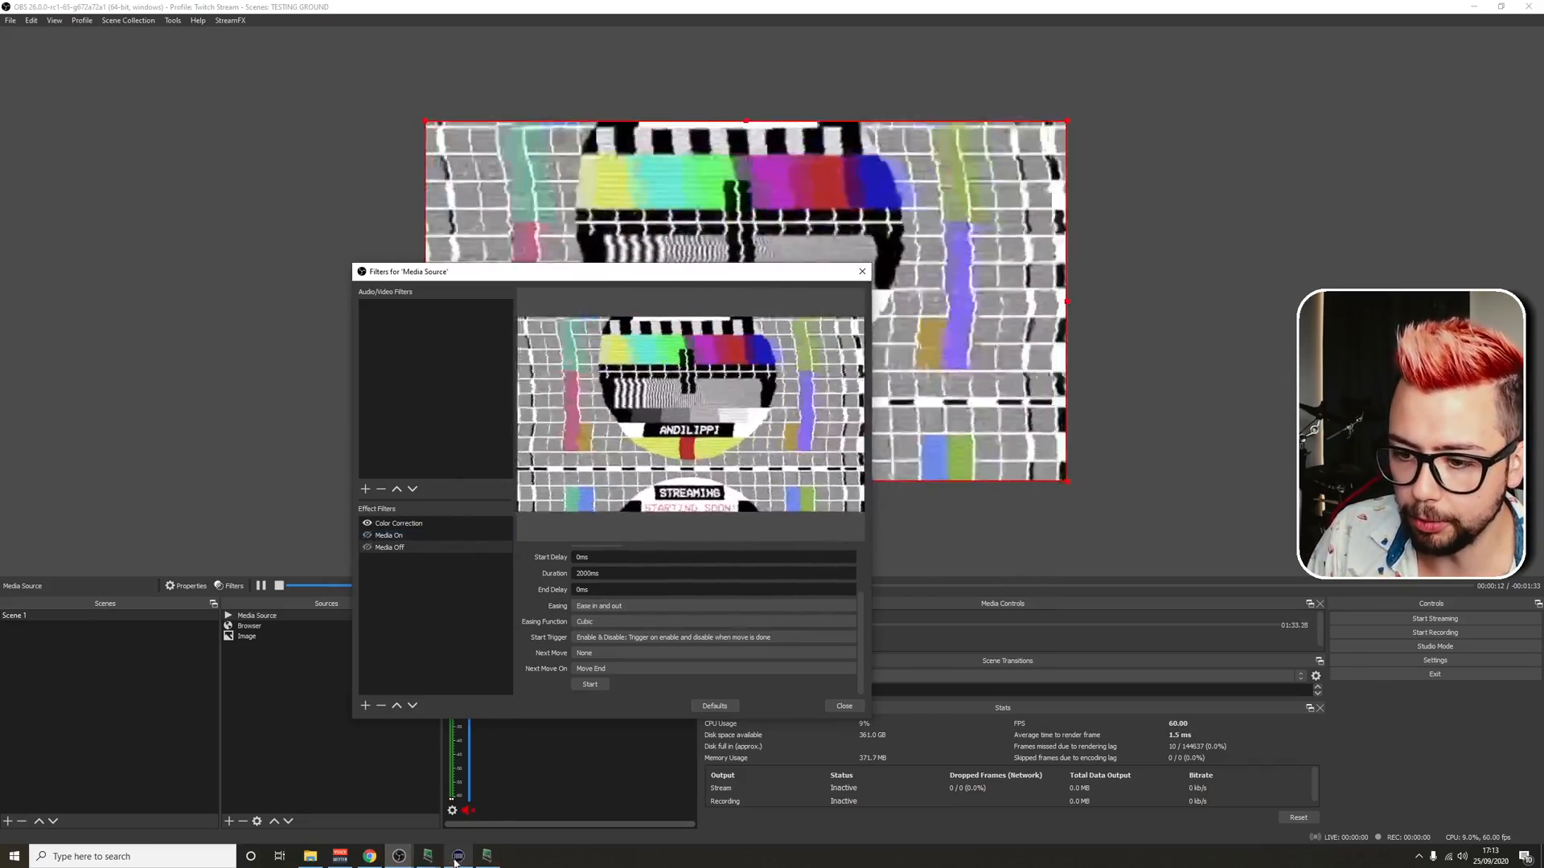
left_click(457, 855)
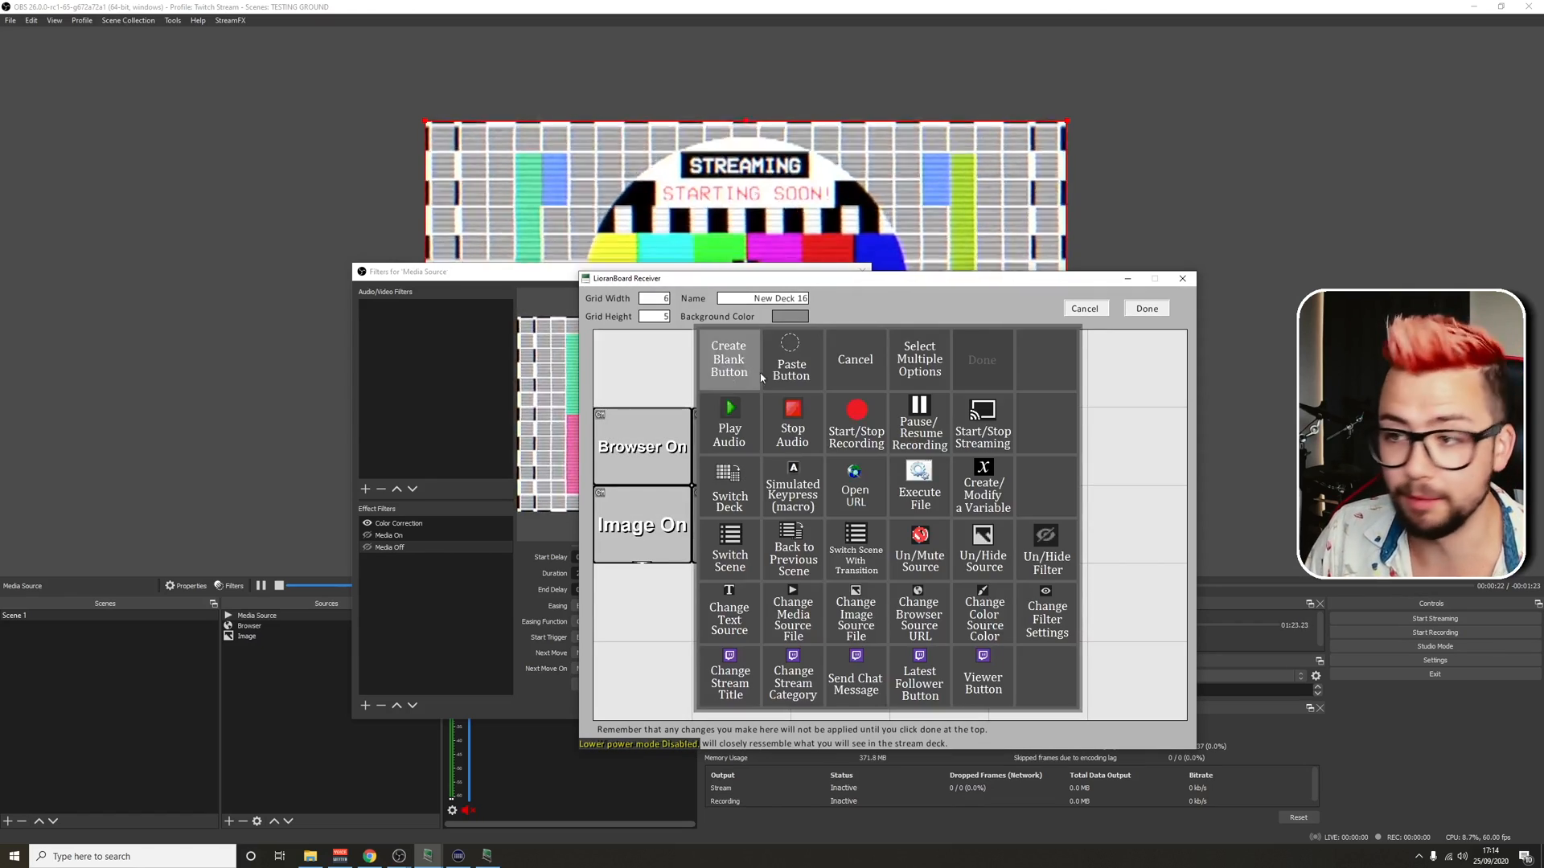
Create a blank LioranBoard button named 'Media On'
left_click(728, 359)
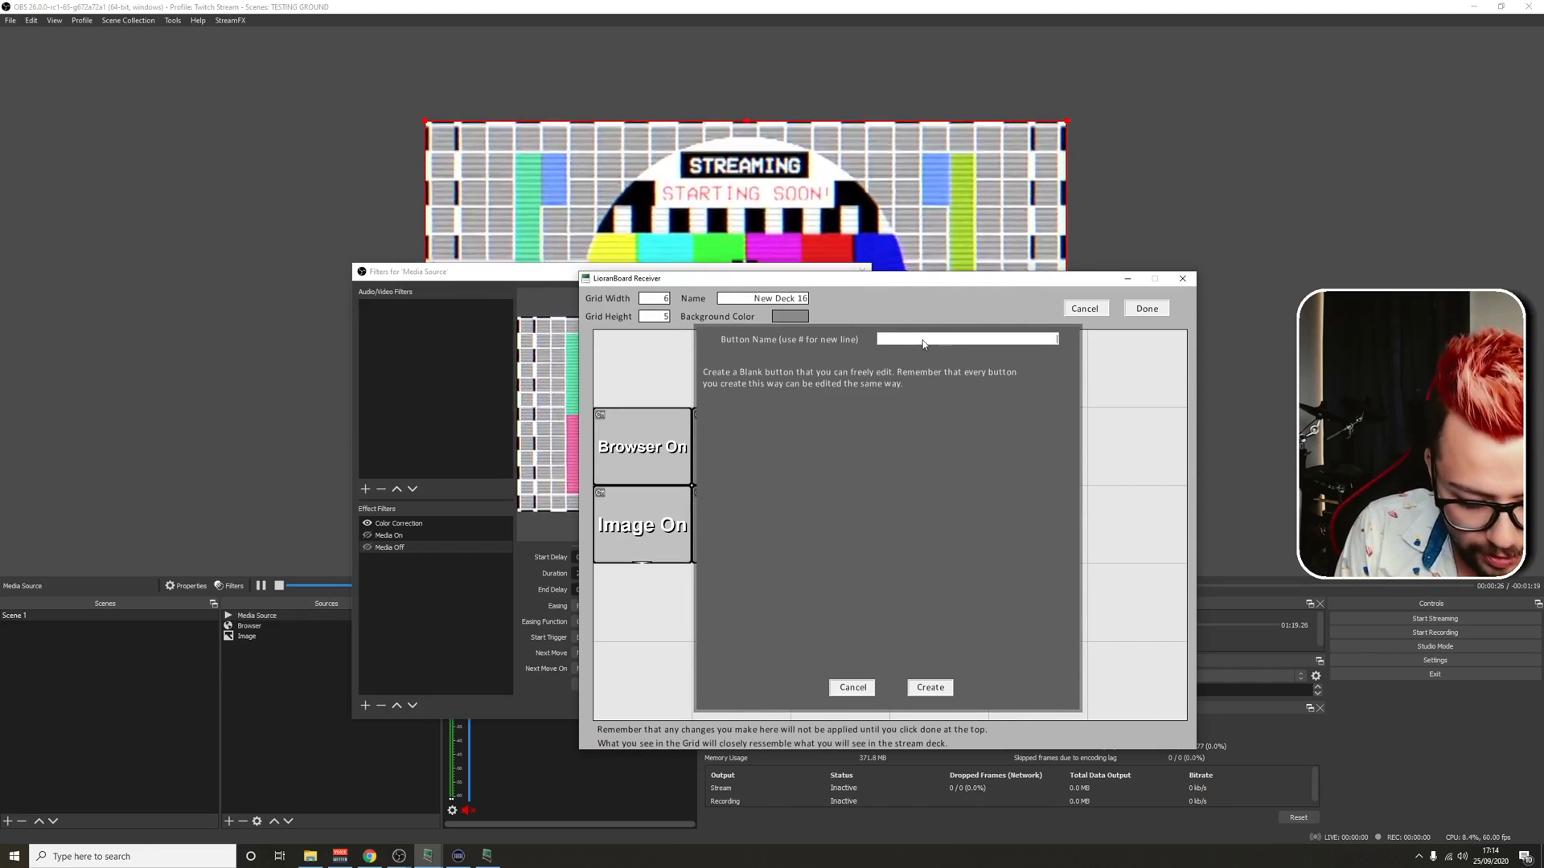
type("Media On")
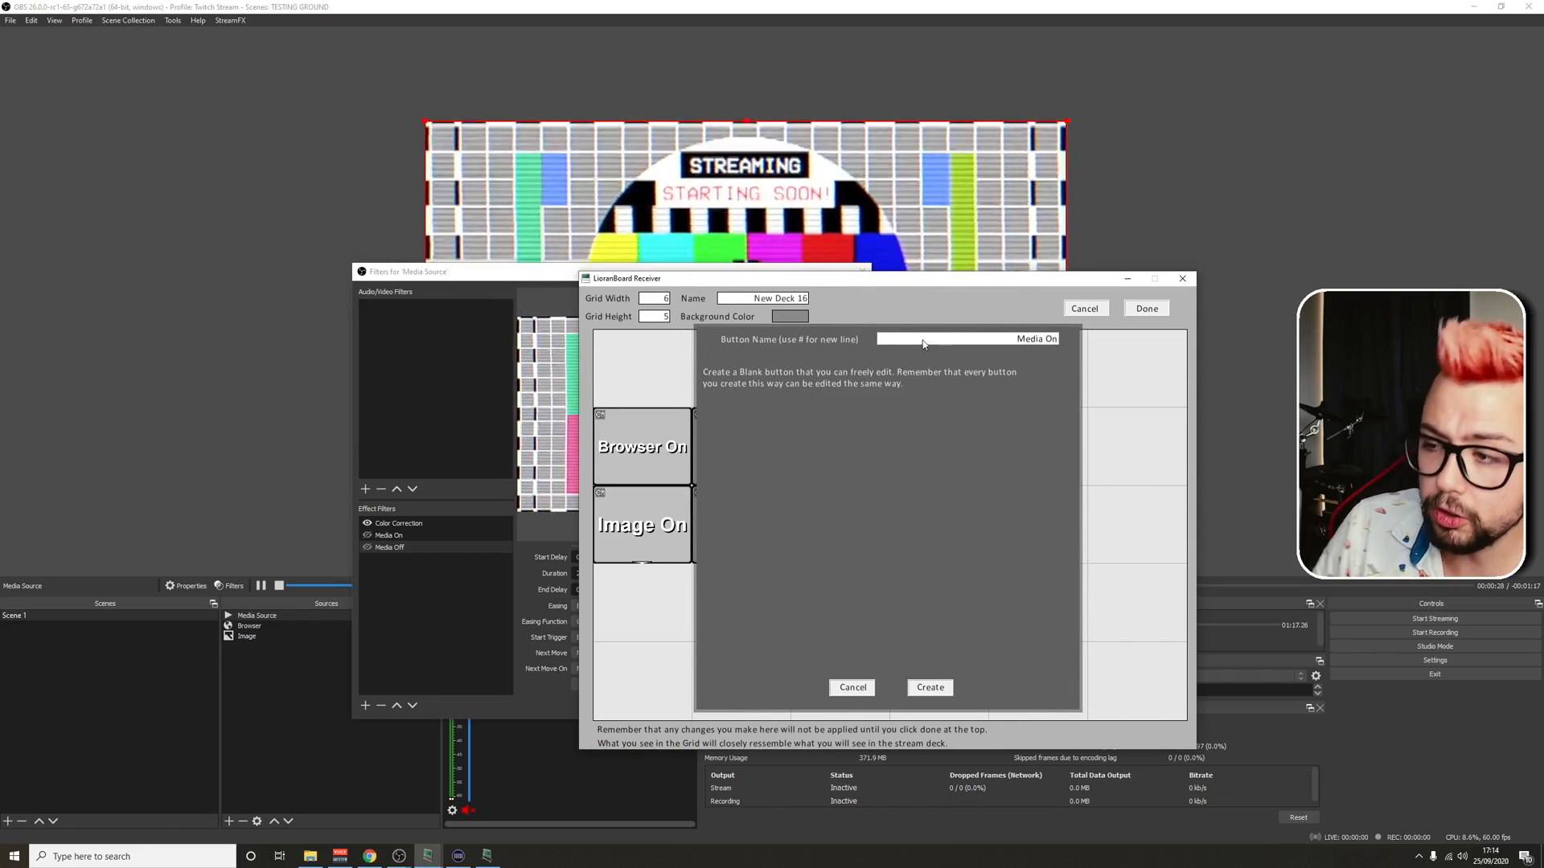
left_click(927, 688)
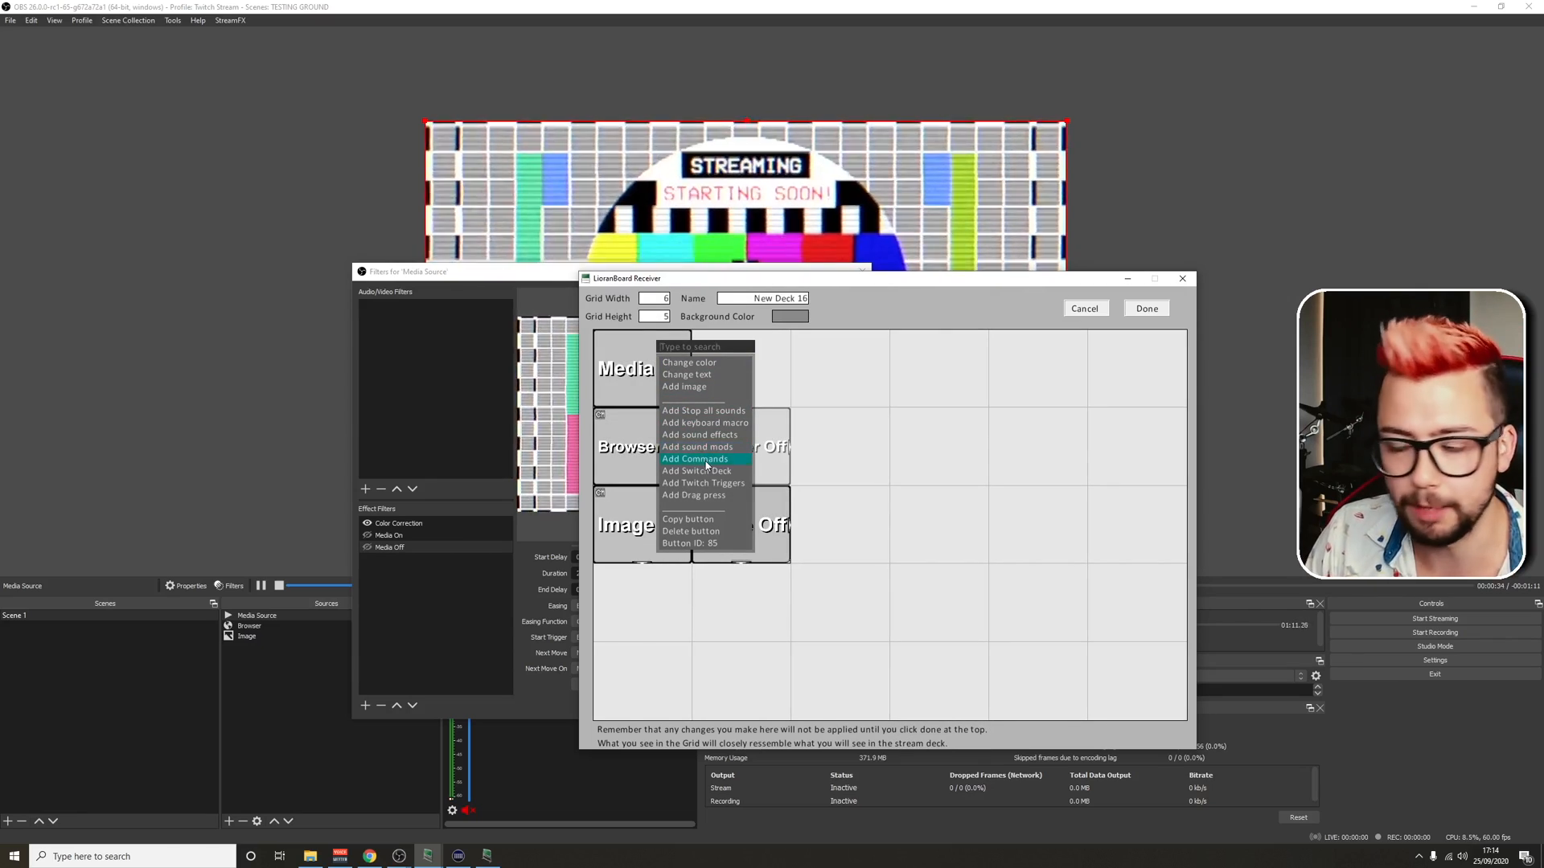
Add a Filter Change Visibility command enabling Media Source's Media On filter, and save
left_click(695, 459)
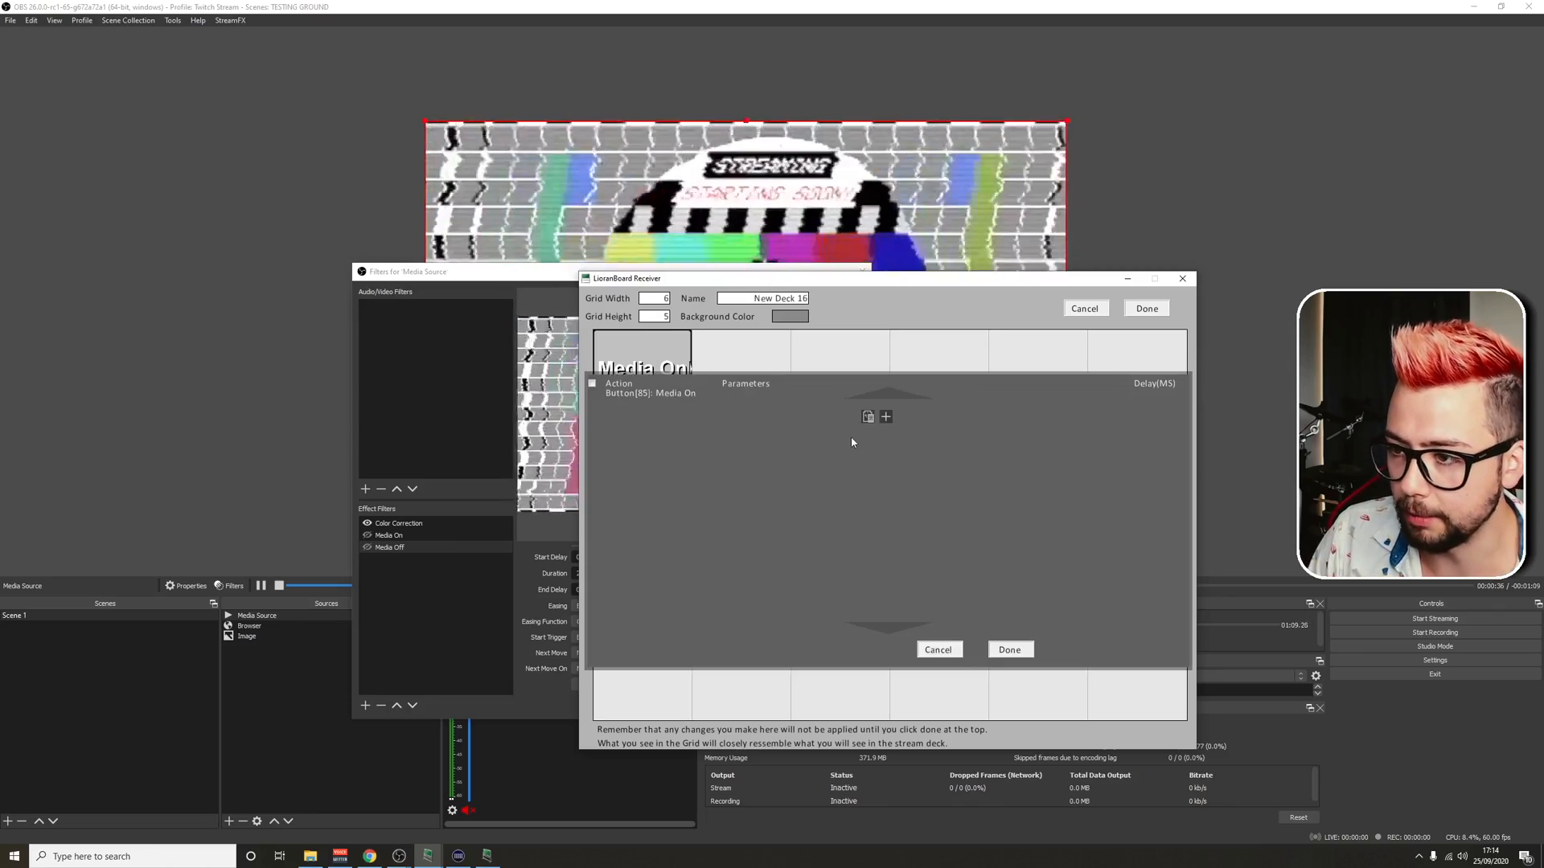
left_click(659, 424)
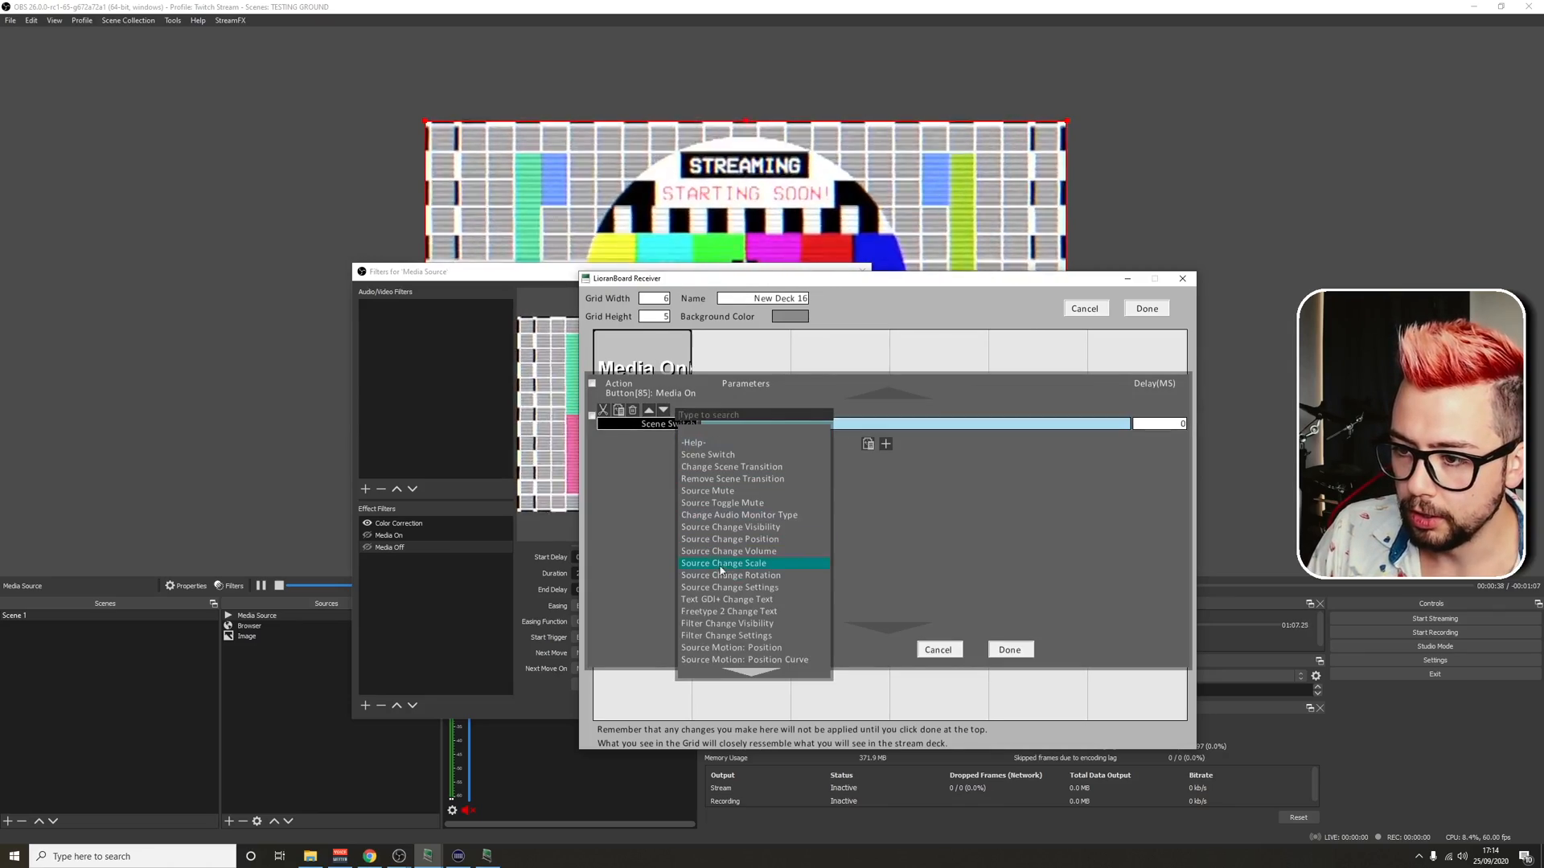
left_click(727, 623)
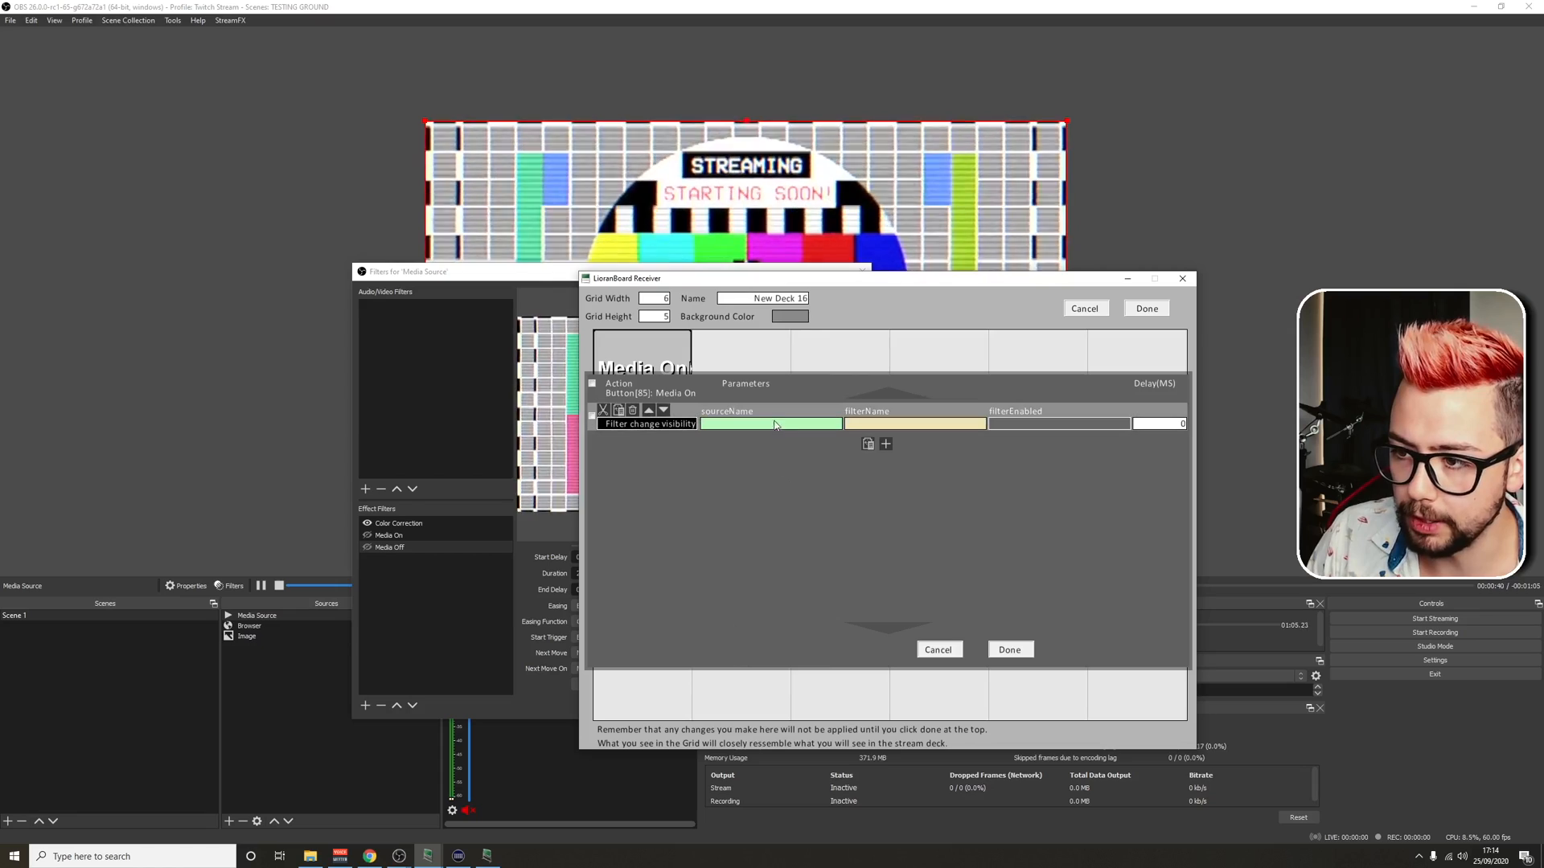
left_click(772, 424)
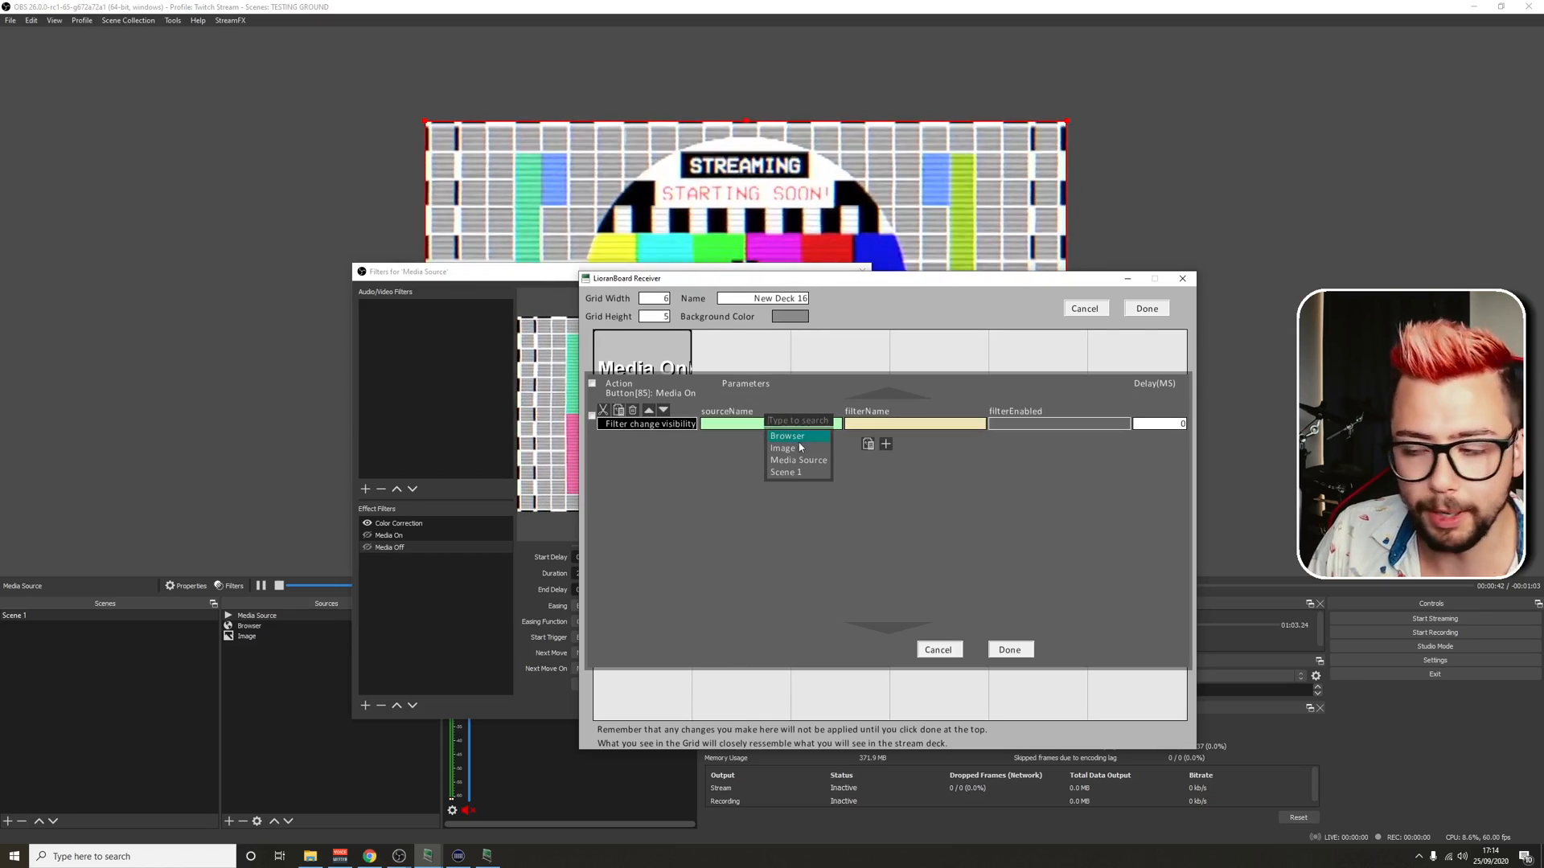
mouse_move(785, 472)
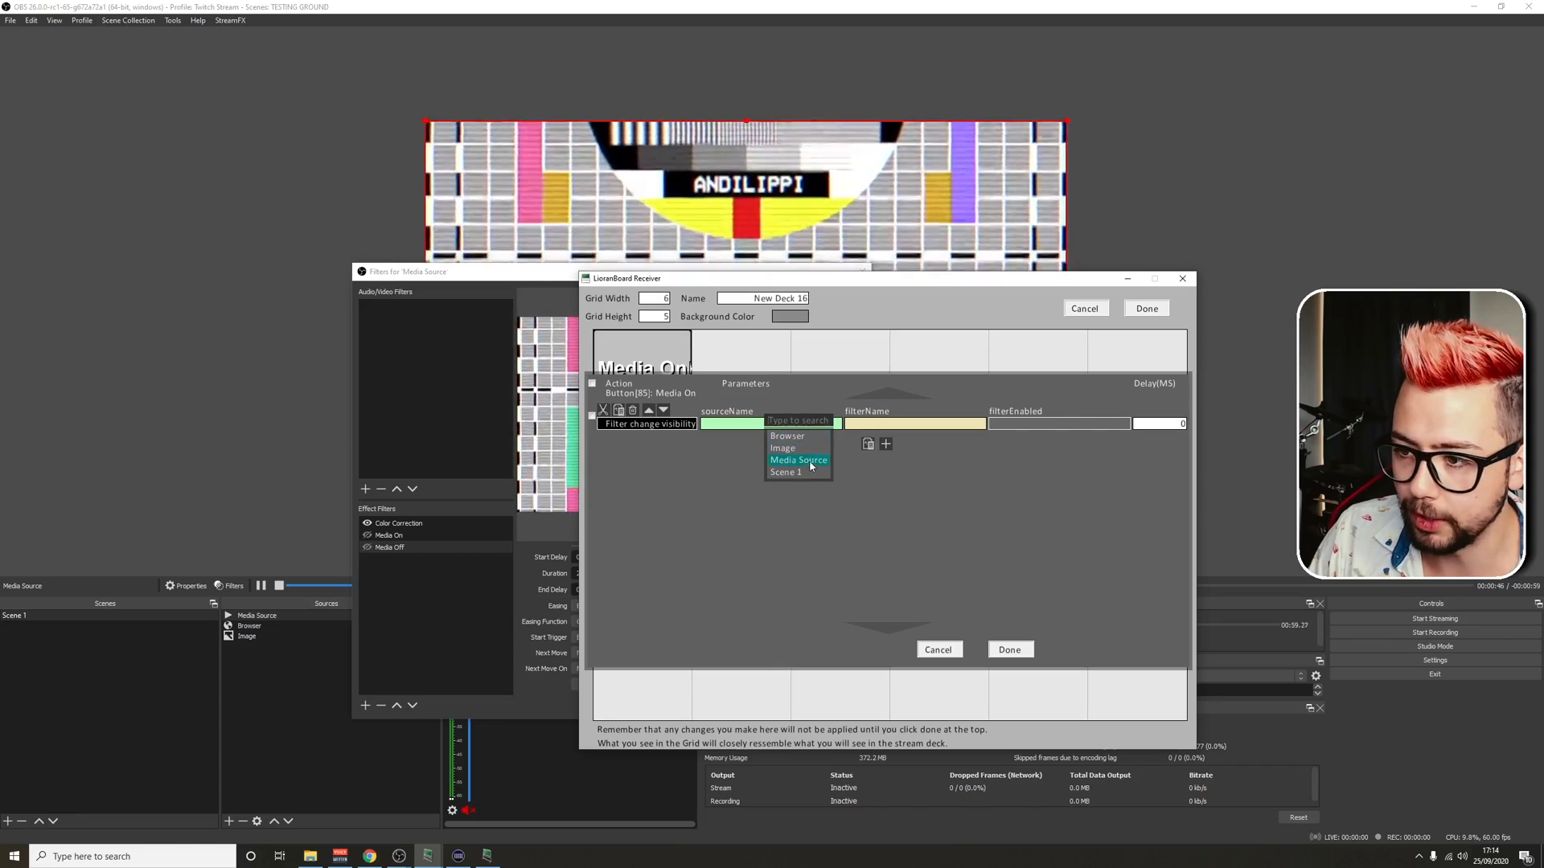
left_click(799, 460)
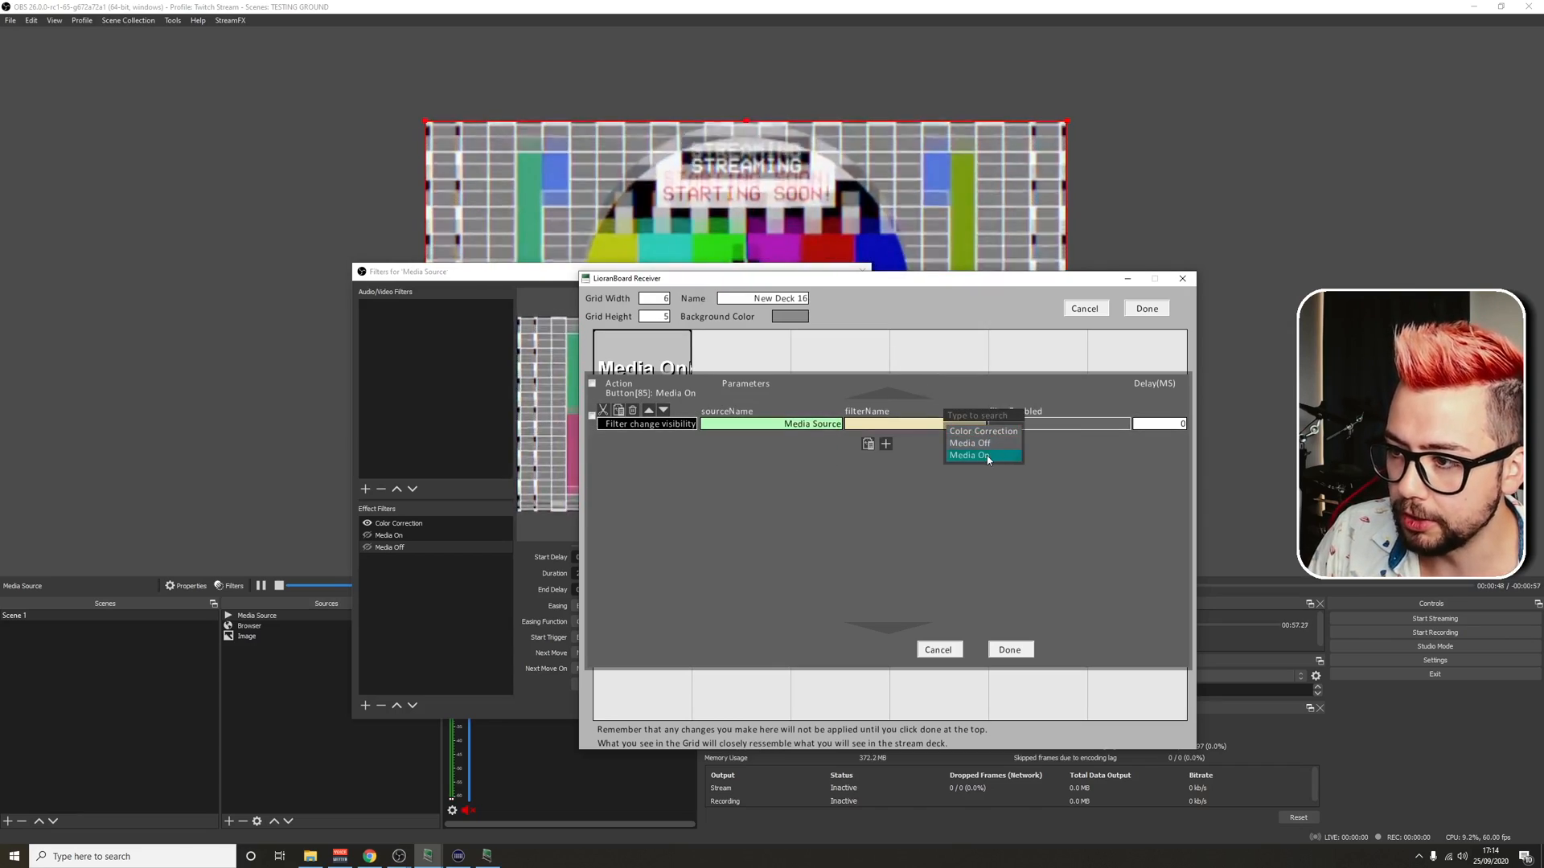
left_click(969, 455)
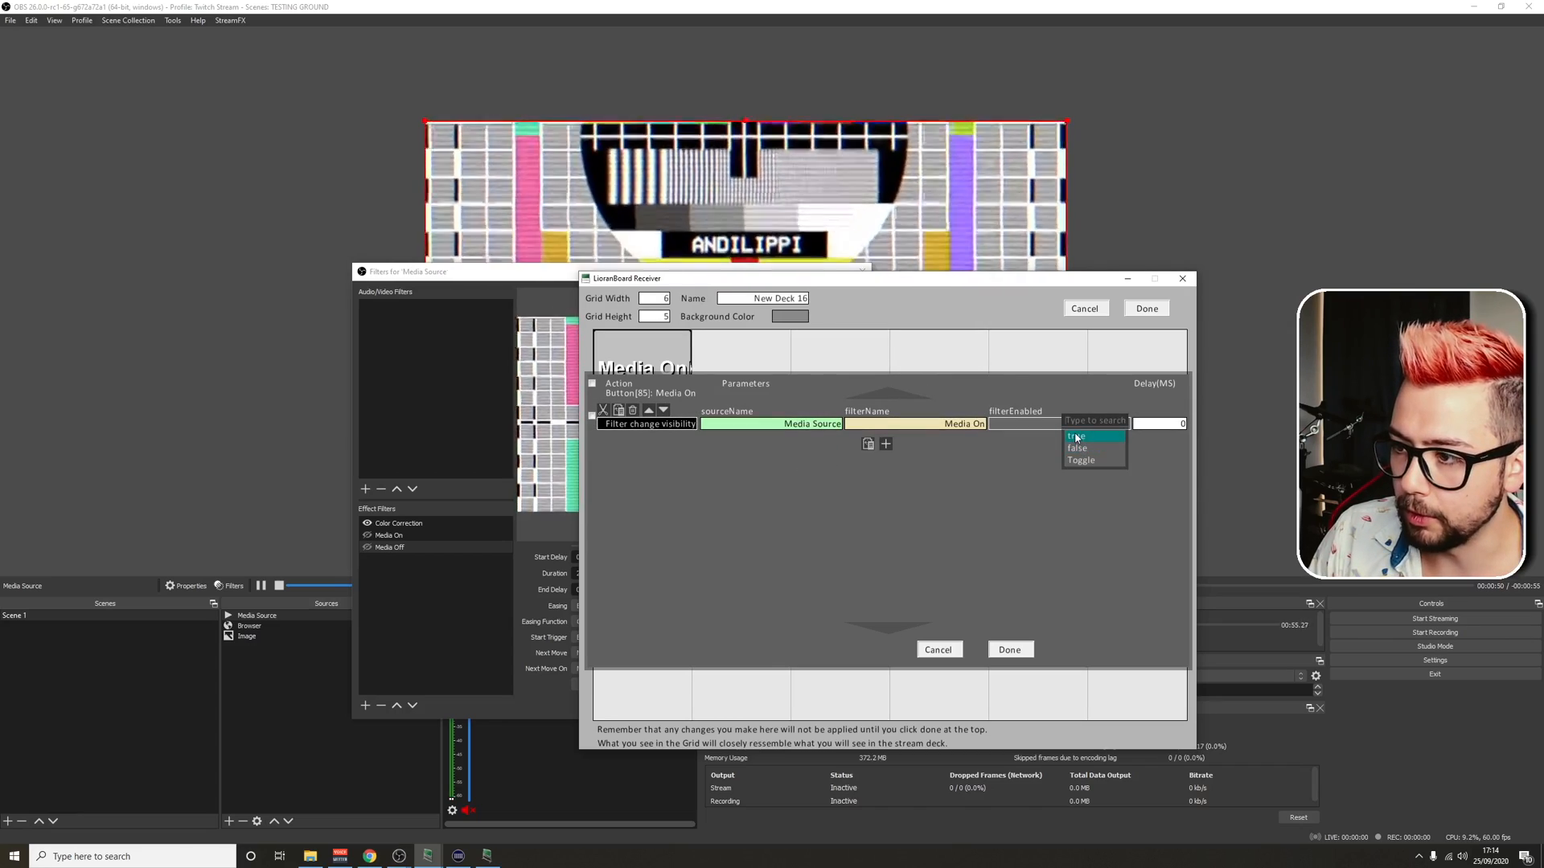
left_click(1074, 436)
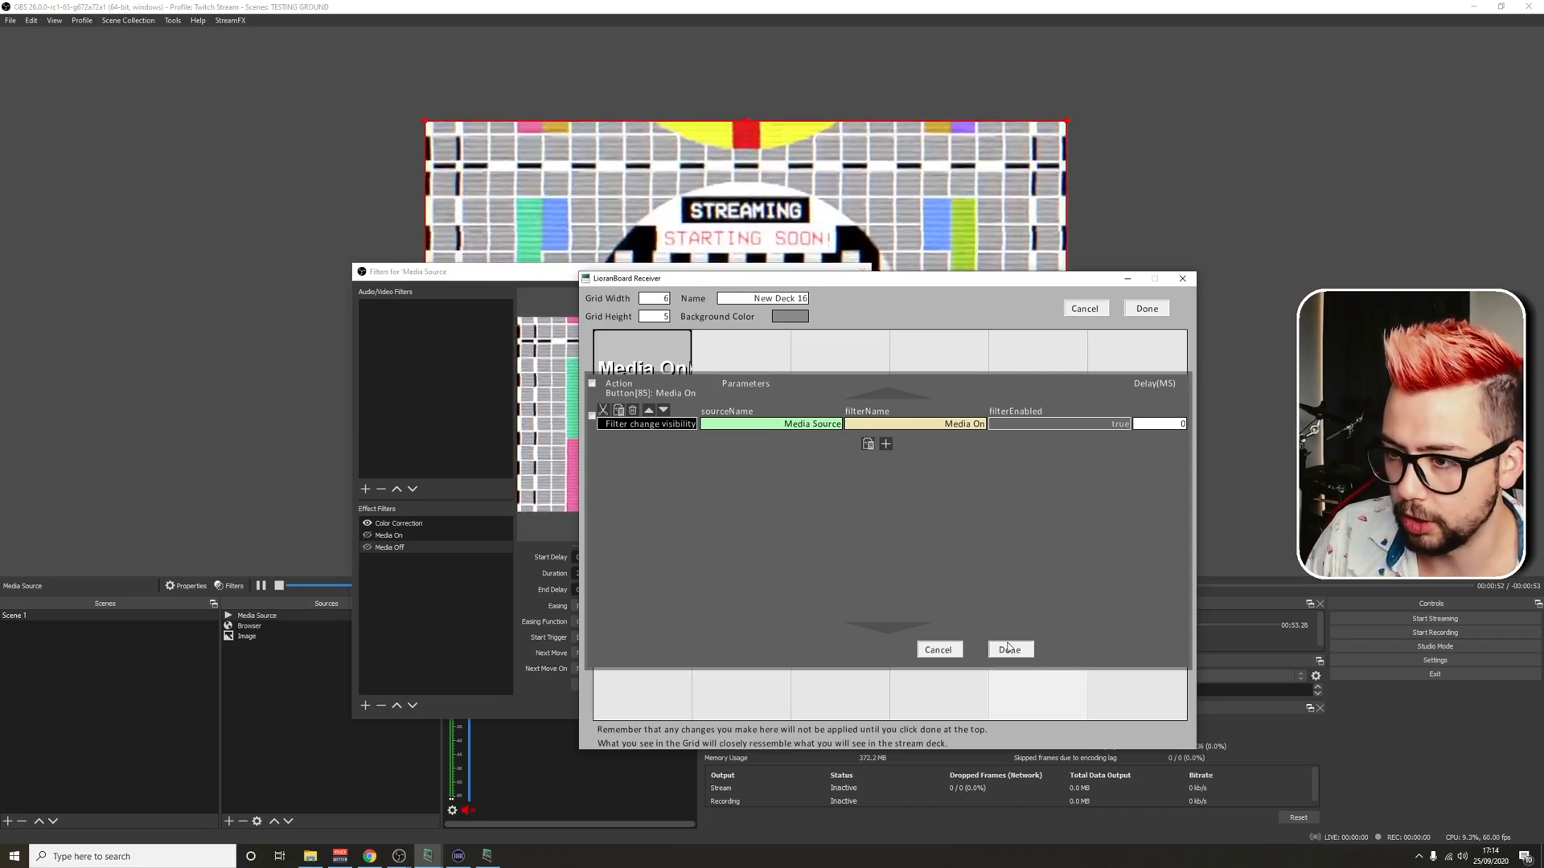
left_click(1009, 649)
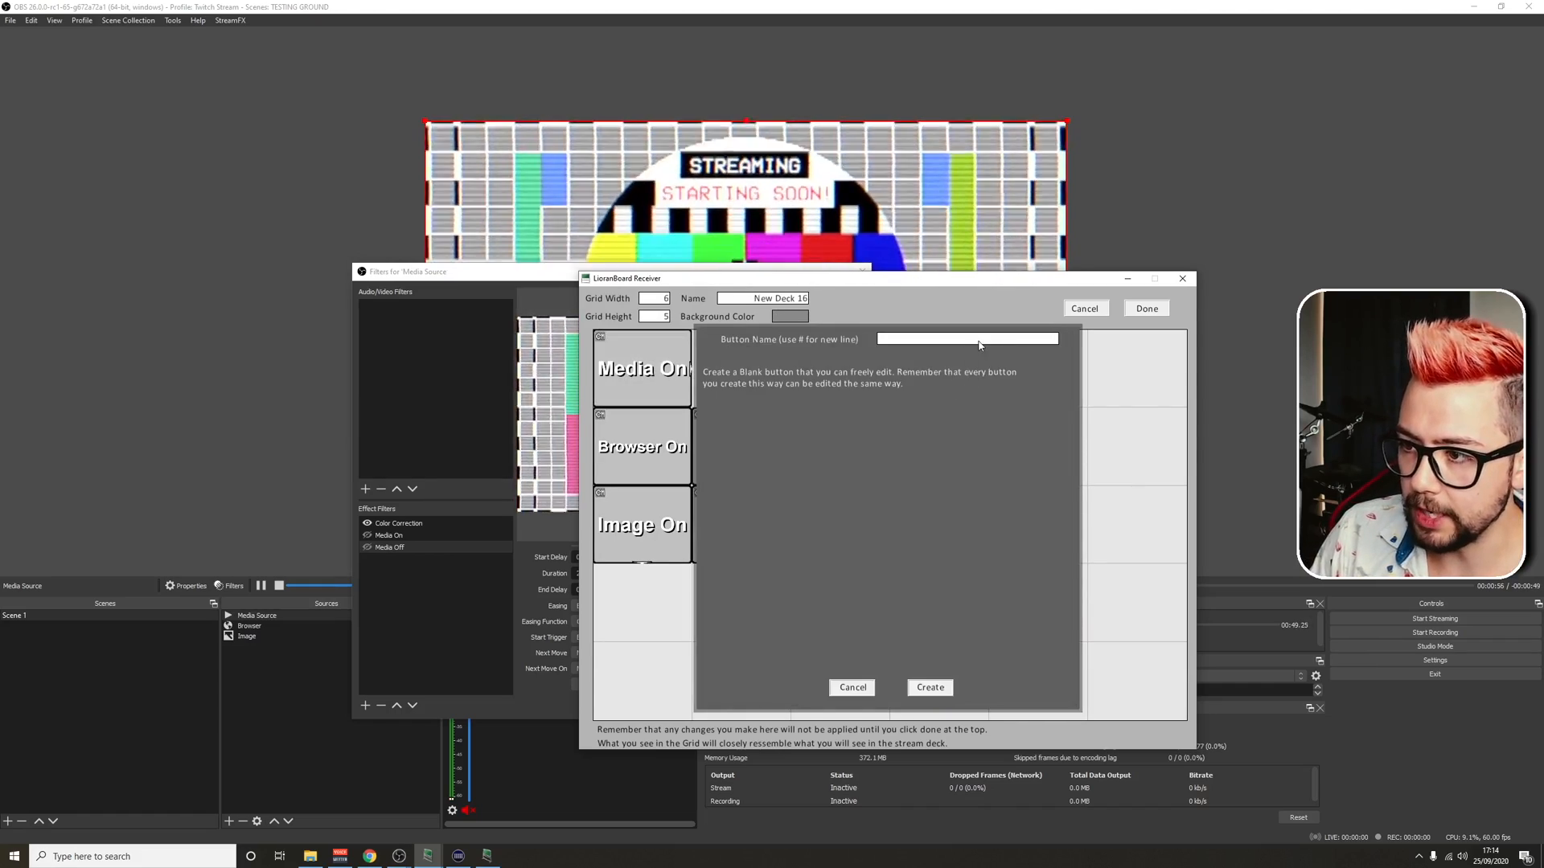
Create a 'Media Off' button with a Filter Change Visibility command for Media Source's Media Off filter
type("Mdl")
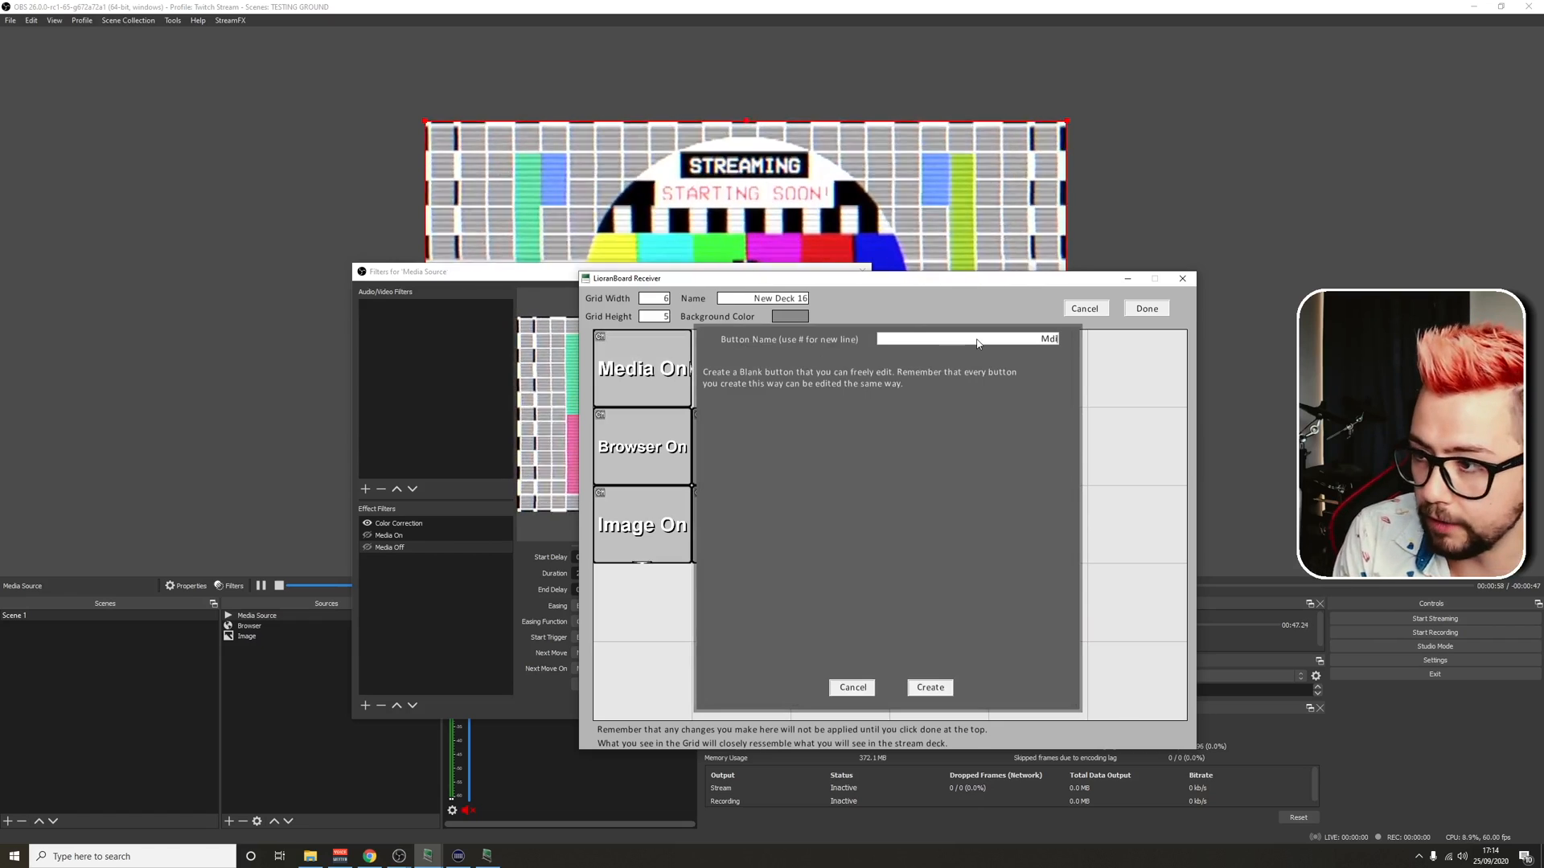
type("Media Off")
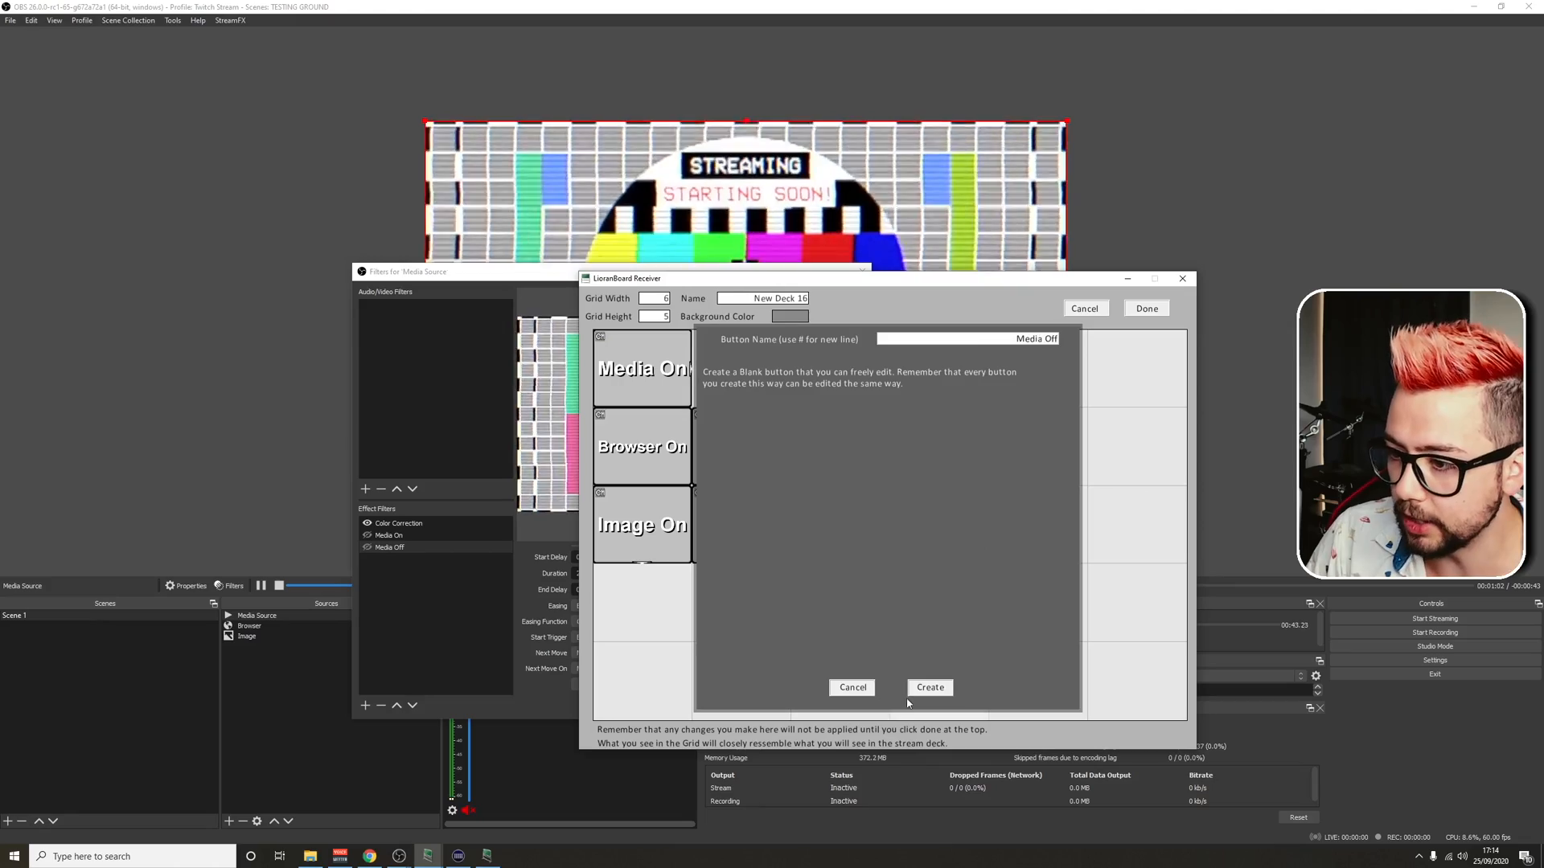
right_click(748, 369)
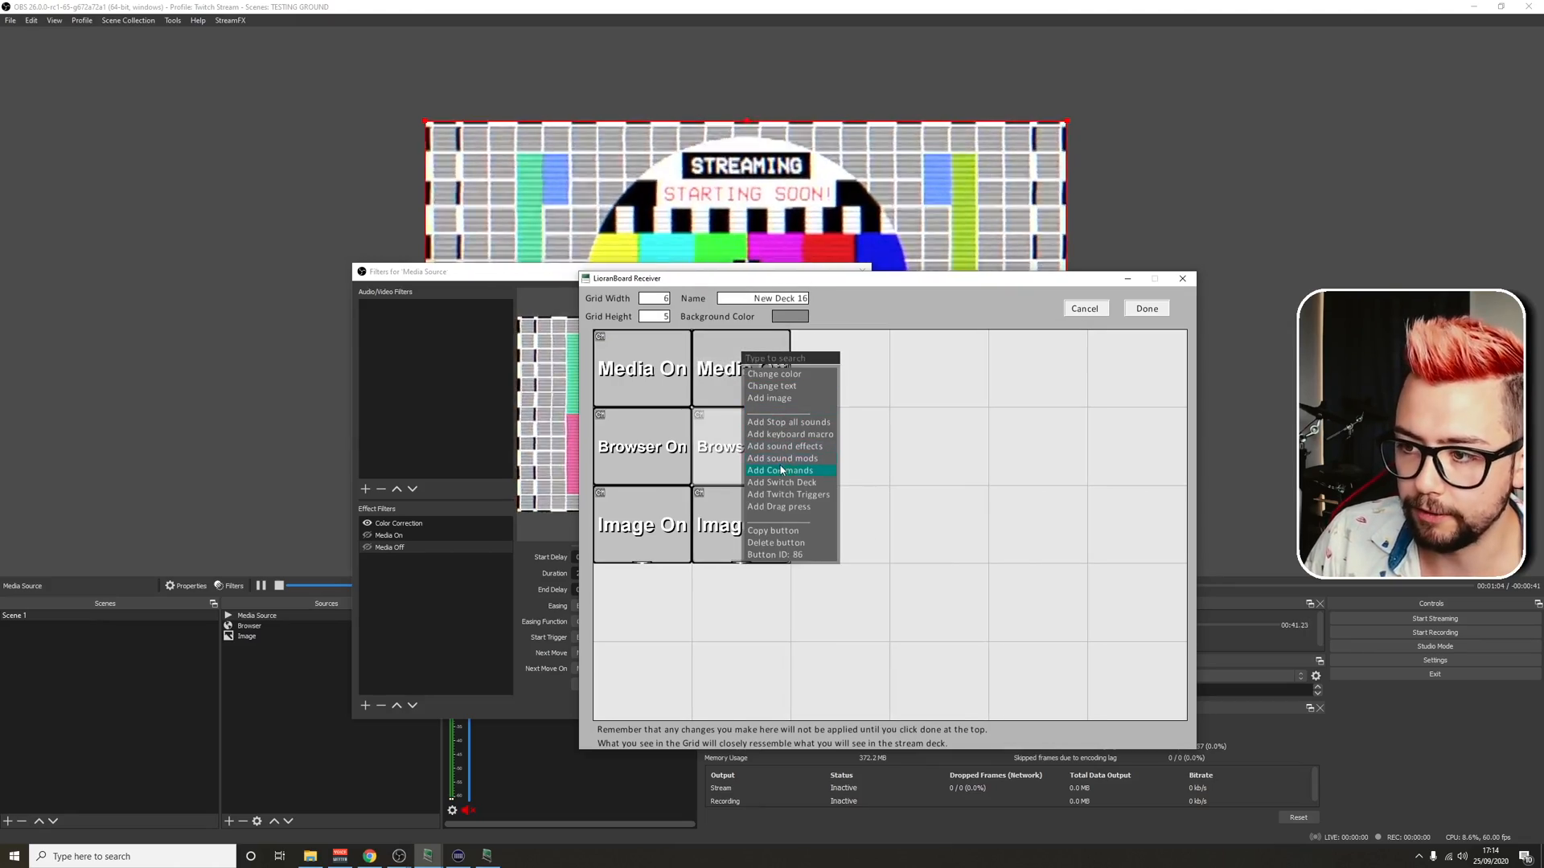
left_click(781, 470)
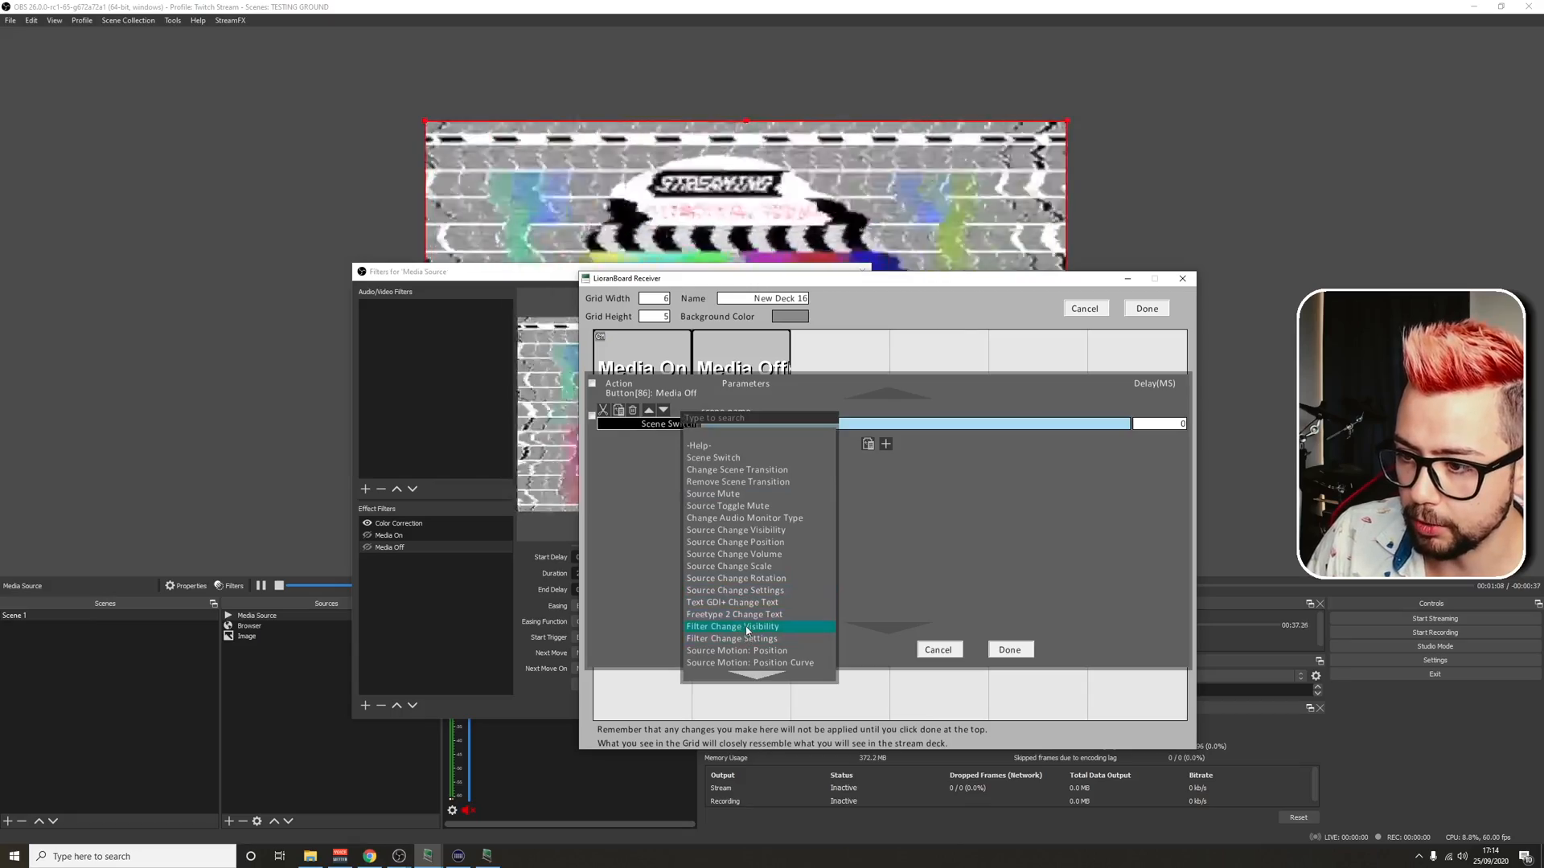
left_click(732, 627)
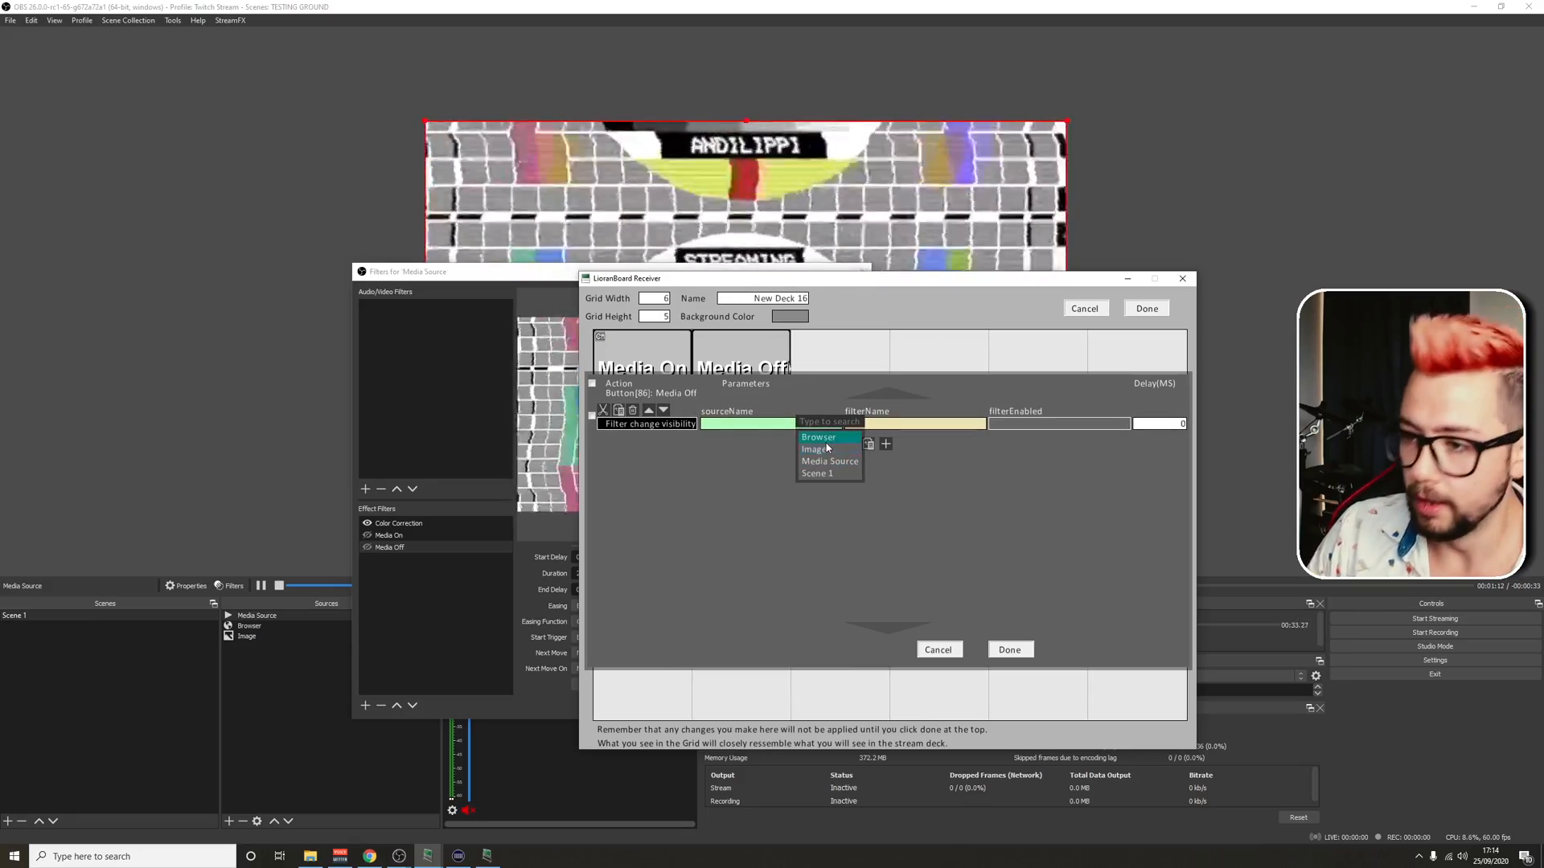
left_click(829, 461)
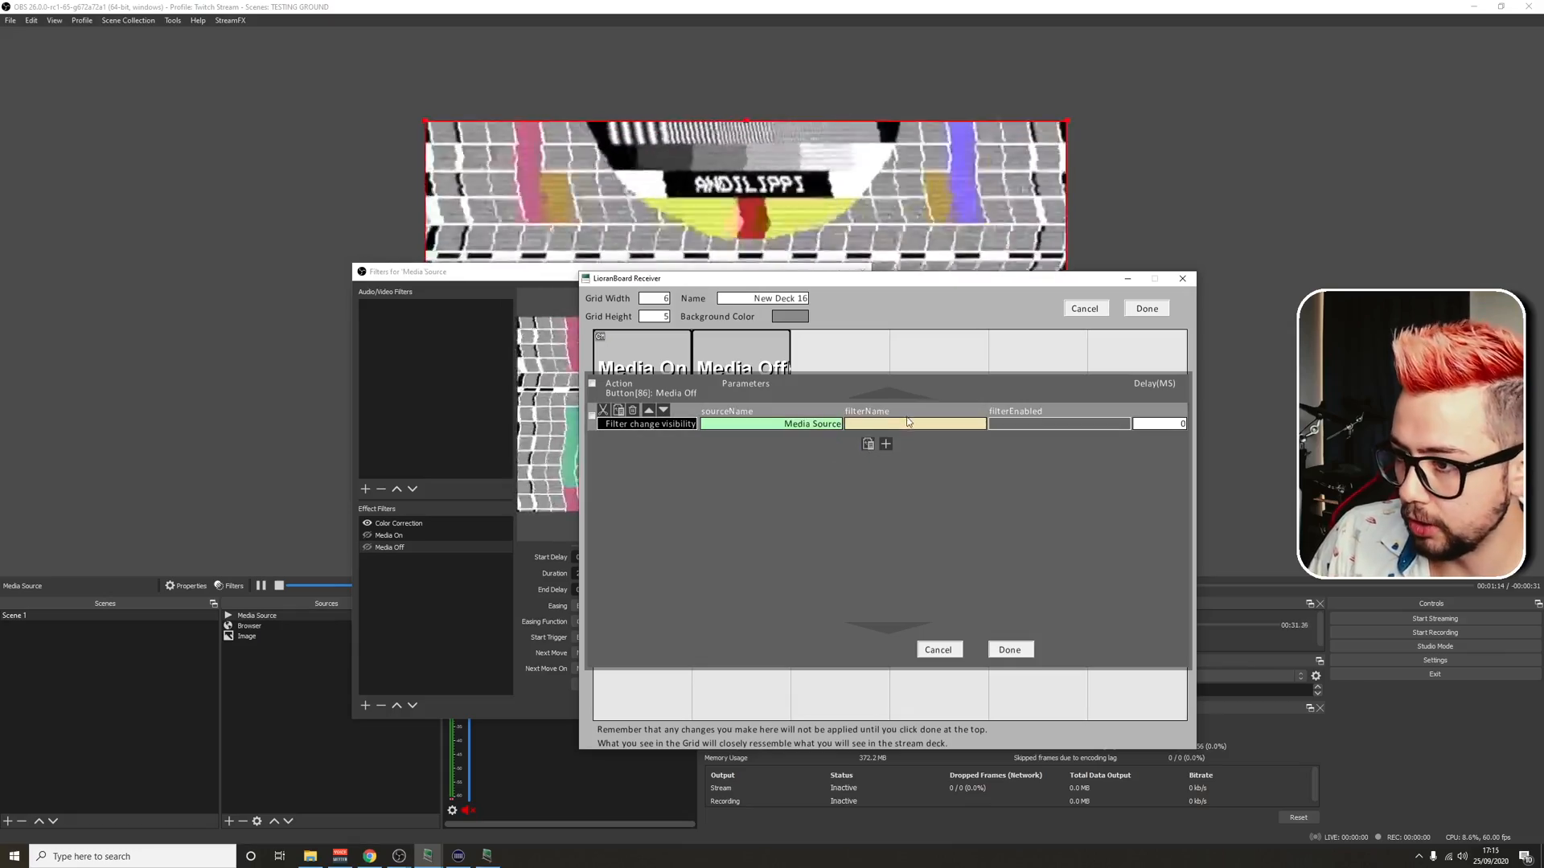
left_click(876, 424)
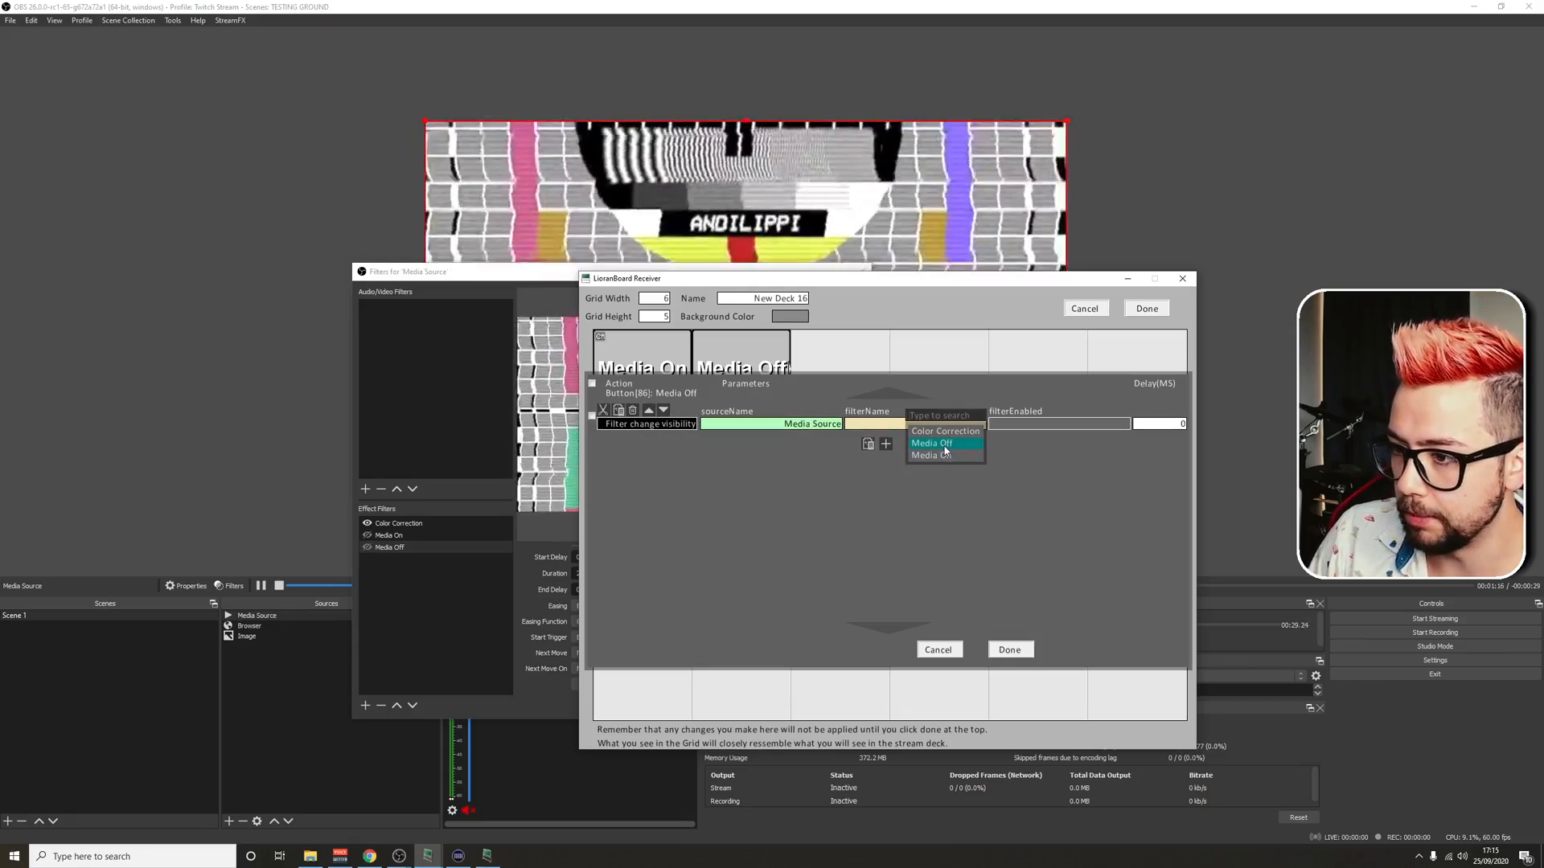
left_click(1008, 649)
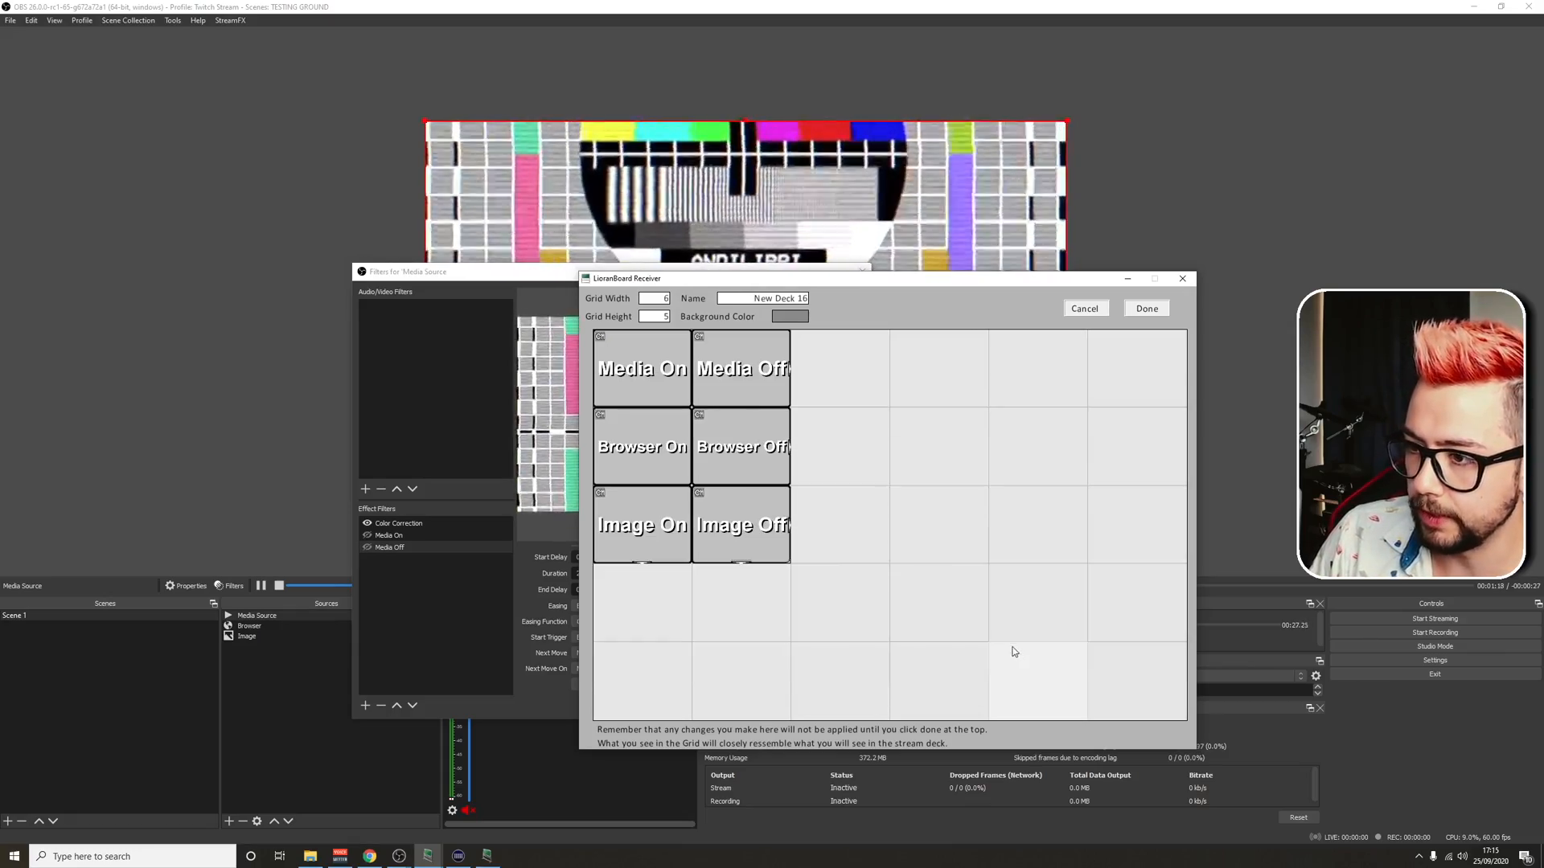
left_click(1145, 308)
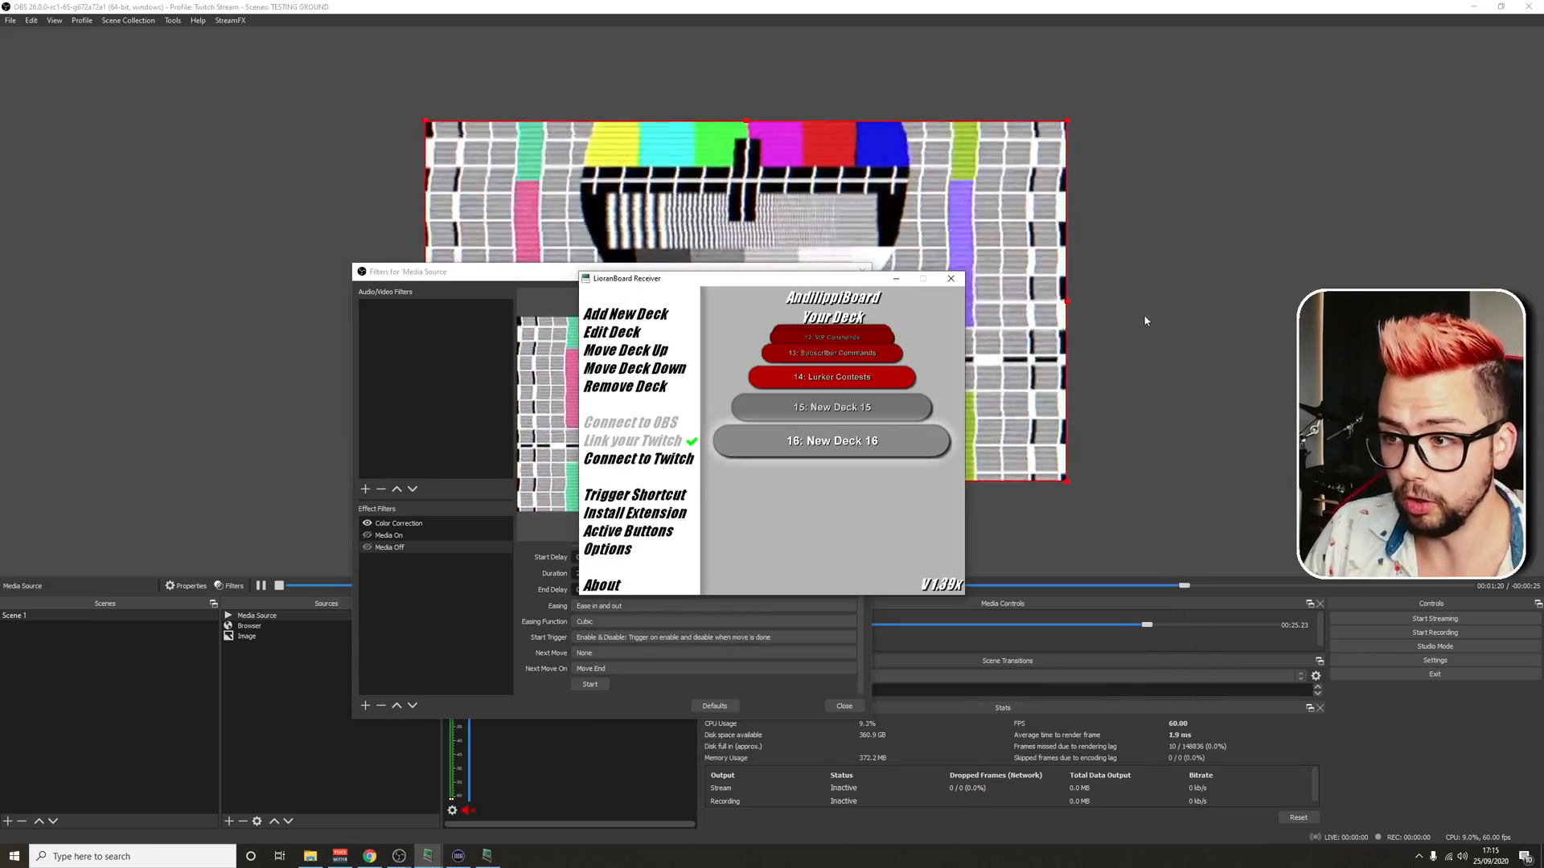
Minimize LioranBoard Receiver and close the Media Source filters window
left_click(948, 279)
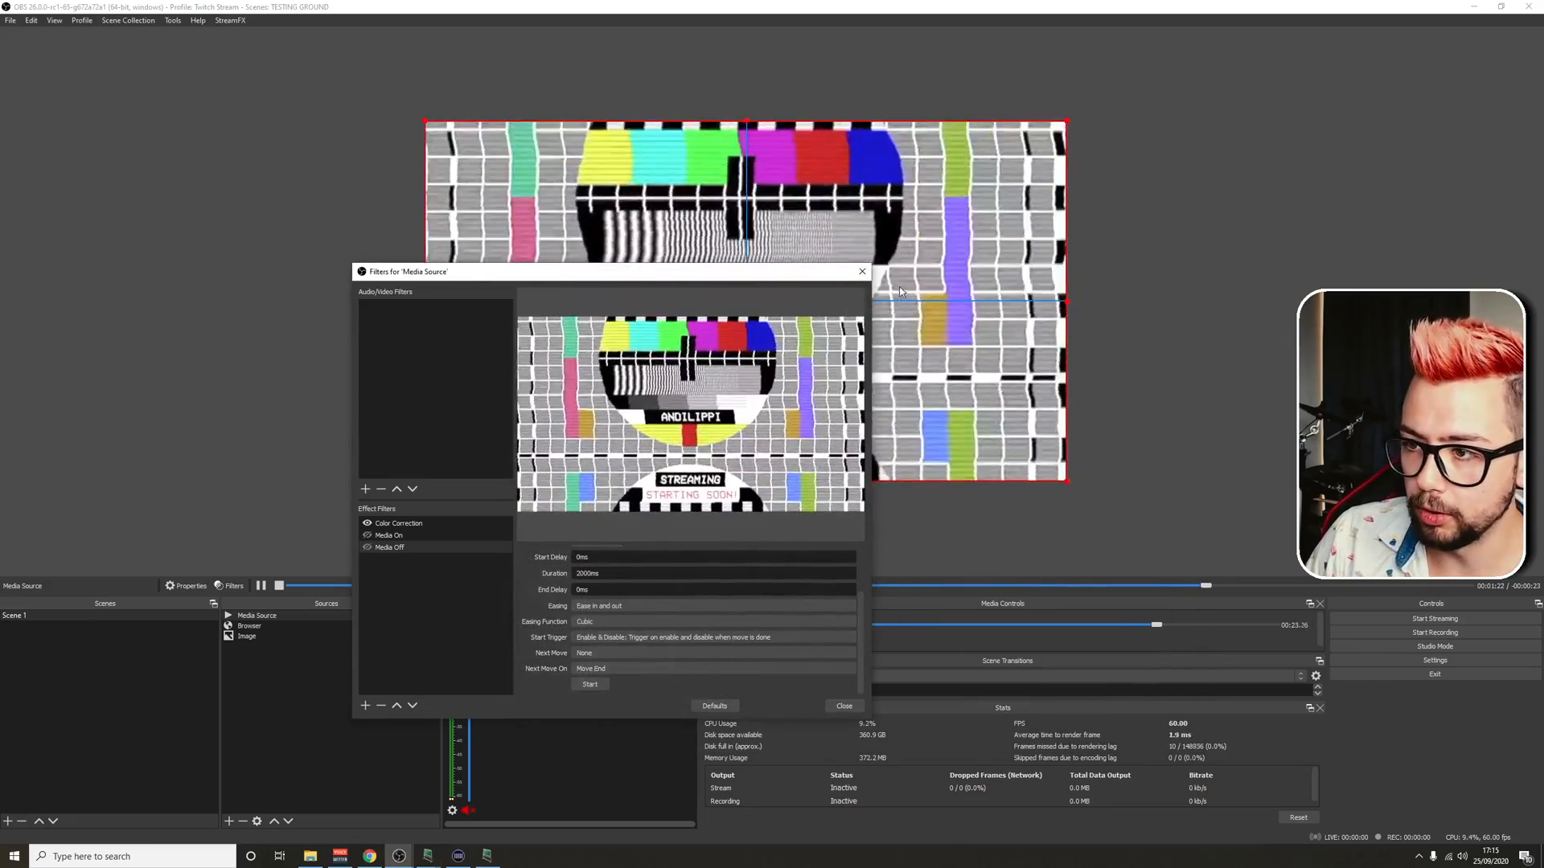
left_click(487, 855)
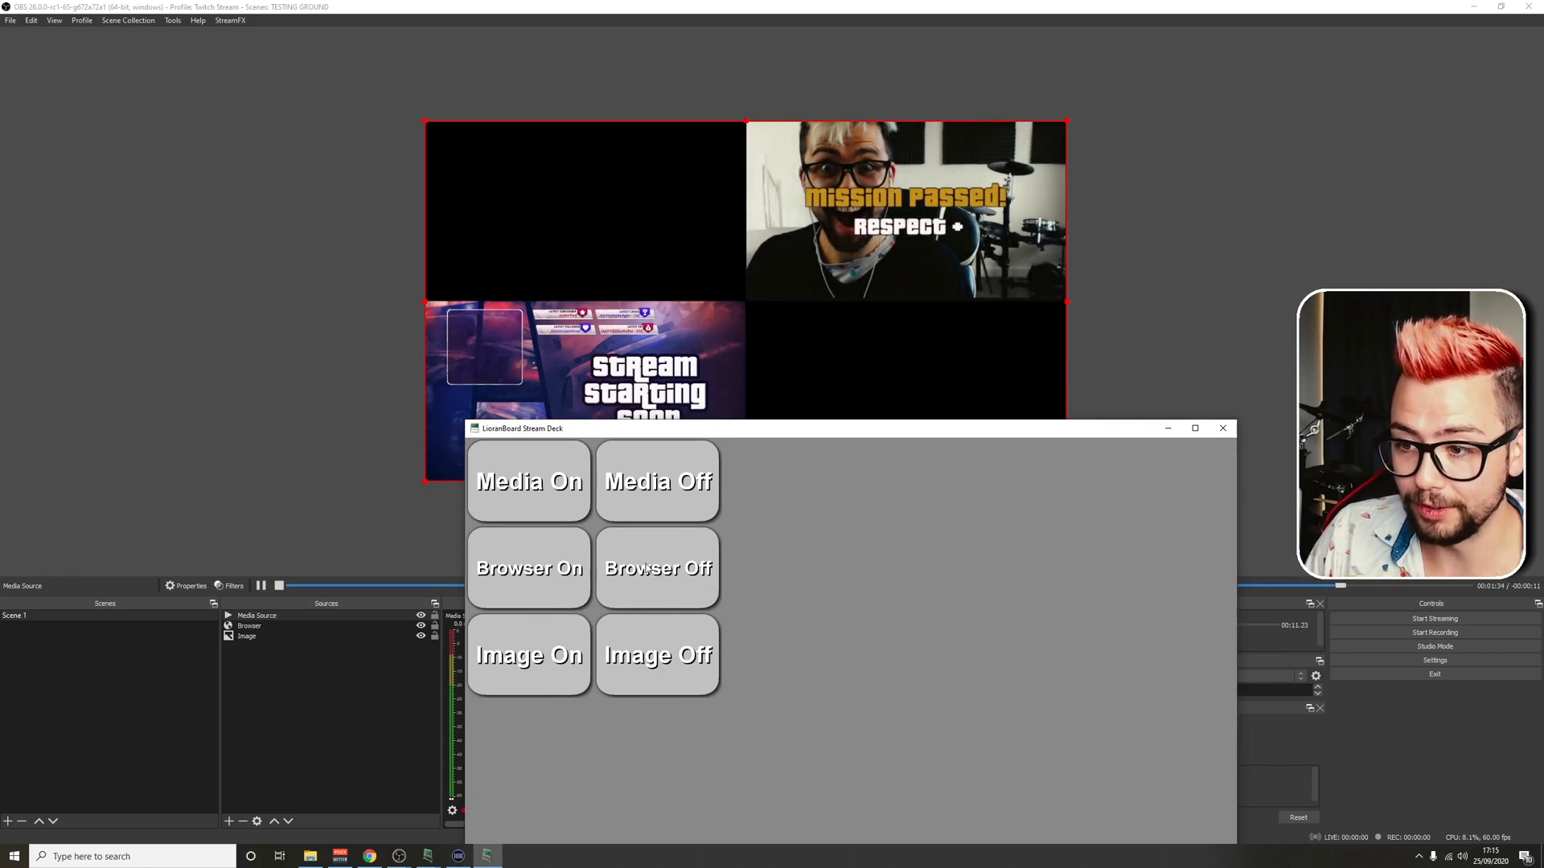
Press Browser Off and Image Off to fade out the overlay and Mission Passed image
left_click(529, 567)
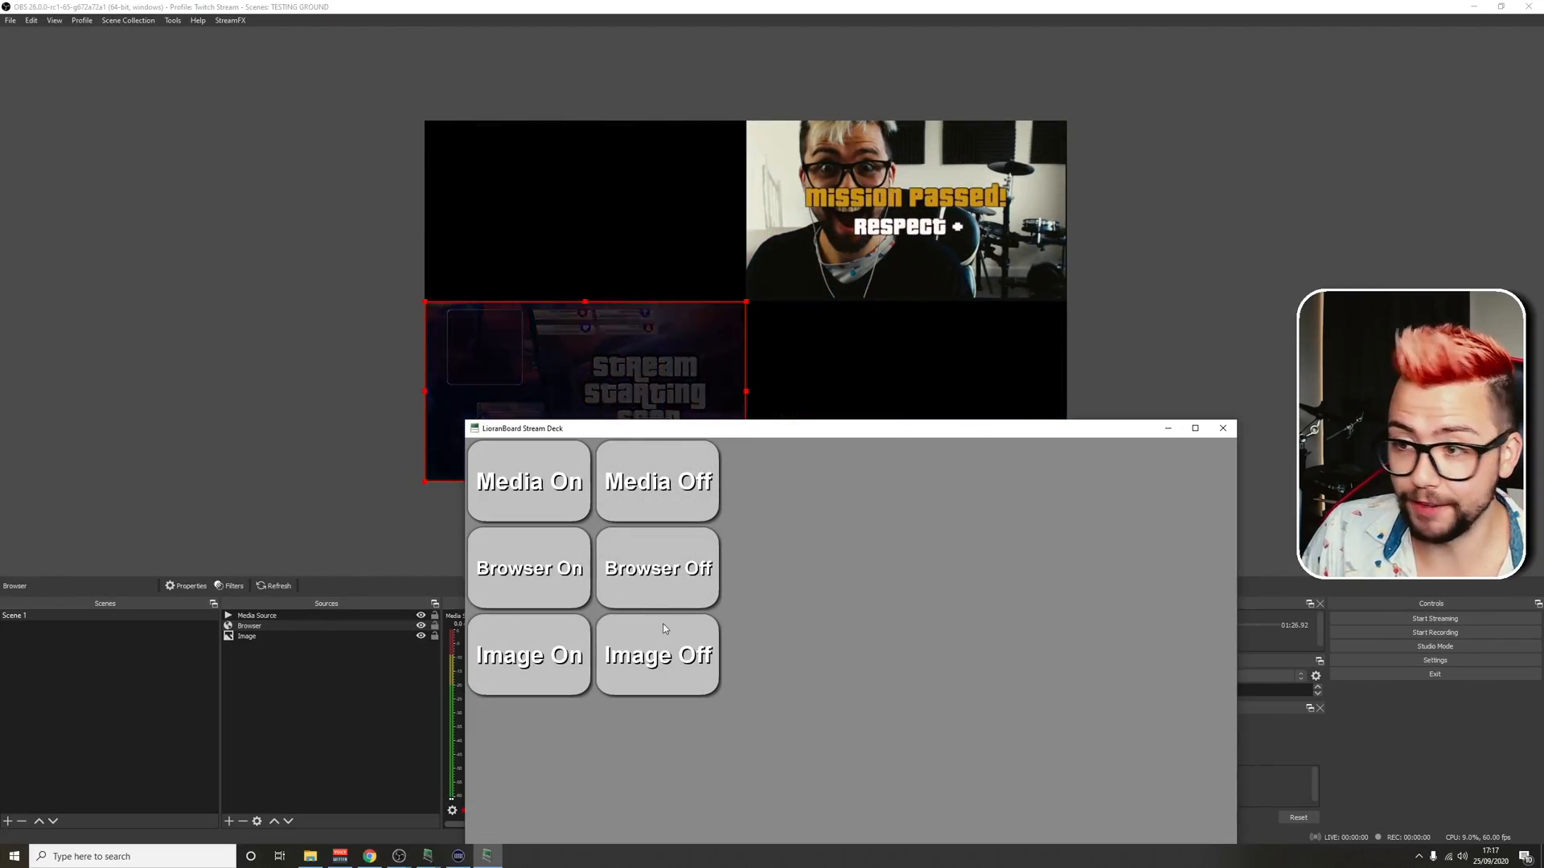
left_click(658, 655)
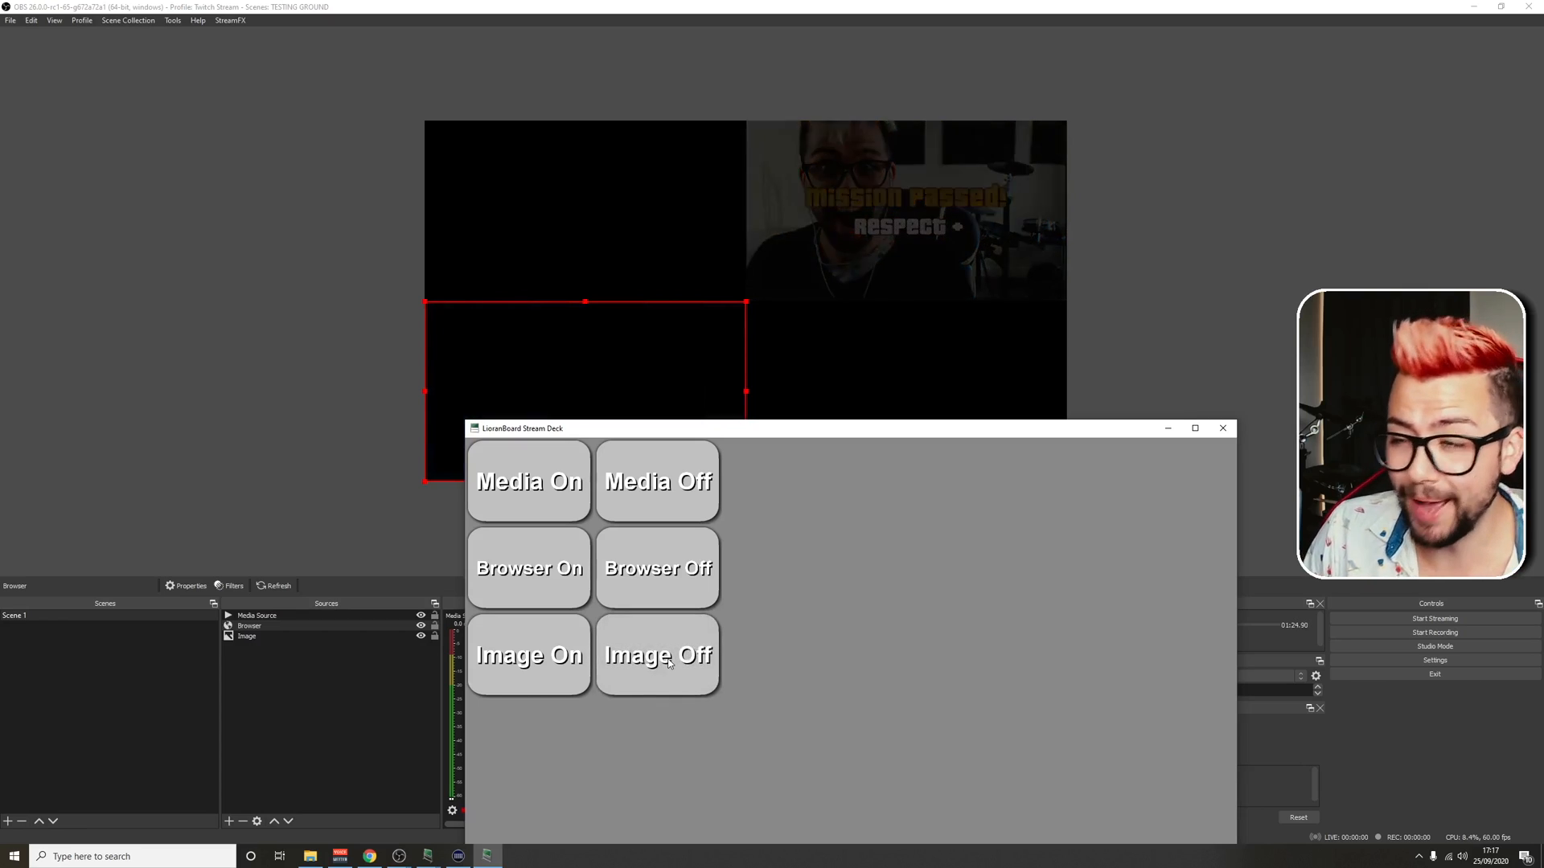
left_click(658, 655)
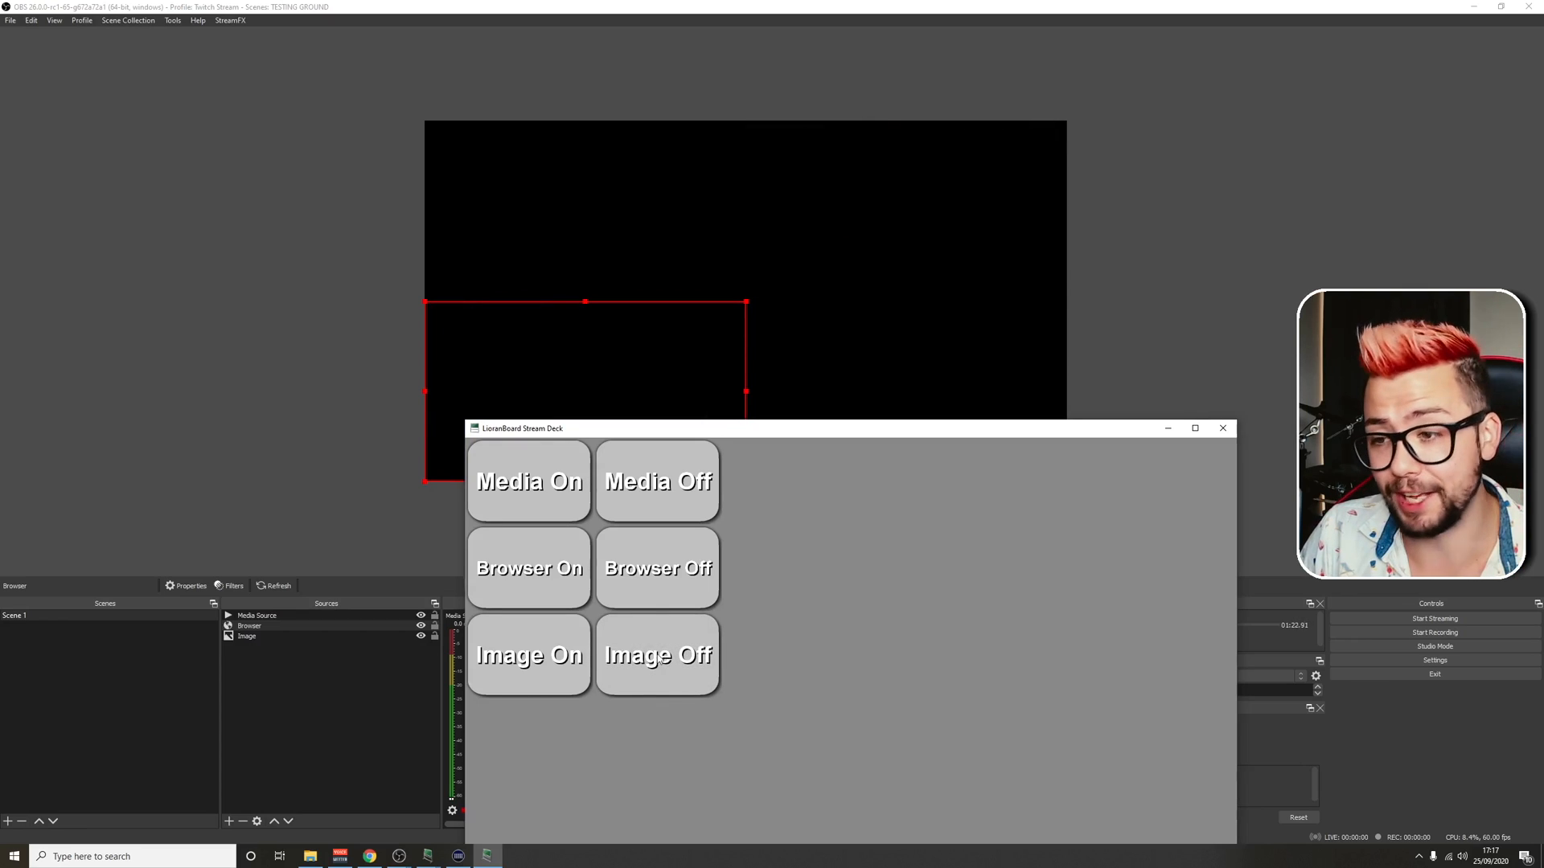
mouse_move(613, 586)
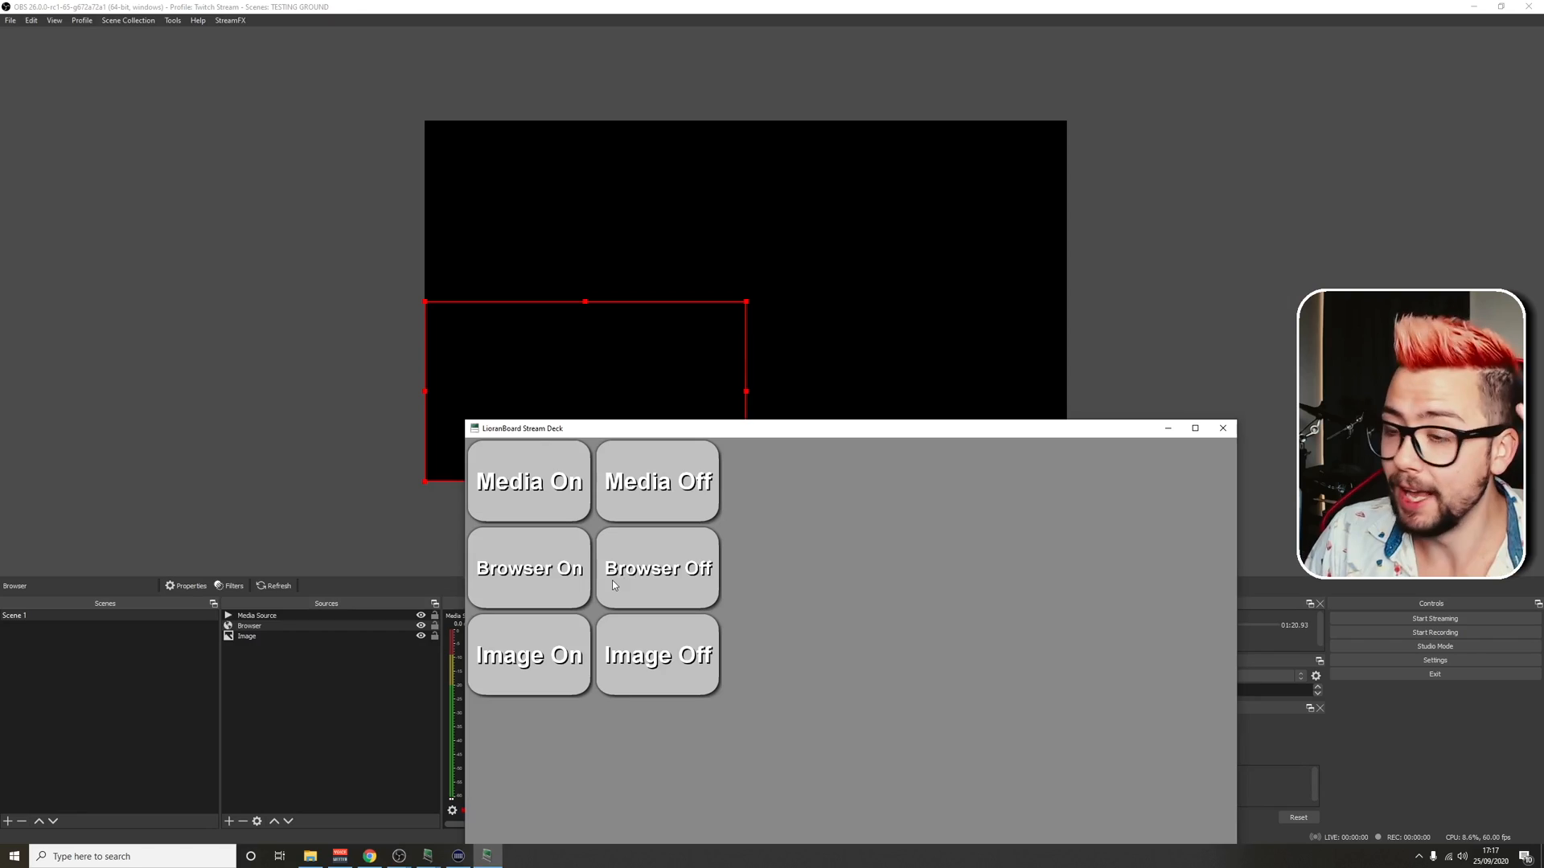